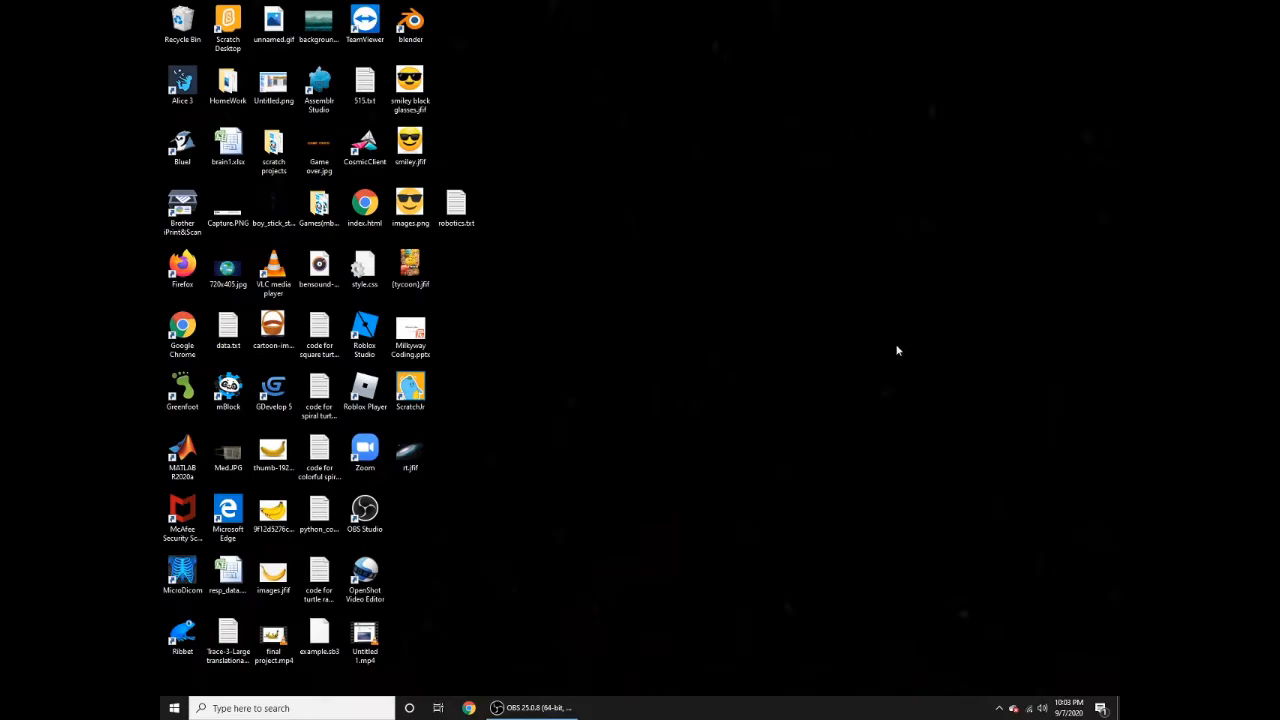
pyautogui.moveTo(610, 366)
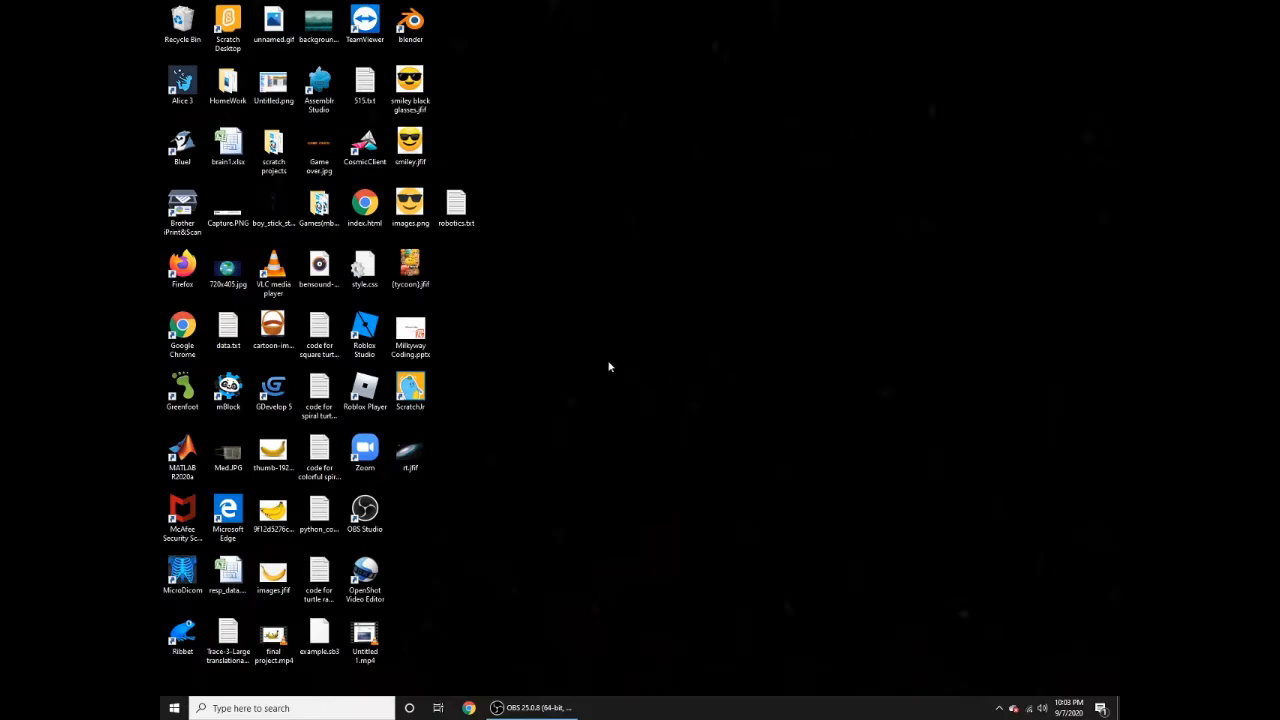
pyautogui.moveTo(610, 420)
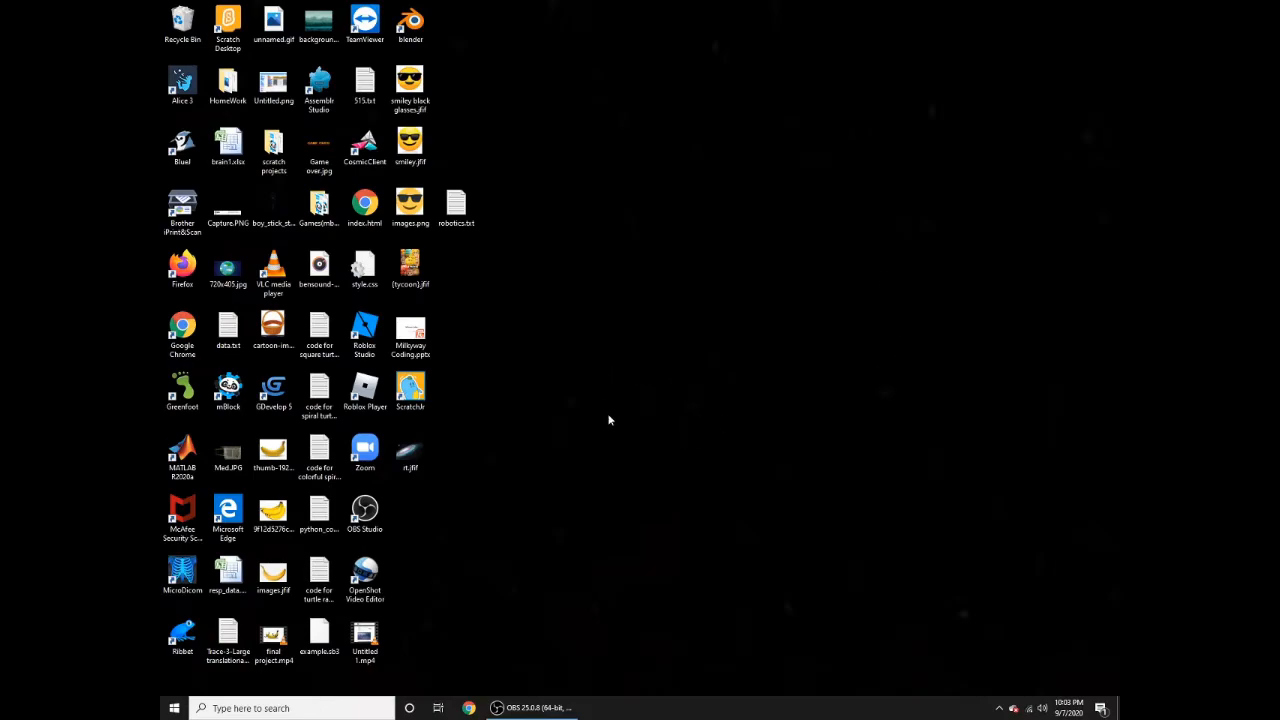
pyautogui.moveTo(628, 384)
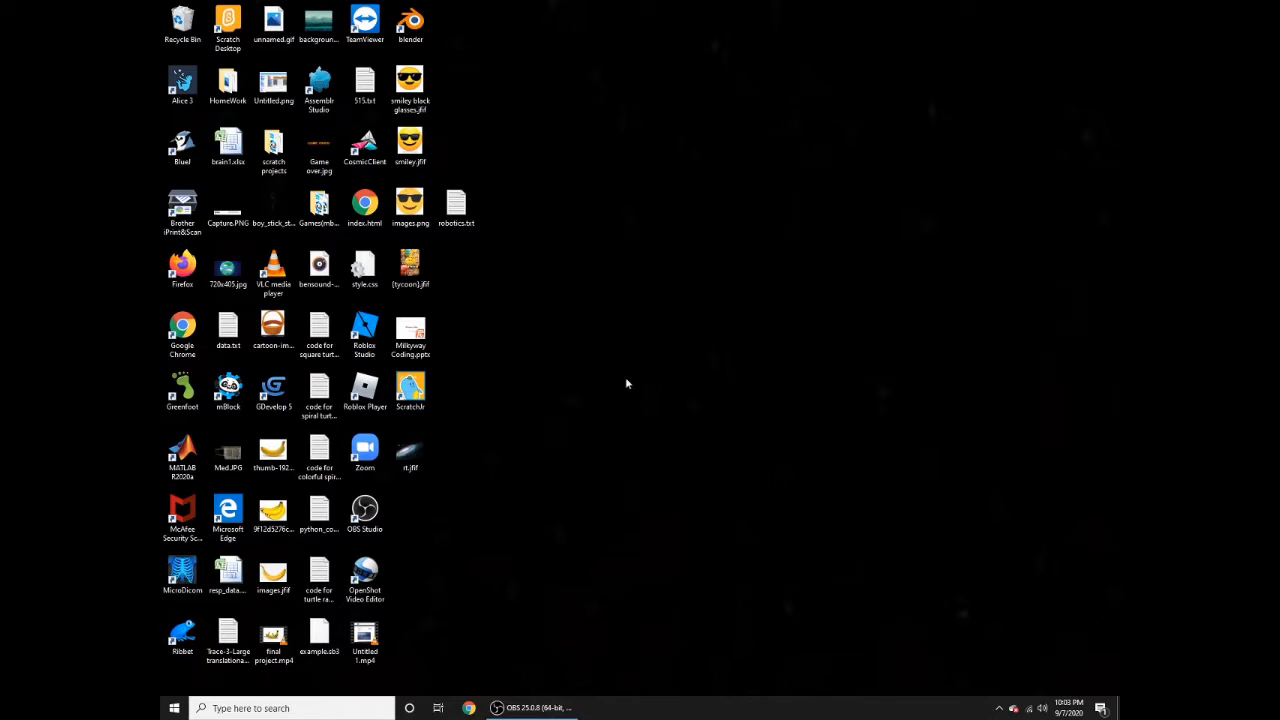
pyautogui.moveTo(612, 414)
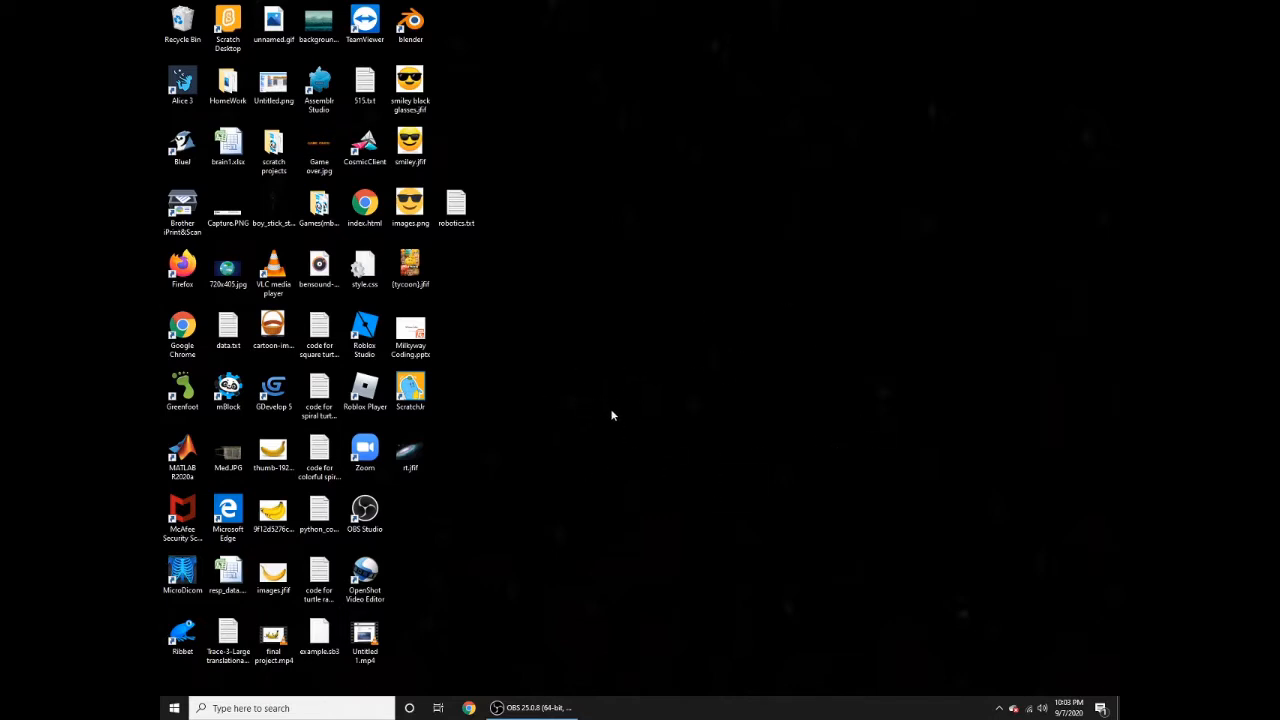
pyautogui.moveTo(584, 144)
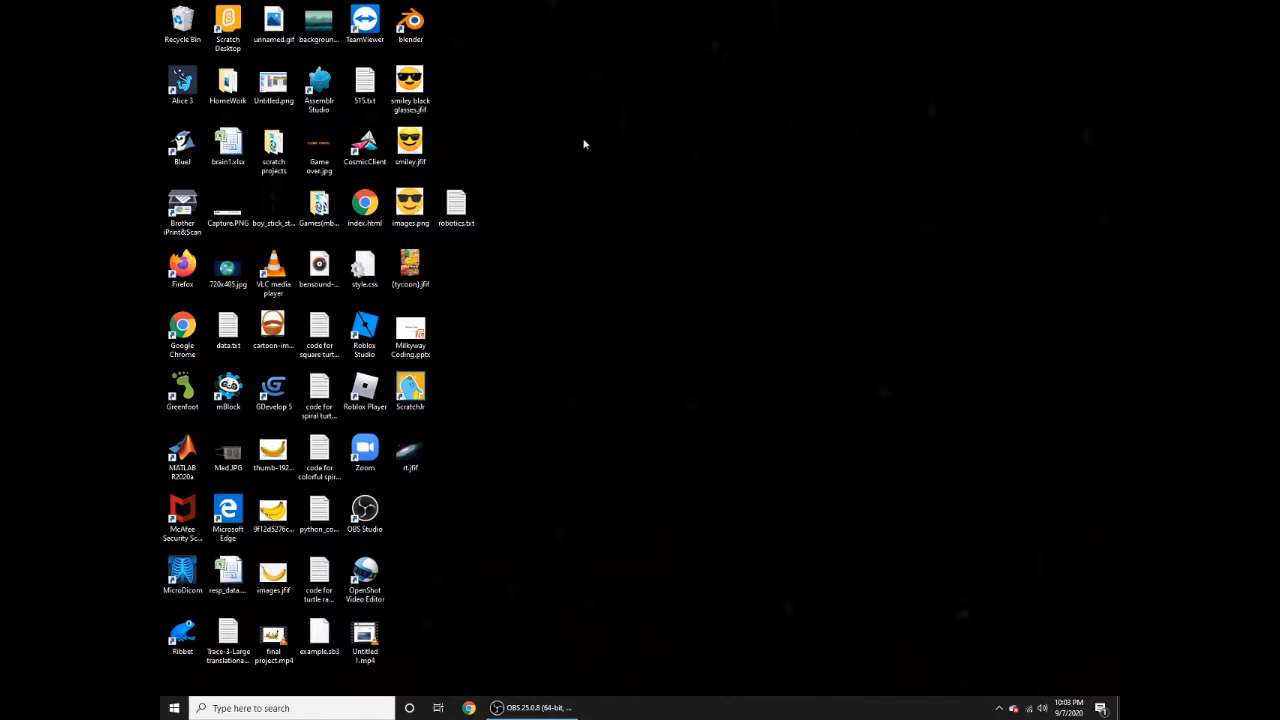
# Launch Scratch Desktop, then reach scratch.mit.edu in Chrome via a Google search
pyautogui.click(228, 24)
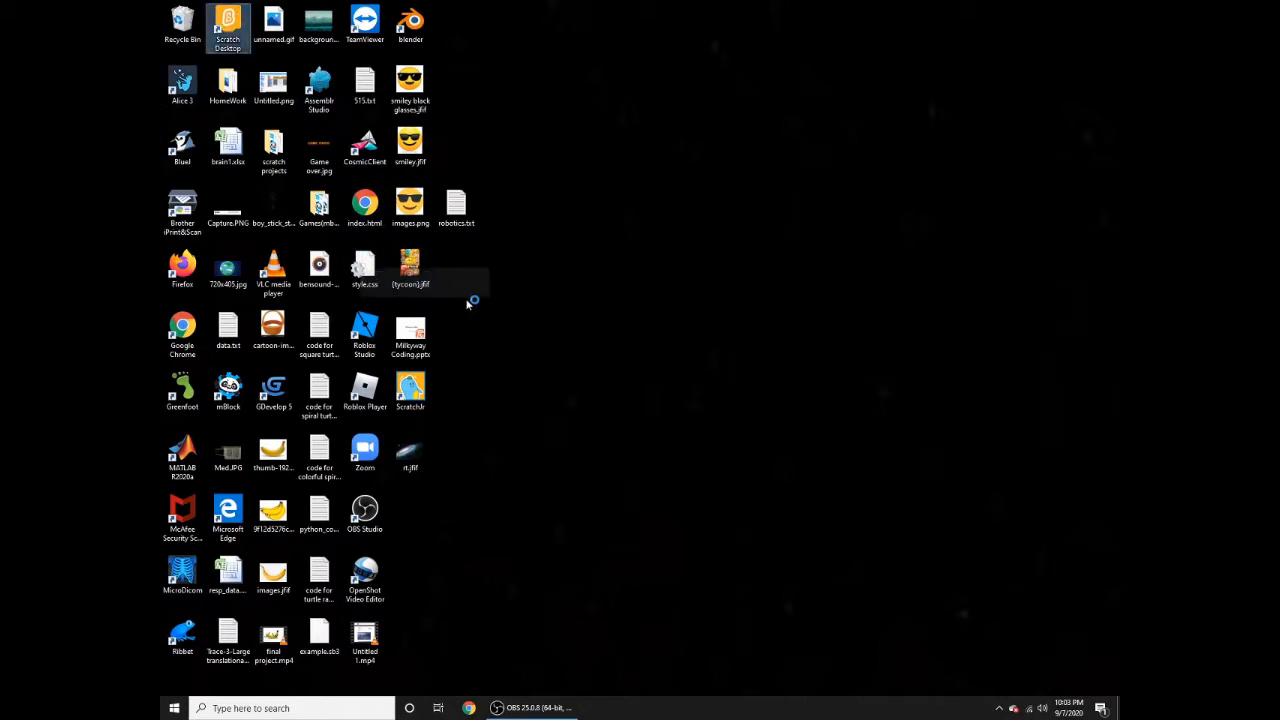
pyautogui.moveTo(520, 548)
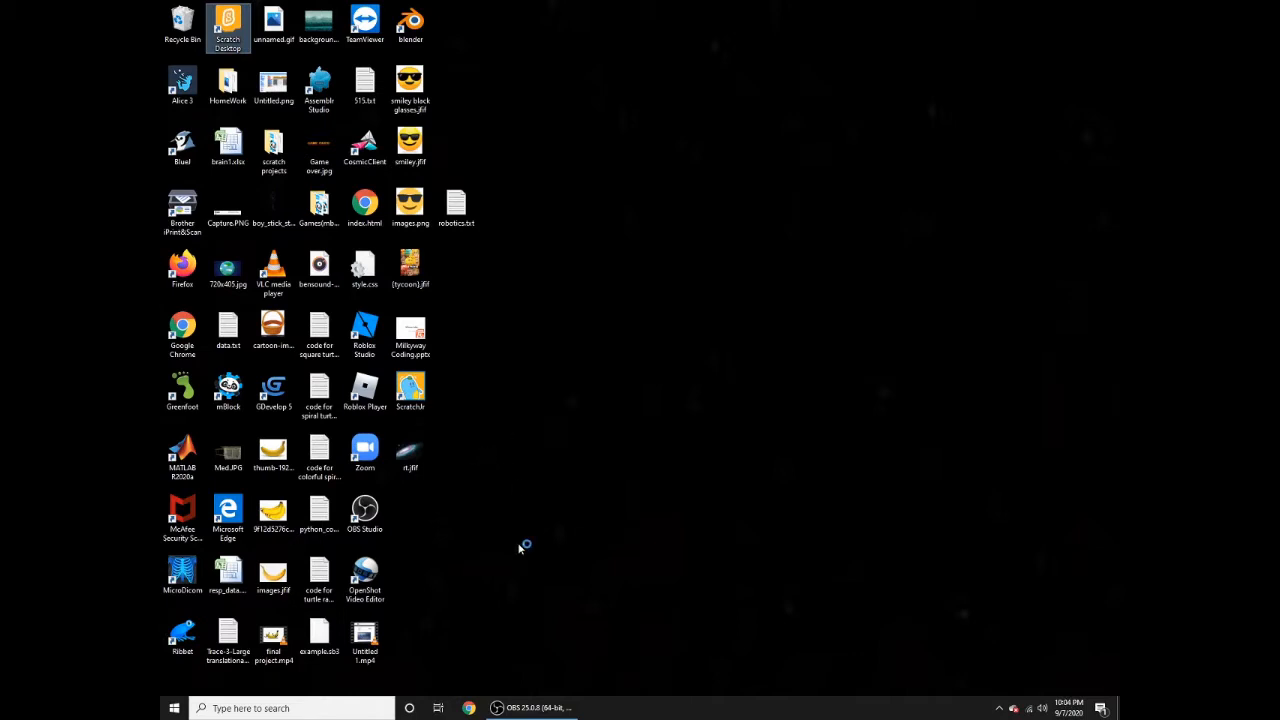
pyautogui.doubleClick(228, 24)
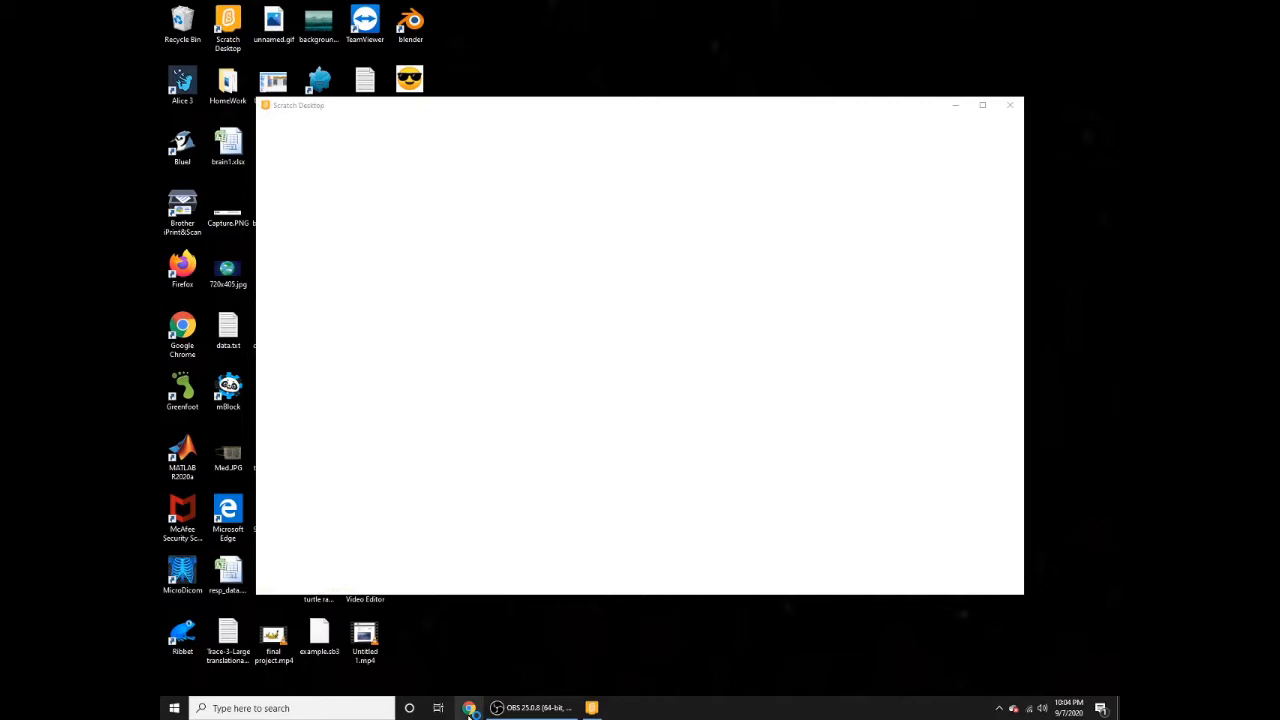
pyautogui.click(468, 708)
pyautogui.write('scratch')
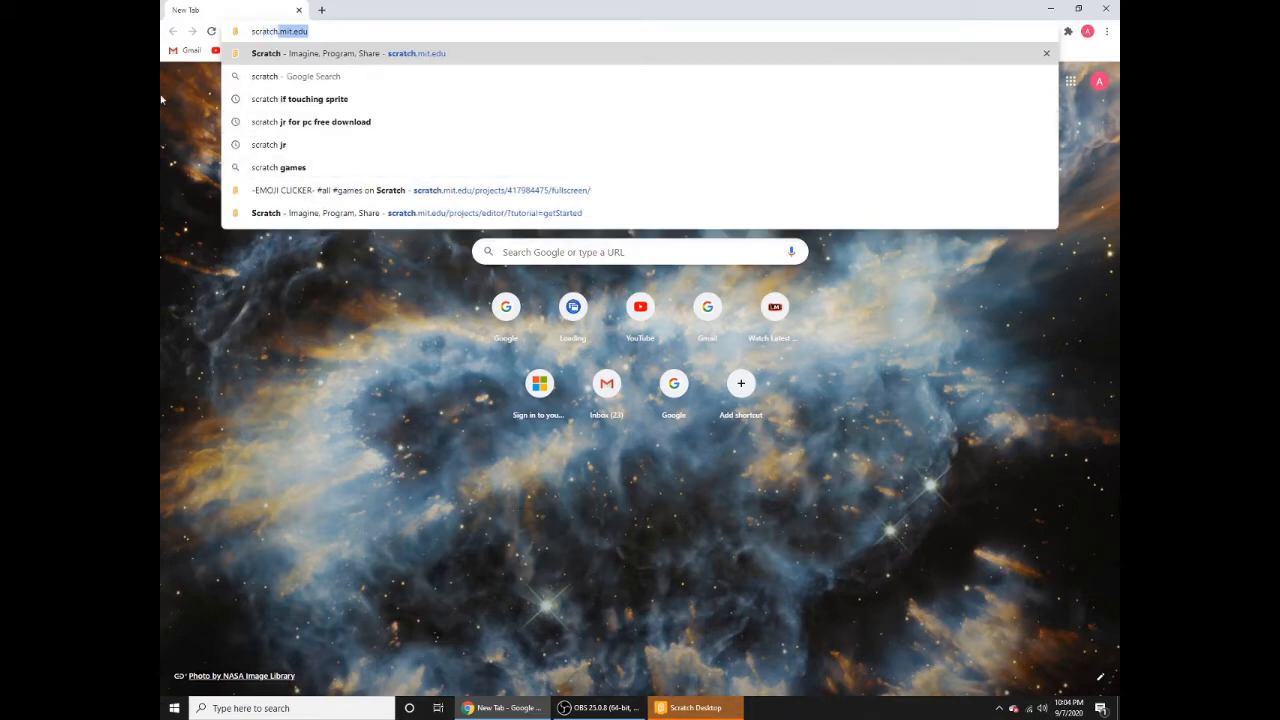
pyautogui.moveTo(368, 76)
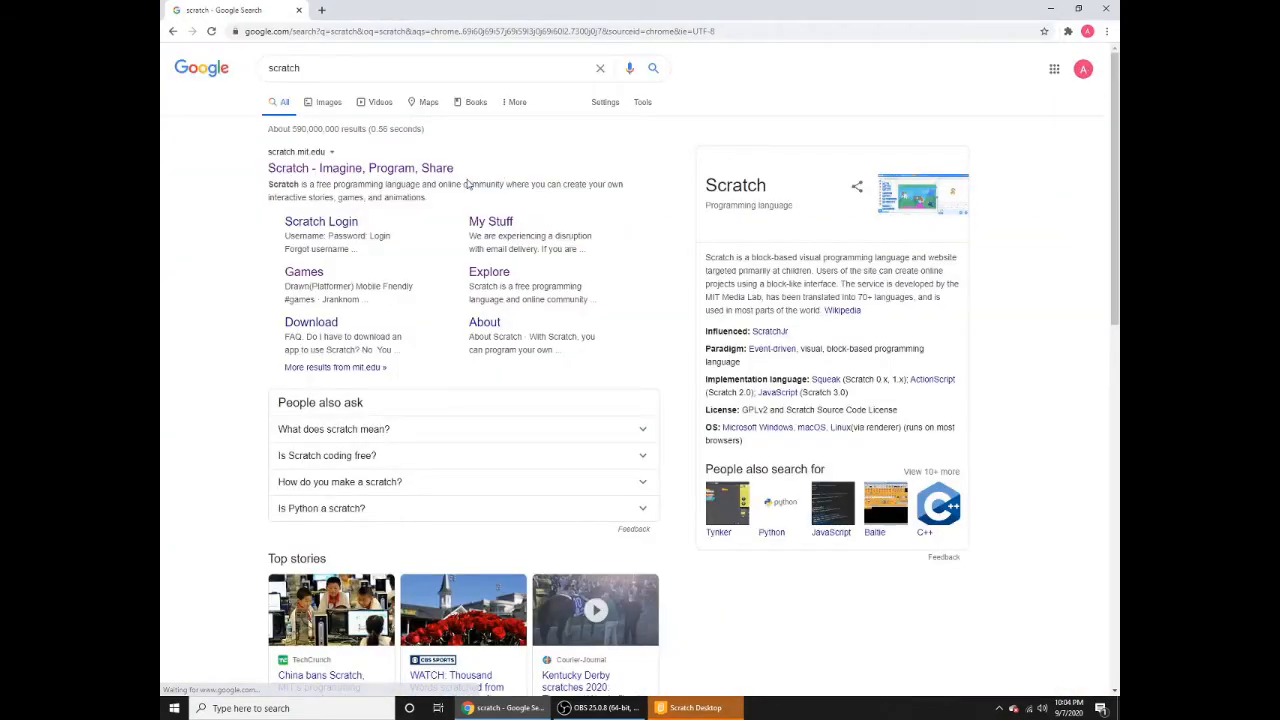
pyautogui.click(360, 168)
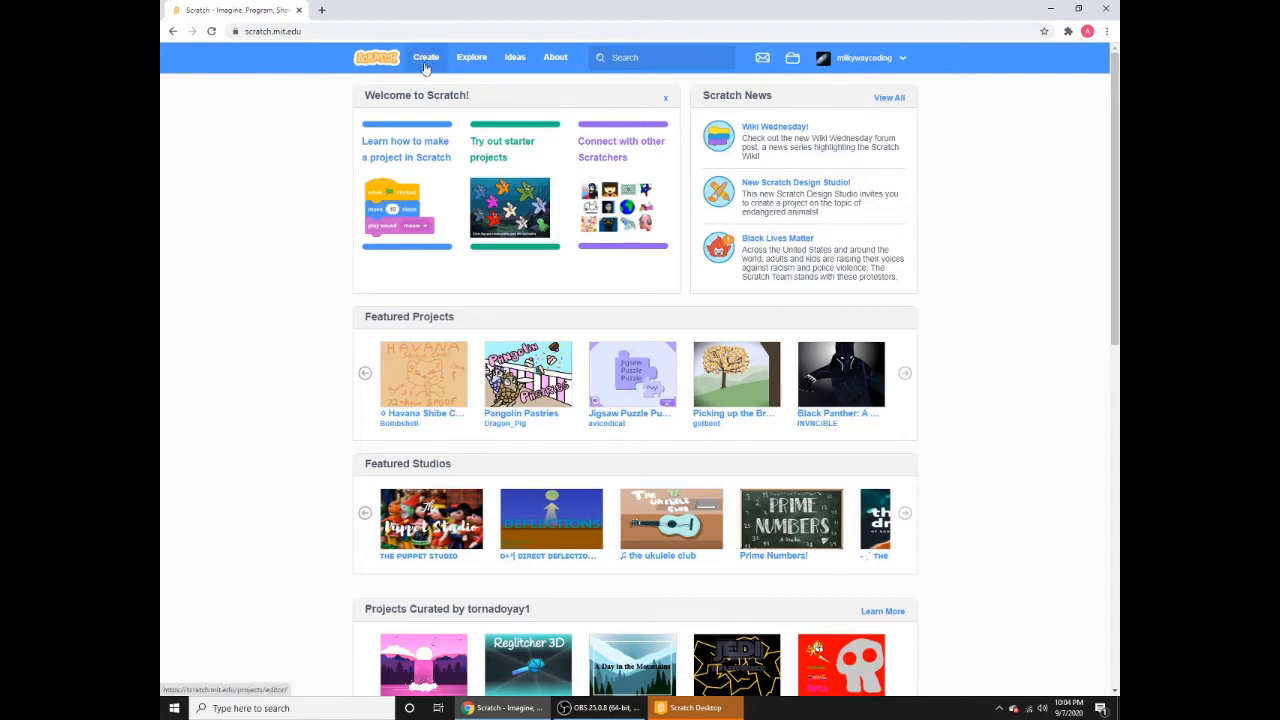
# Reach the Scratch 2.0 Offline Editor page and scroll to its download links
pyautogui.click(424, 56)
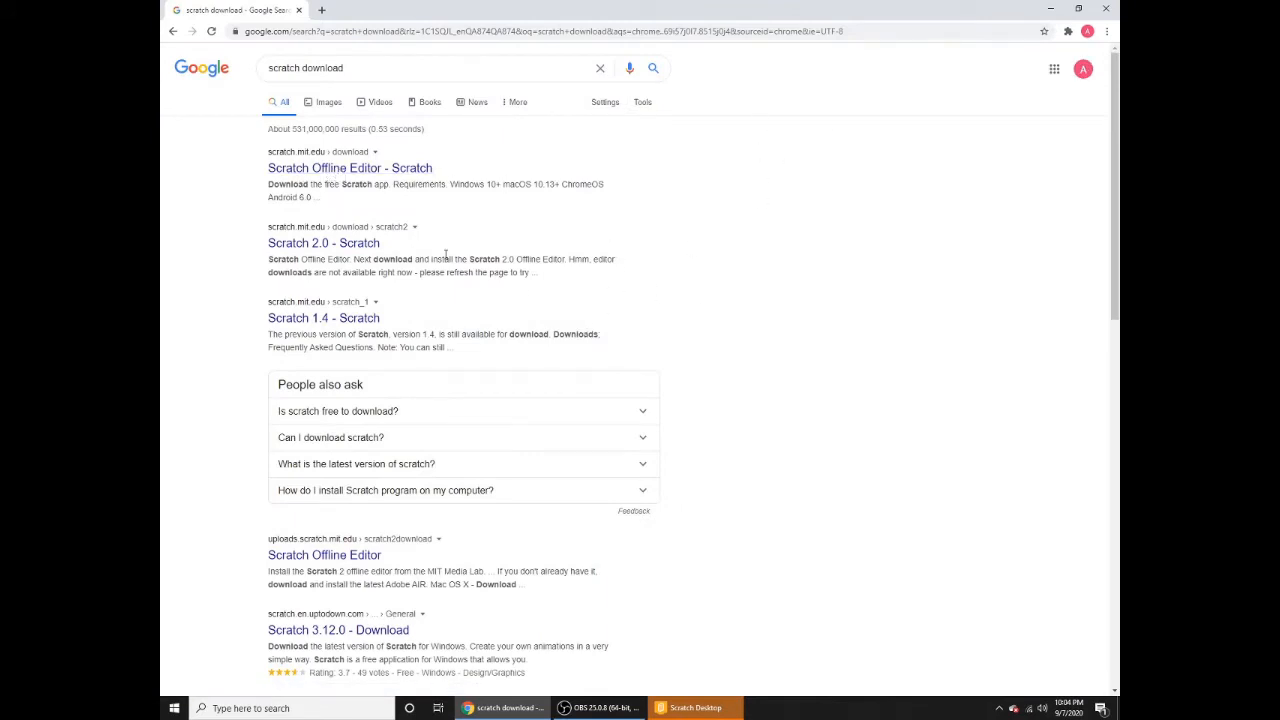
pyautogui.moveTo(304, 198)
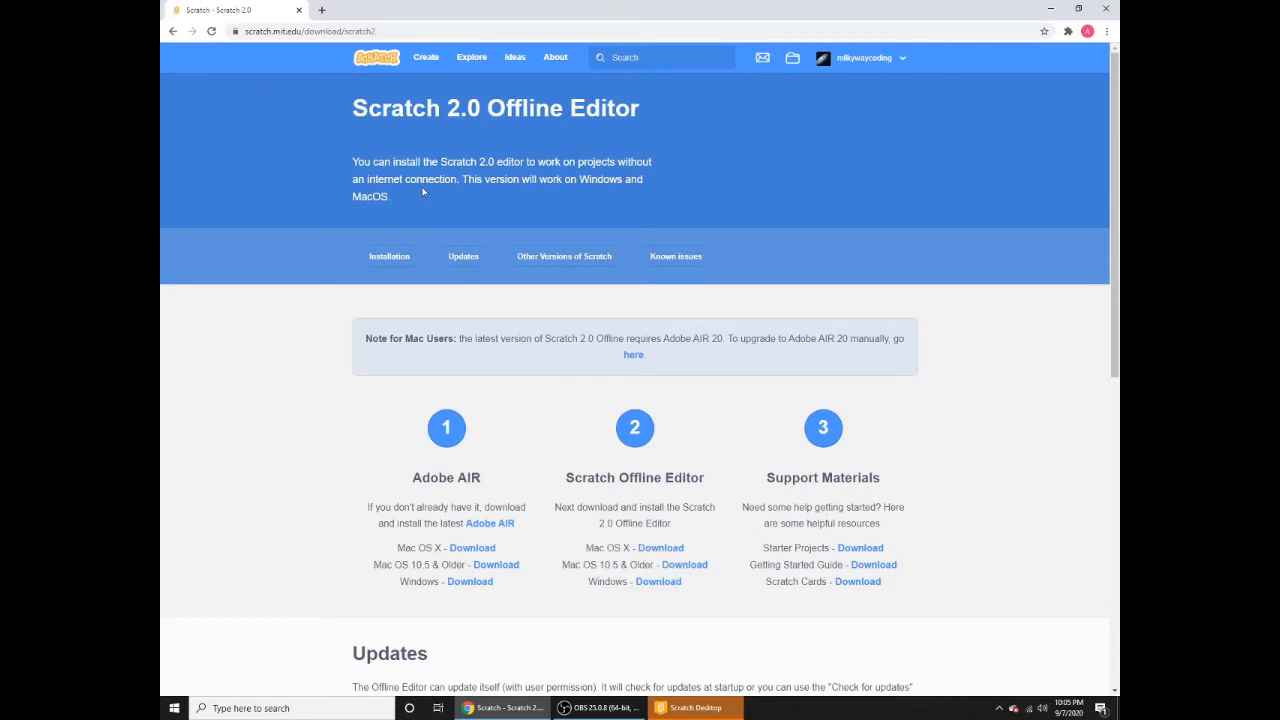
pyautogui.scroll(-3)
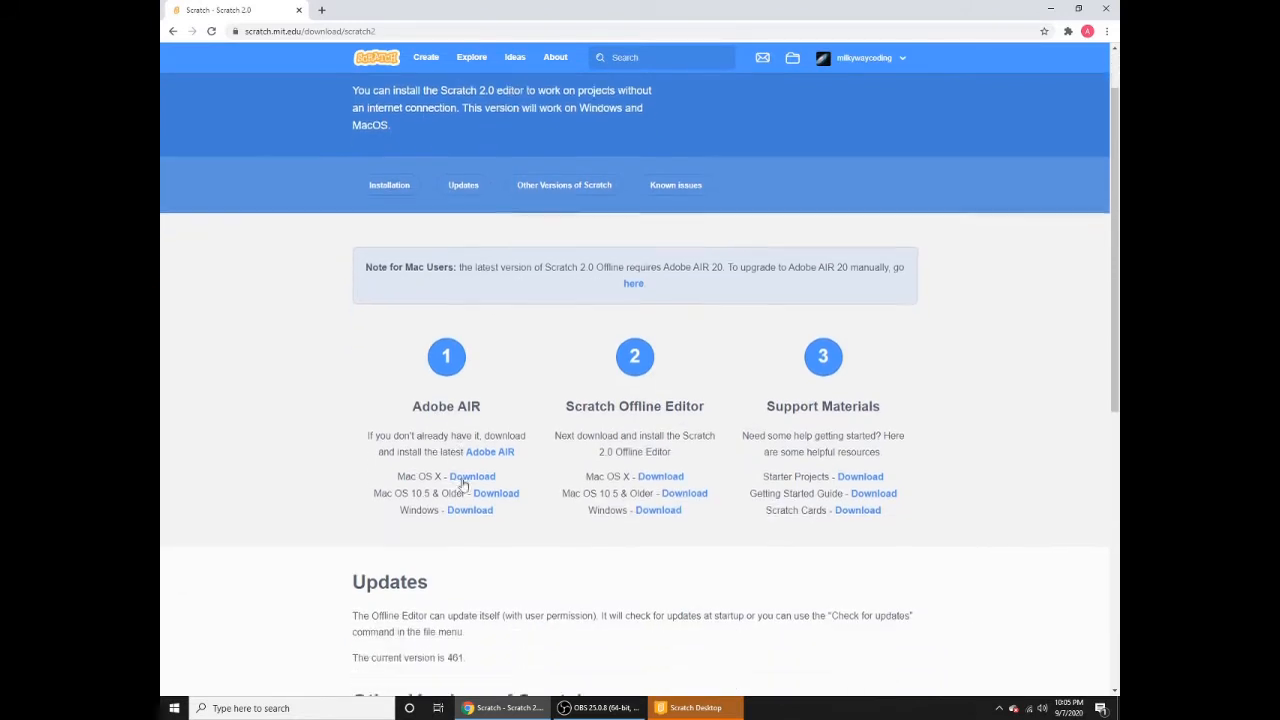
pyautogui.scroll(-3)
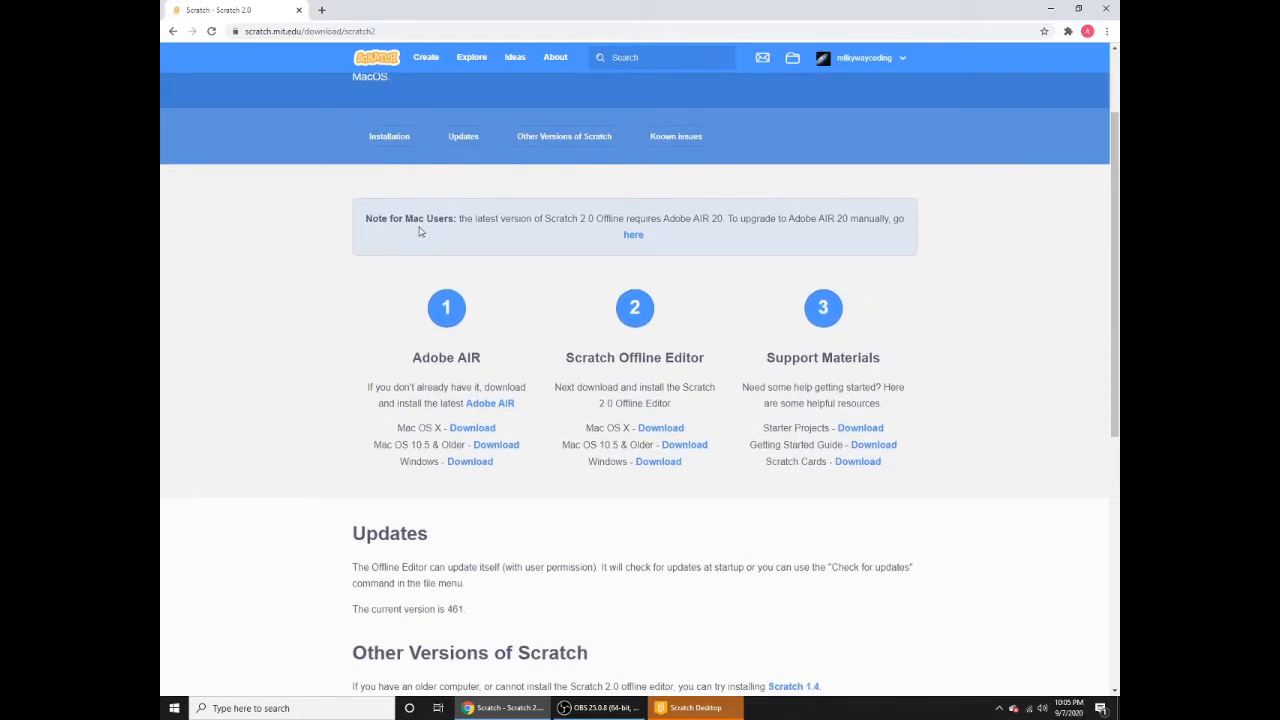
pyautogui.scroll(3)
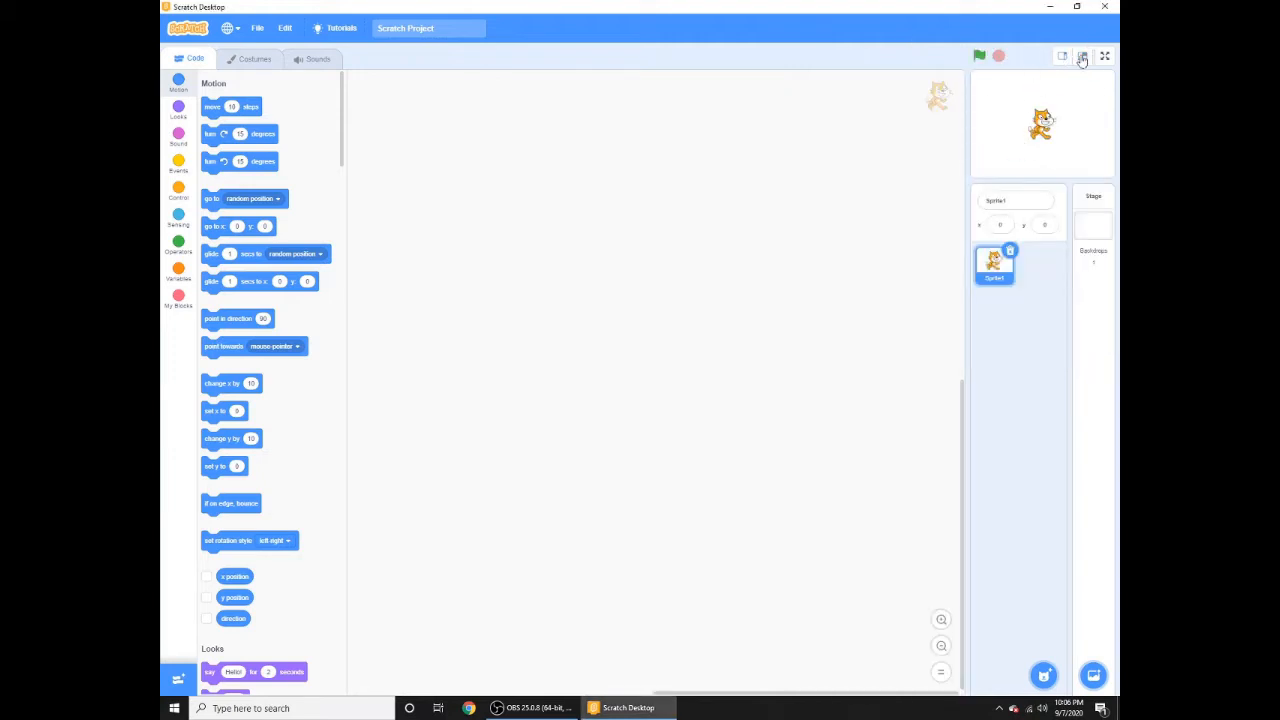
# Switch the cat-sprite stage to normal size, full screen, and back to the editor layout
pyautogui.click(1082, 56)
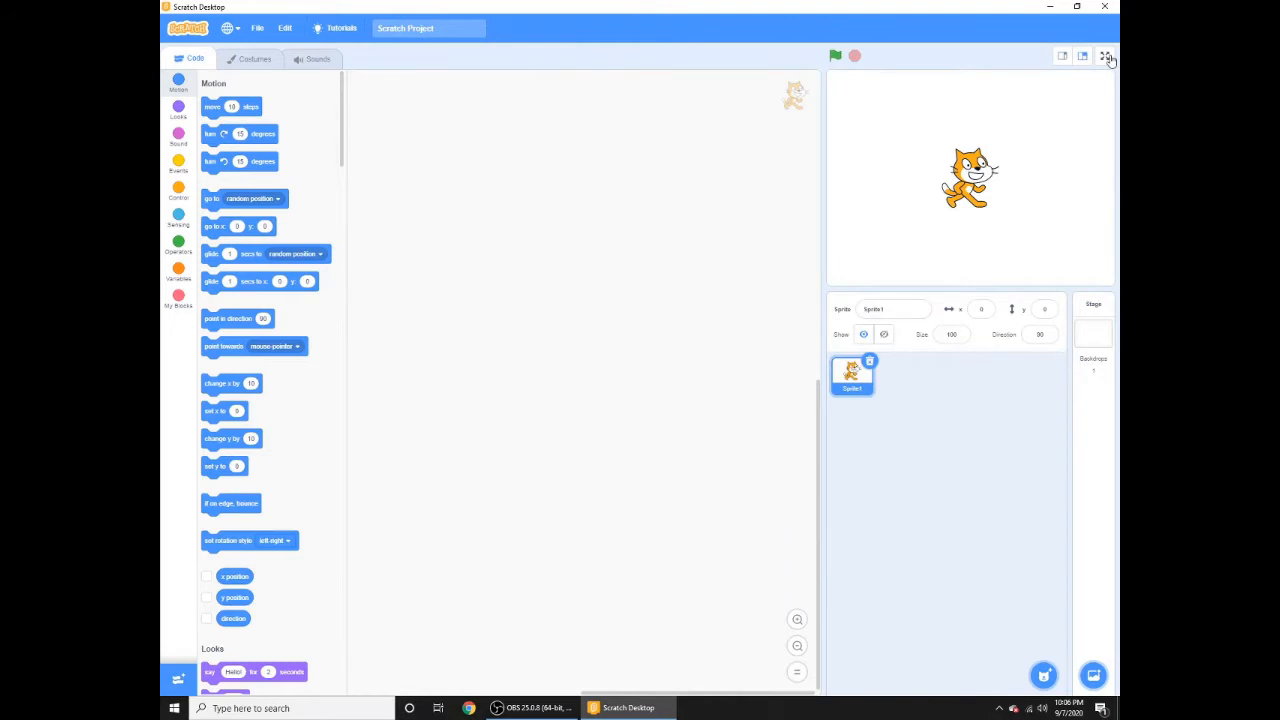
pyautogui.click(1106, 56)
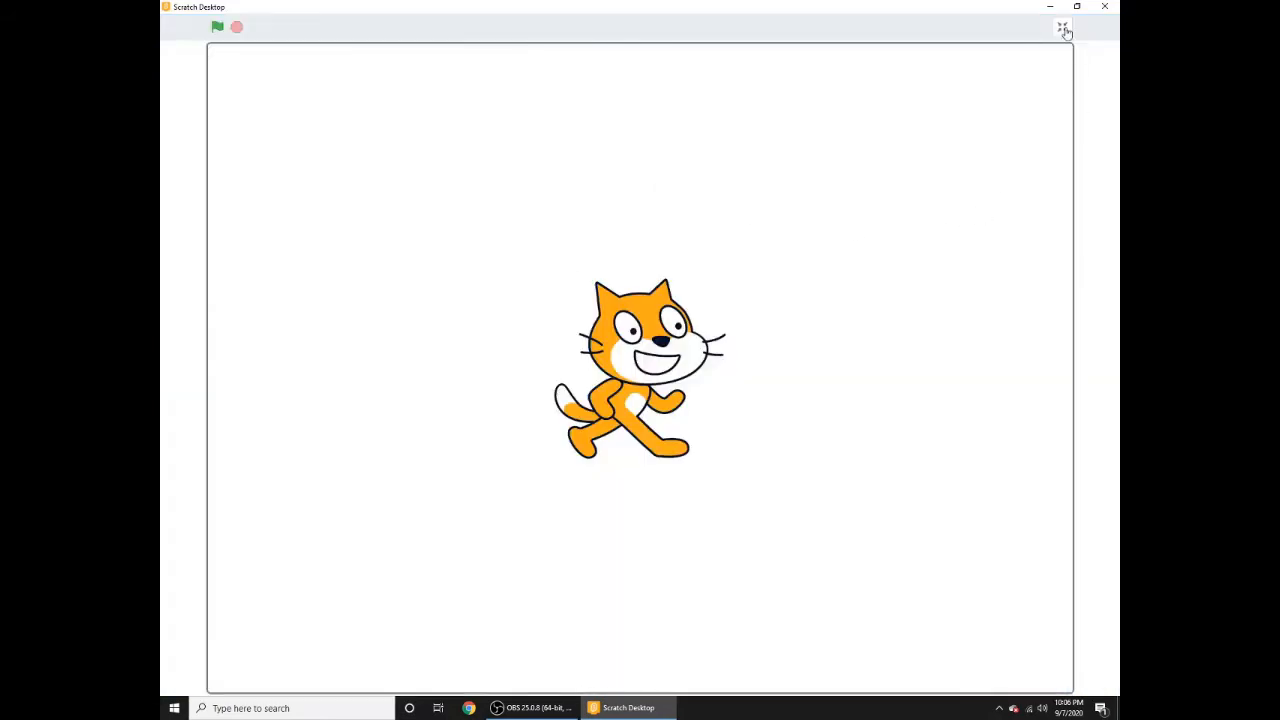
pyautogui.click(1064, 28)
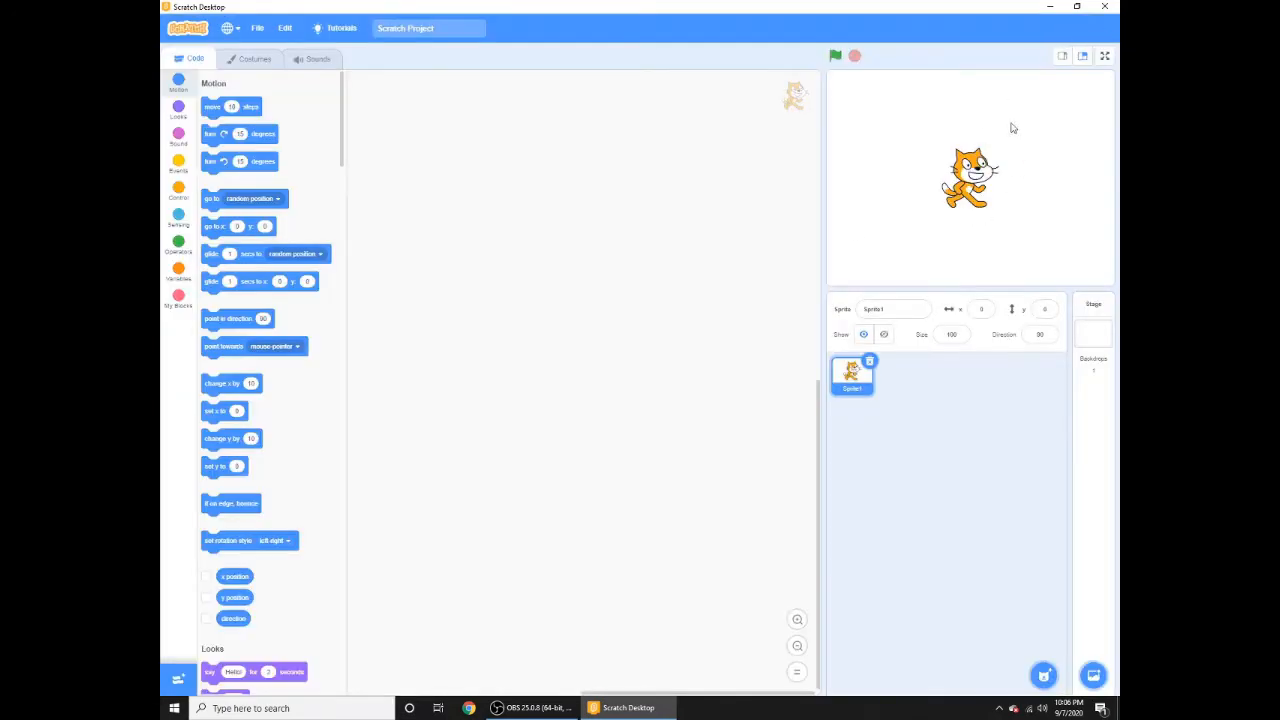
pyautogui.moveTo(880, 532)
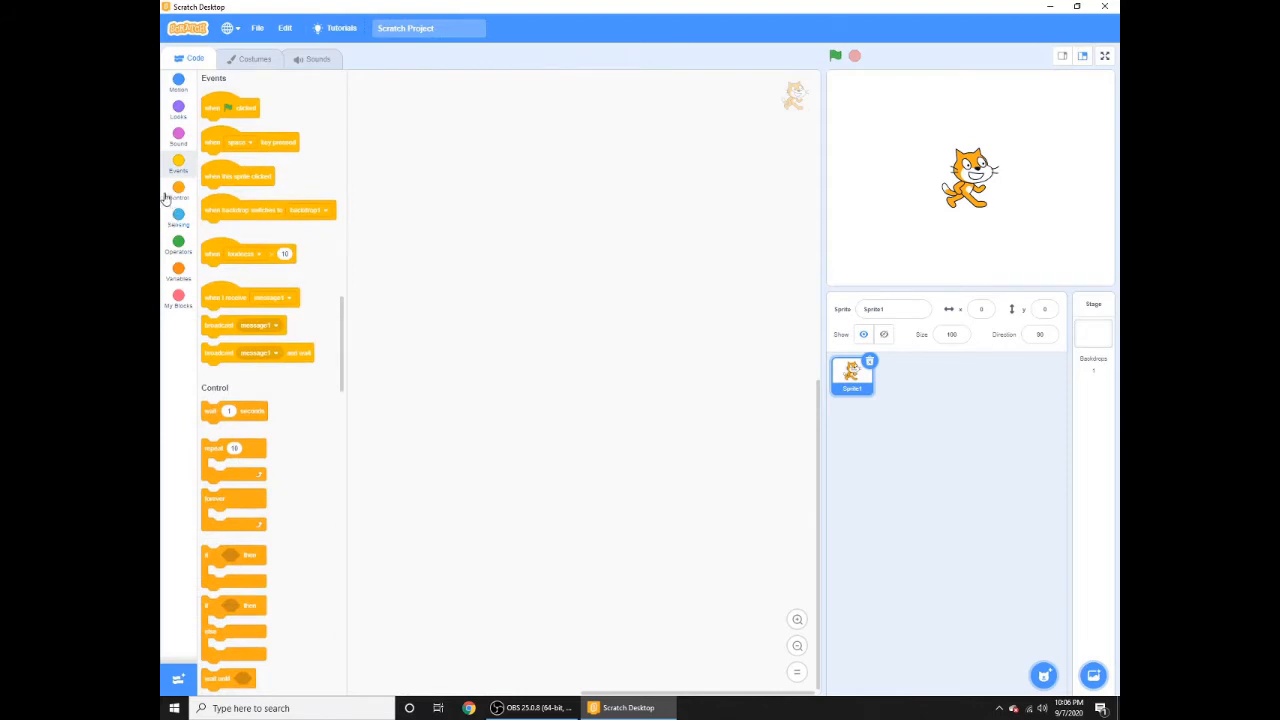
pyautogui.moveTo(196, 240)
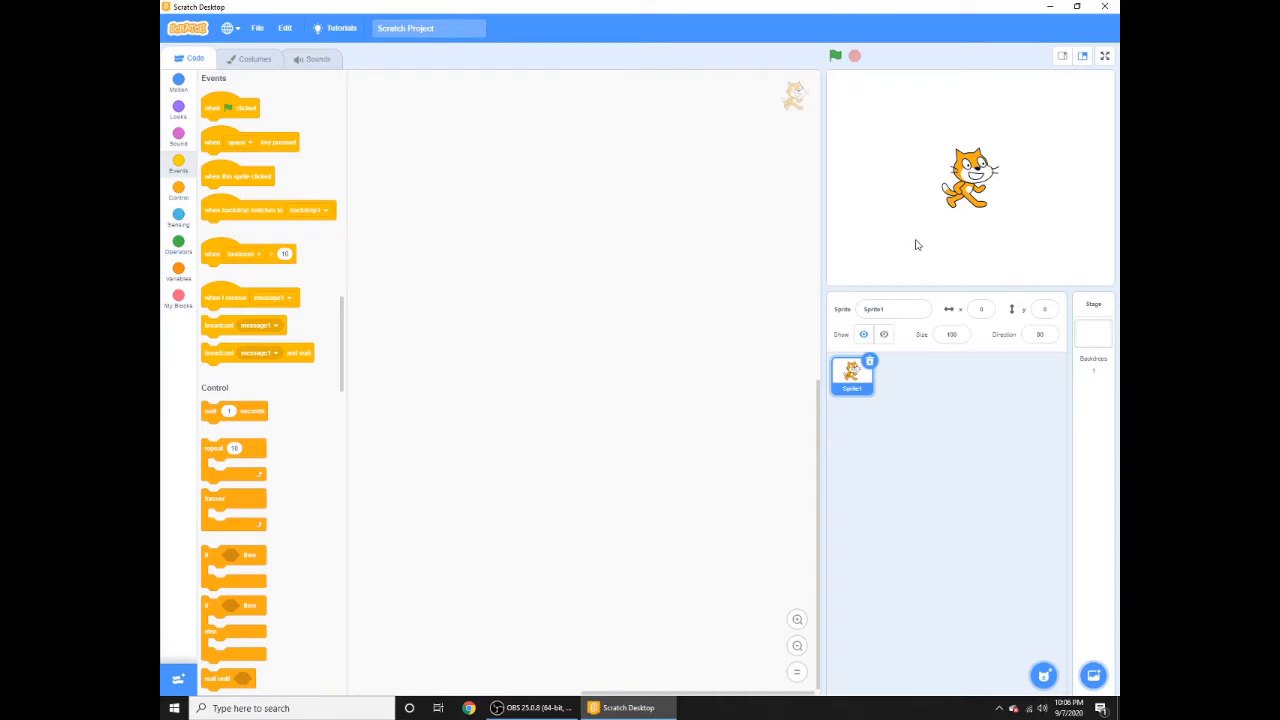
pyautogui.moveTo(1036, 142)
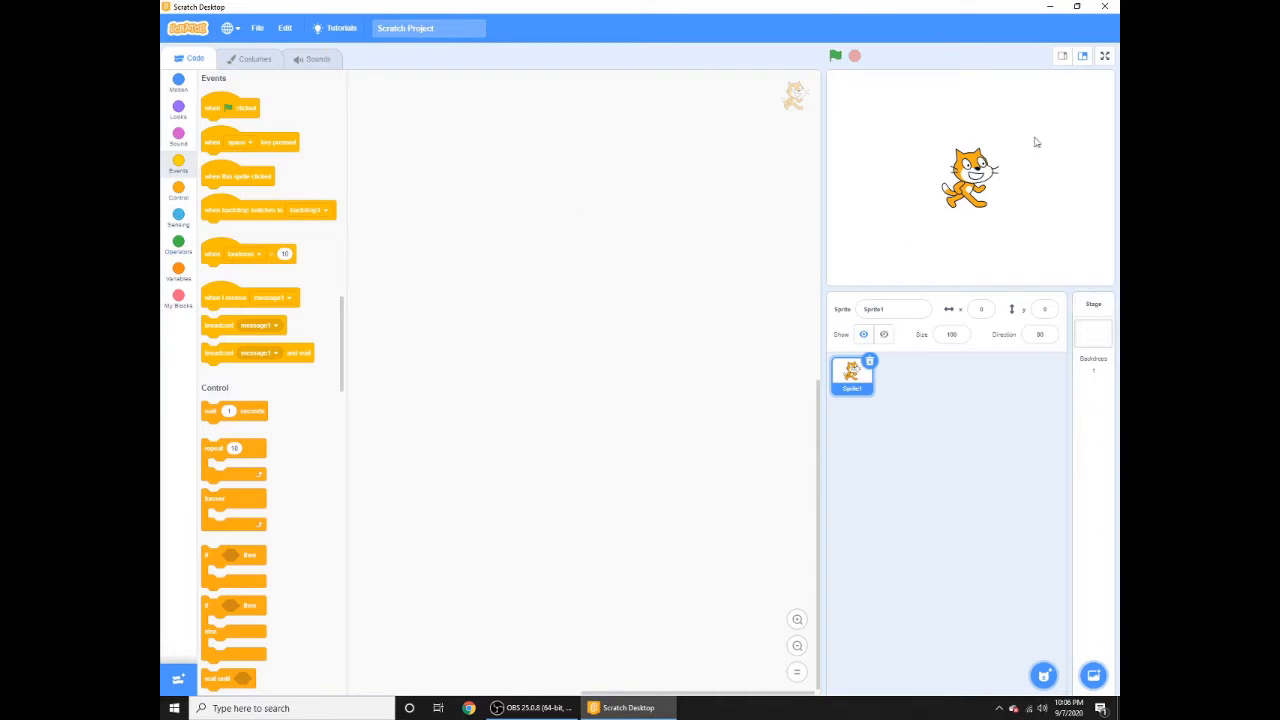
pyautogui.moveTo(976, 198)
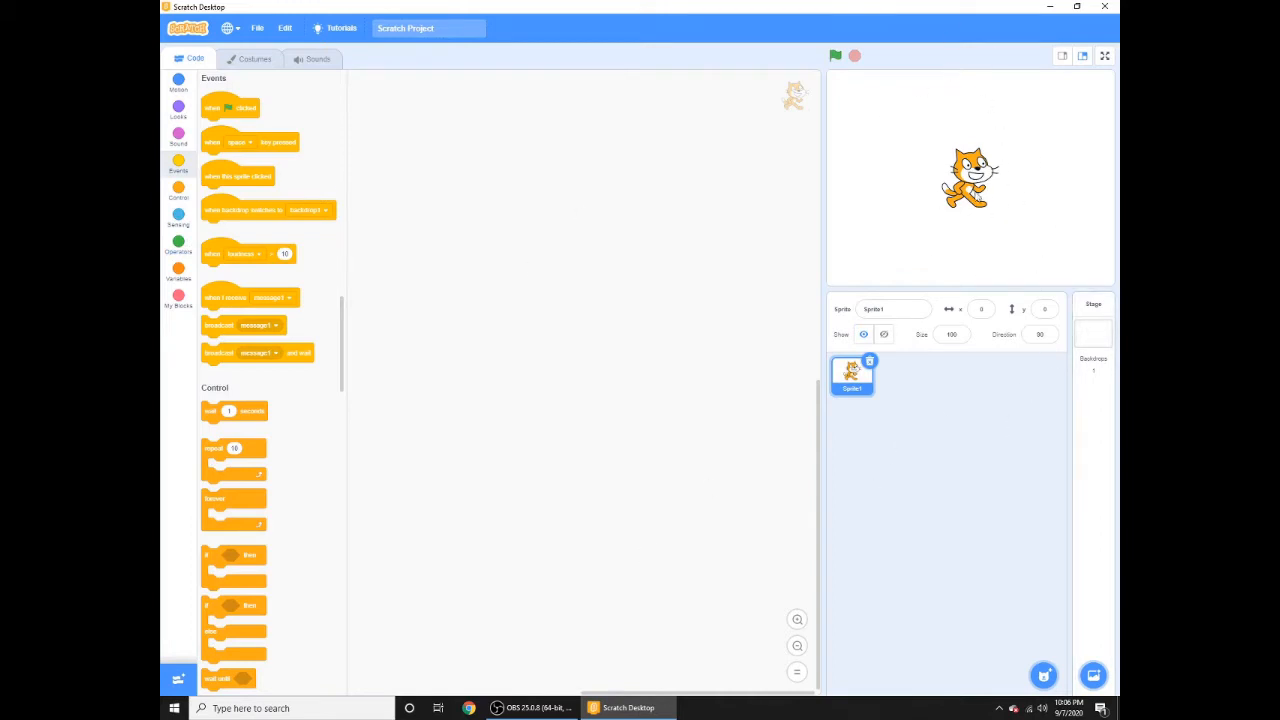
pyautogui.moveTo(924, 260)
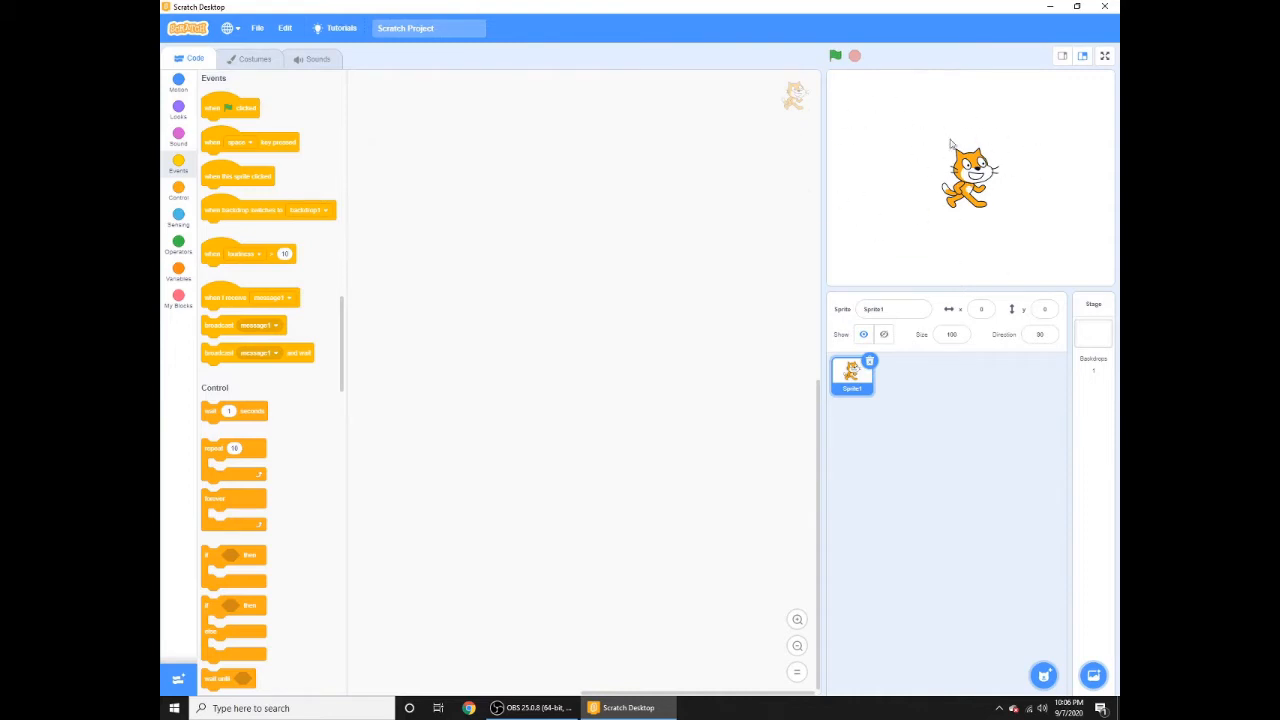
pyautogui.moveTo(1024, 224)
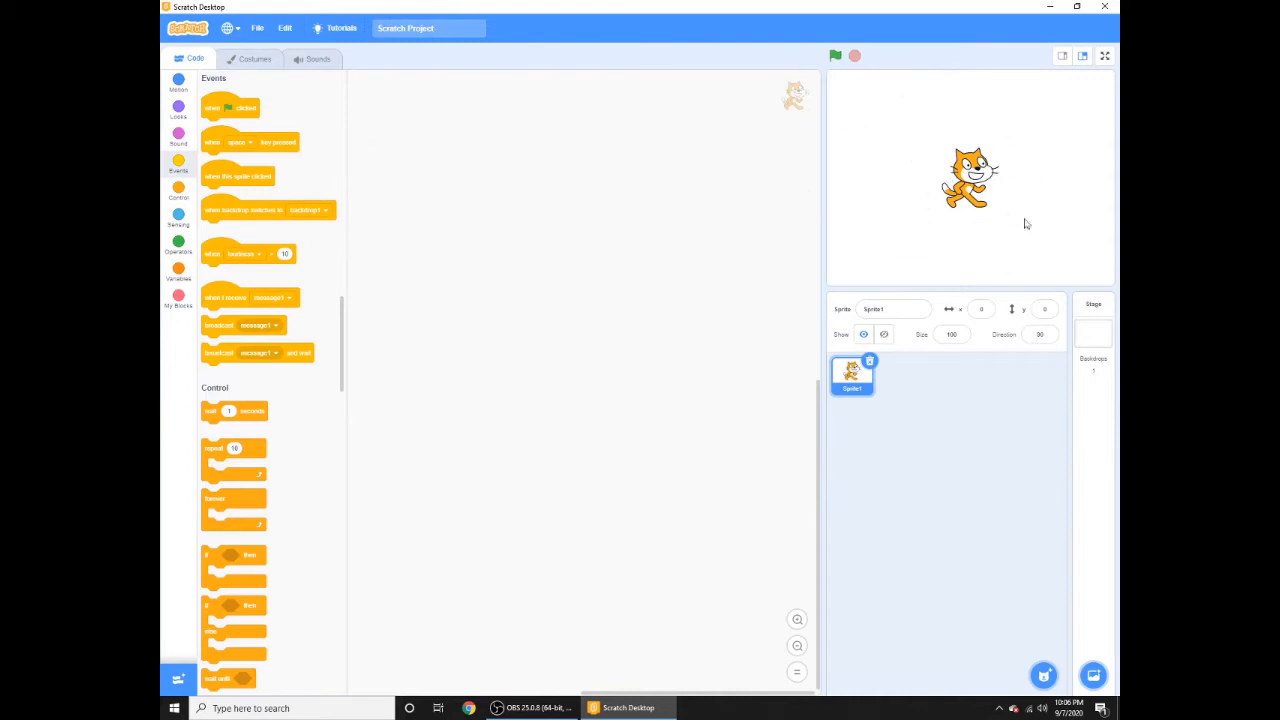
pyautogui.moveTo(978, 112)
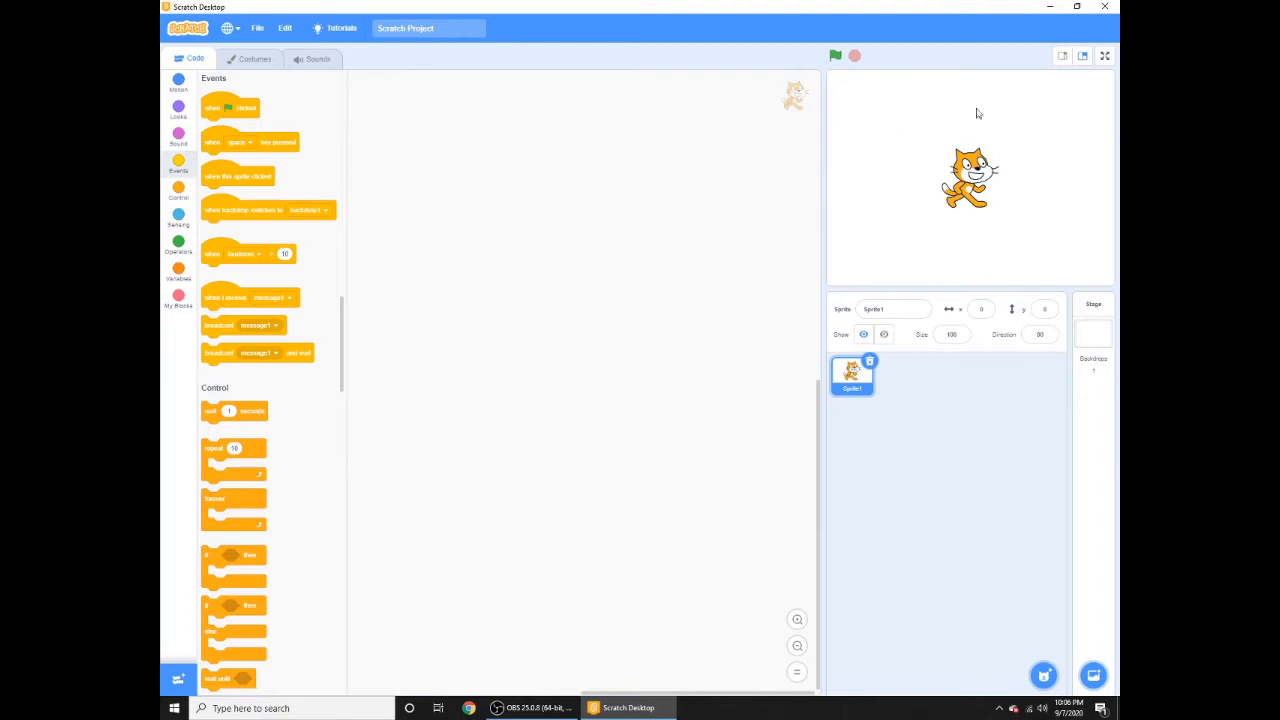
pyautogui.moveTo(1072, 334)
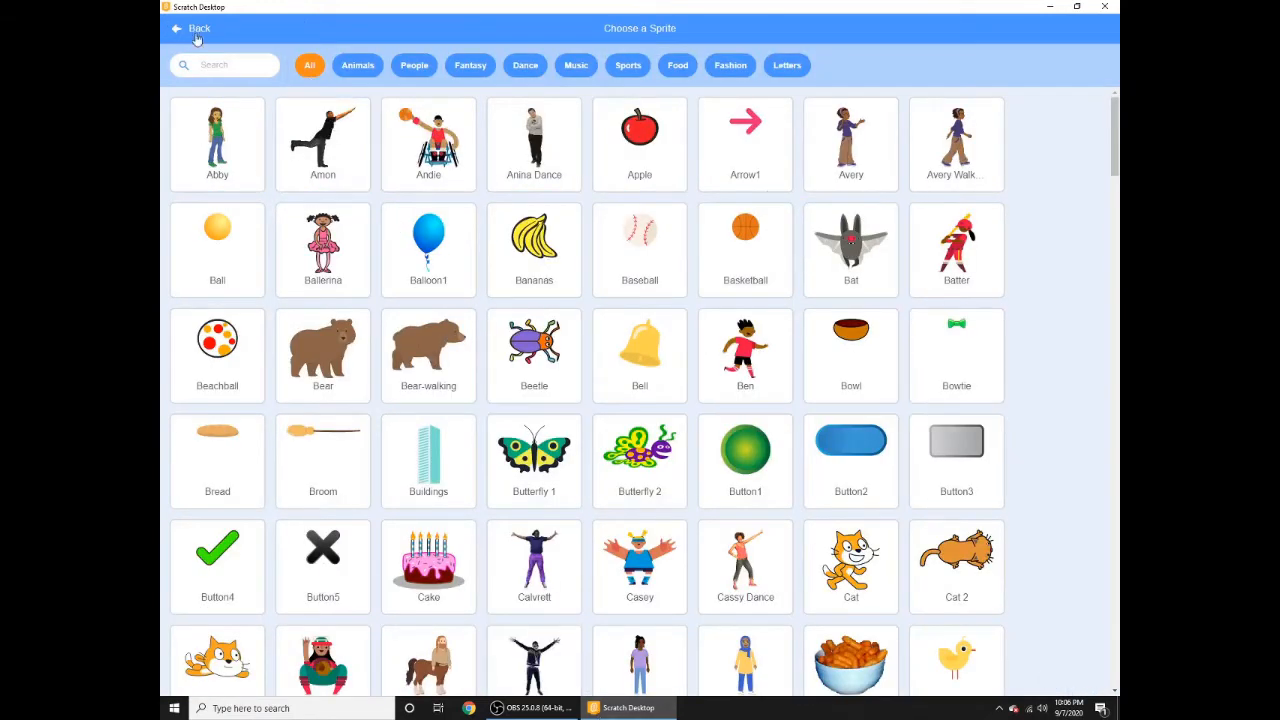
pyautogui.click(200, 28)
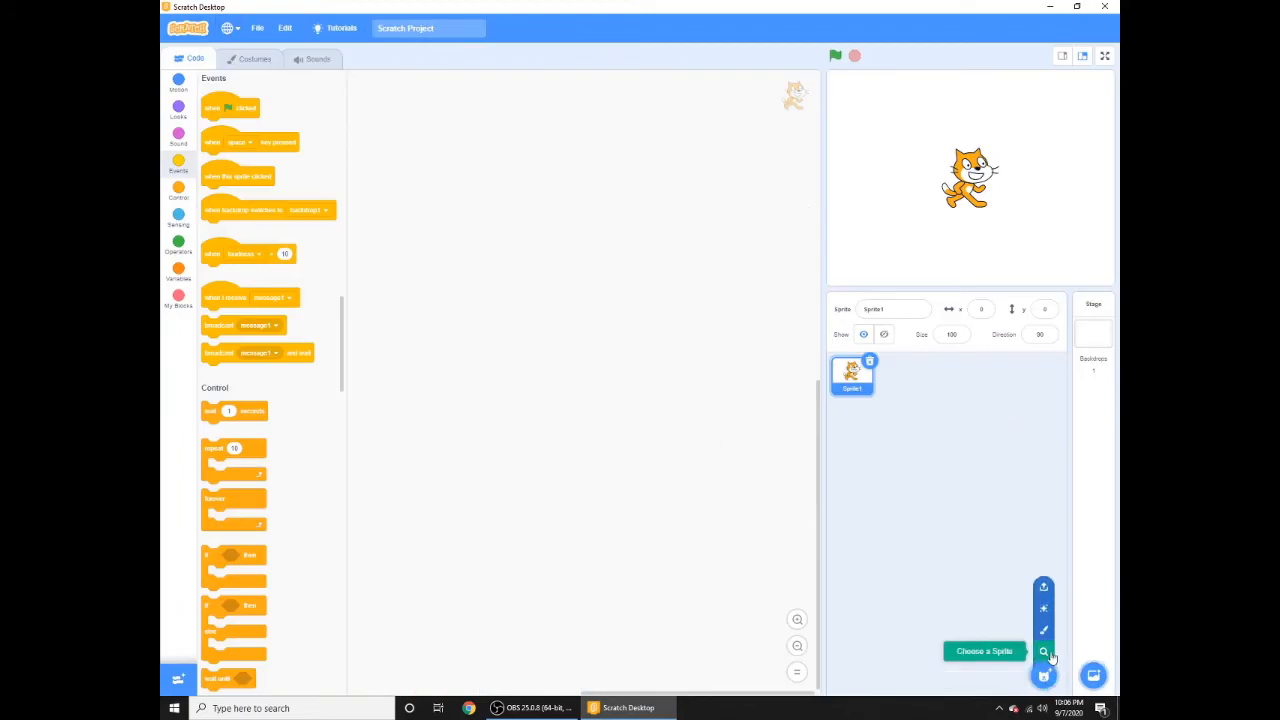
pyautogui.click(984, 652)
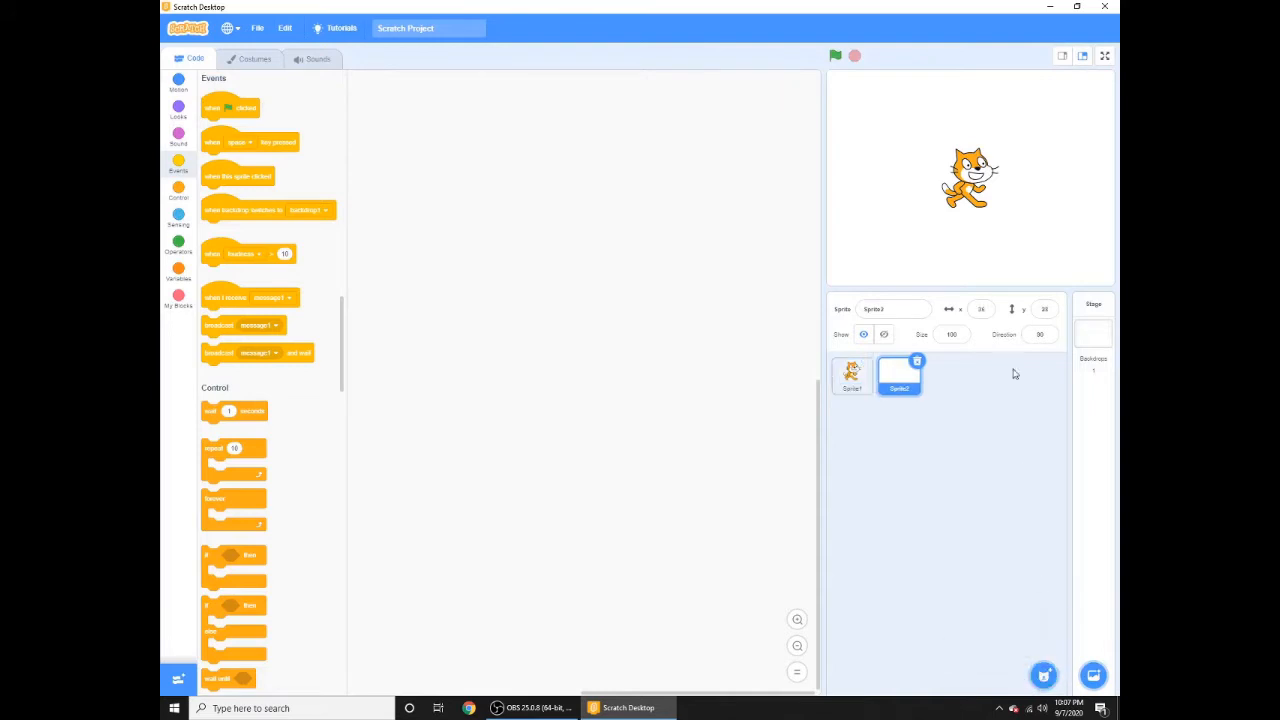
pyautogui.click(256, 60)
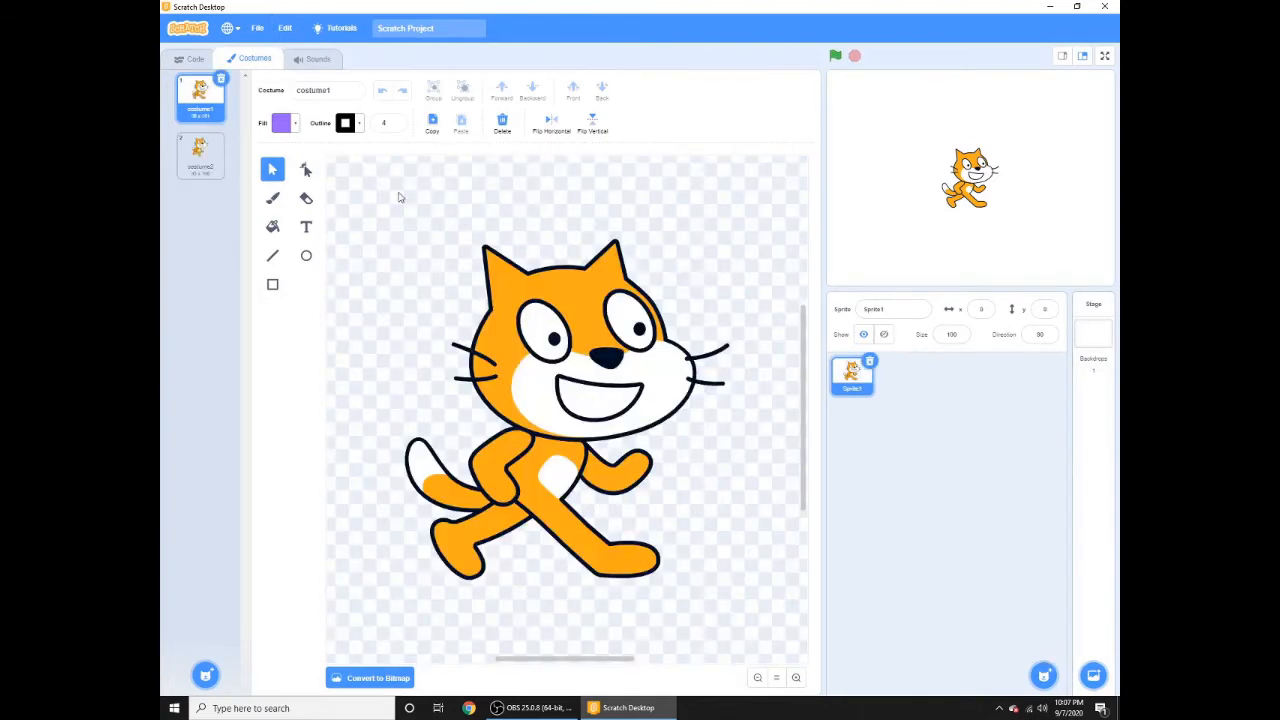
pyautogui.click(196, 58)
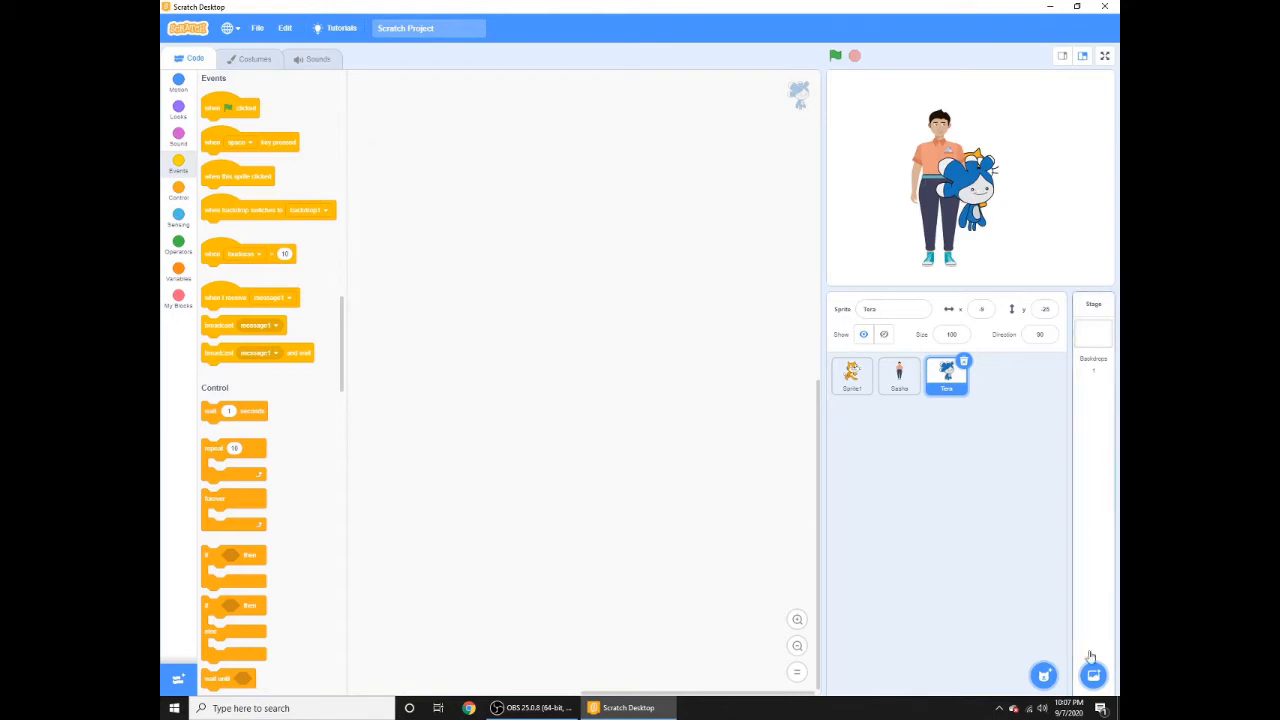
pyautogui.click(898, 376)
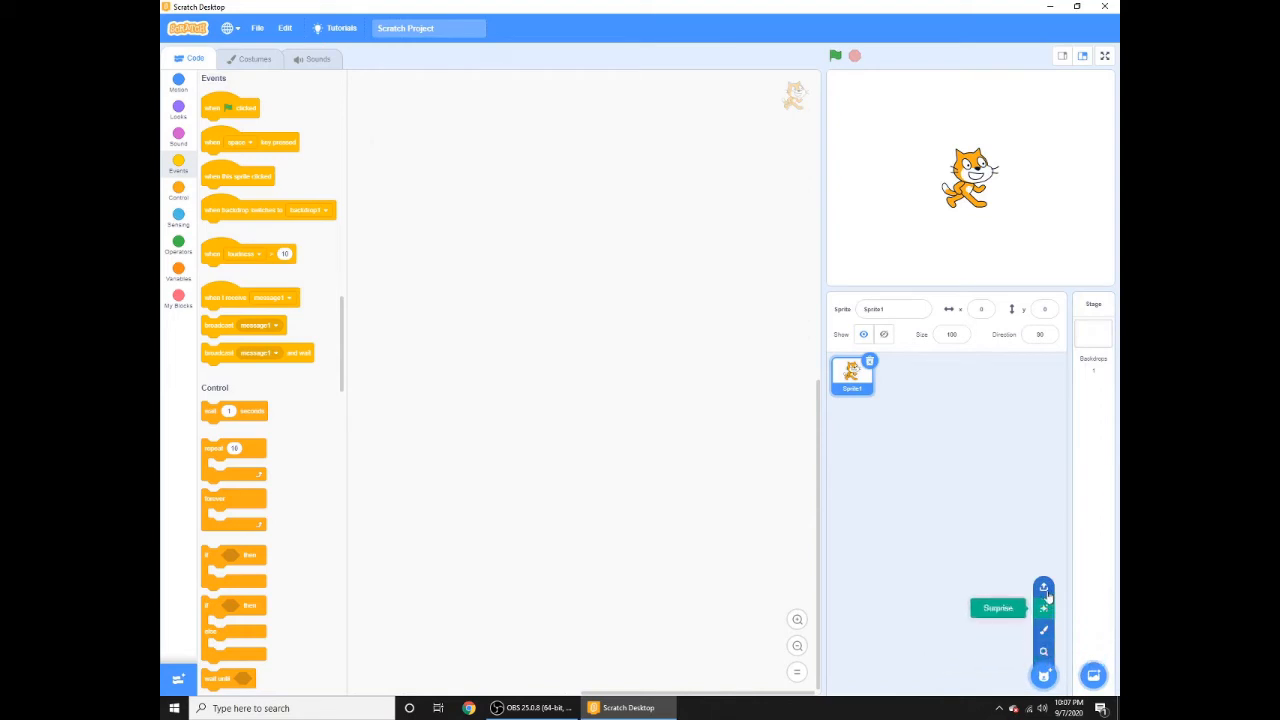
pyautogui.click(1044, 588)
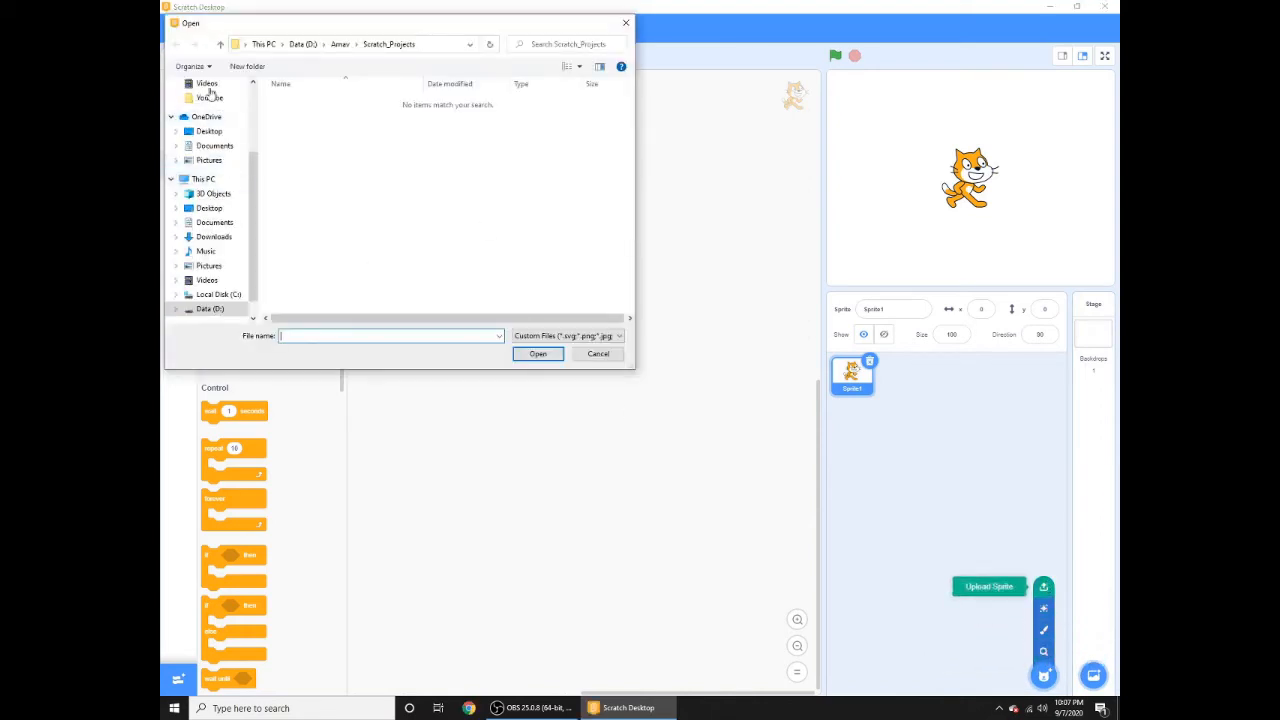
pyautogui.click(596, 352)
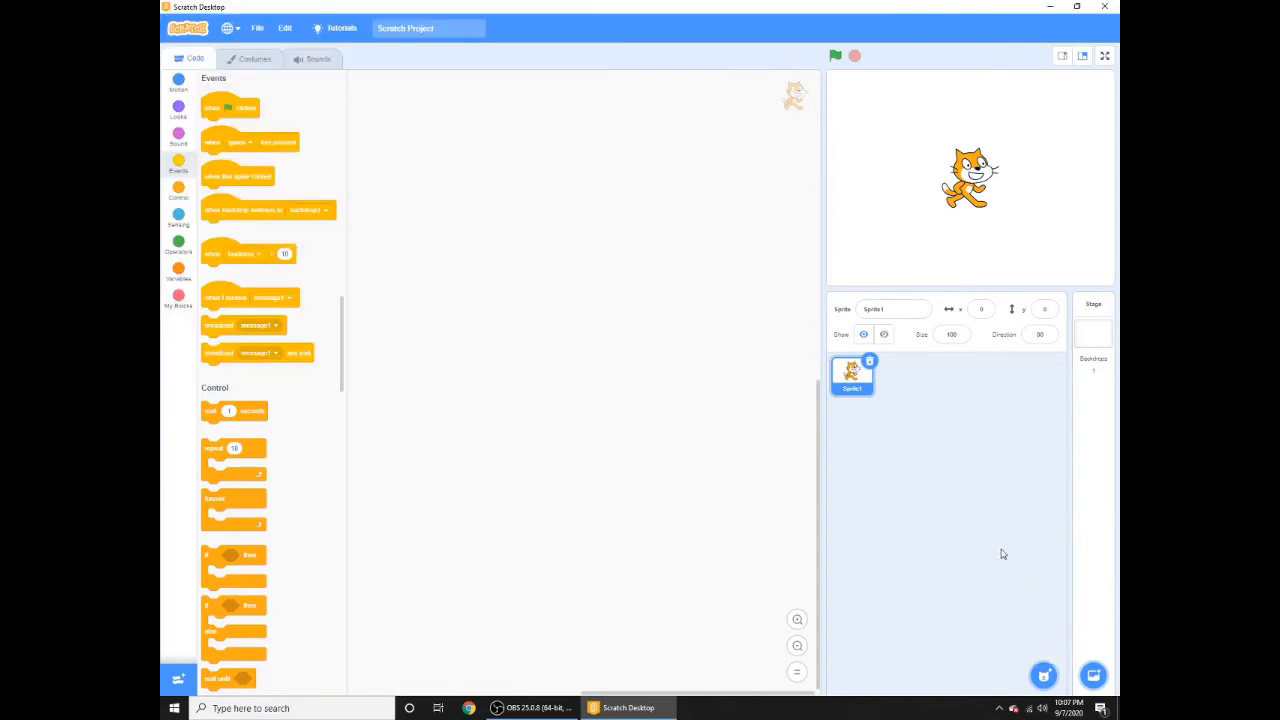
pyautogui.click(1094, 676)
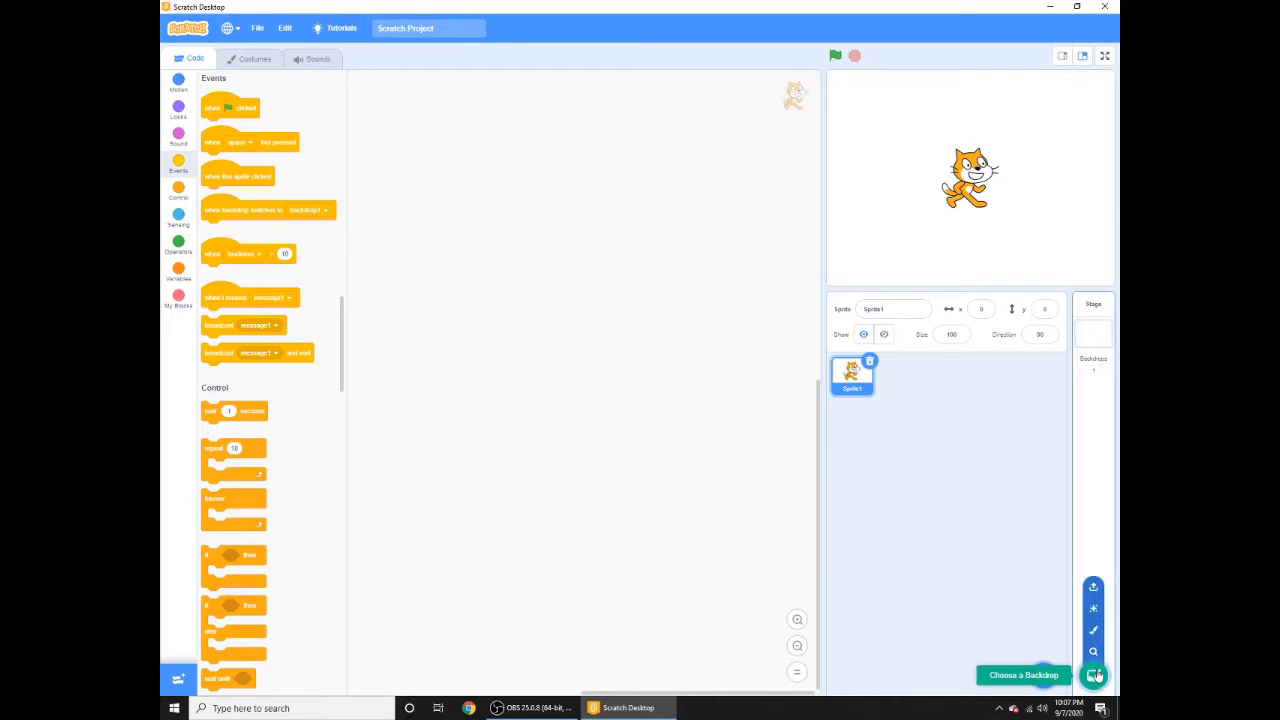
pyautogui.click(1024, 676)
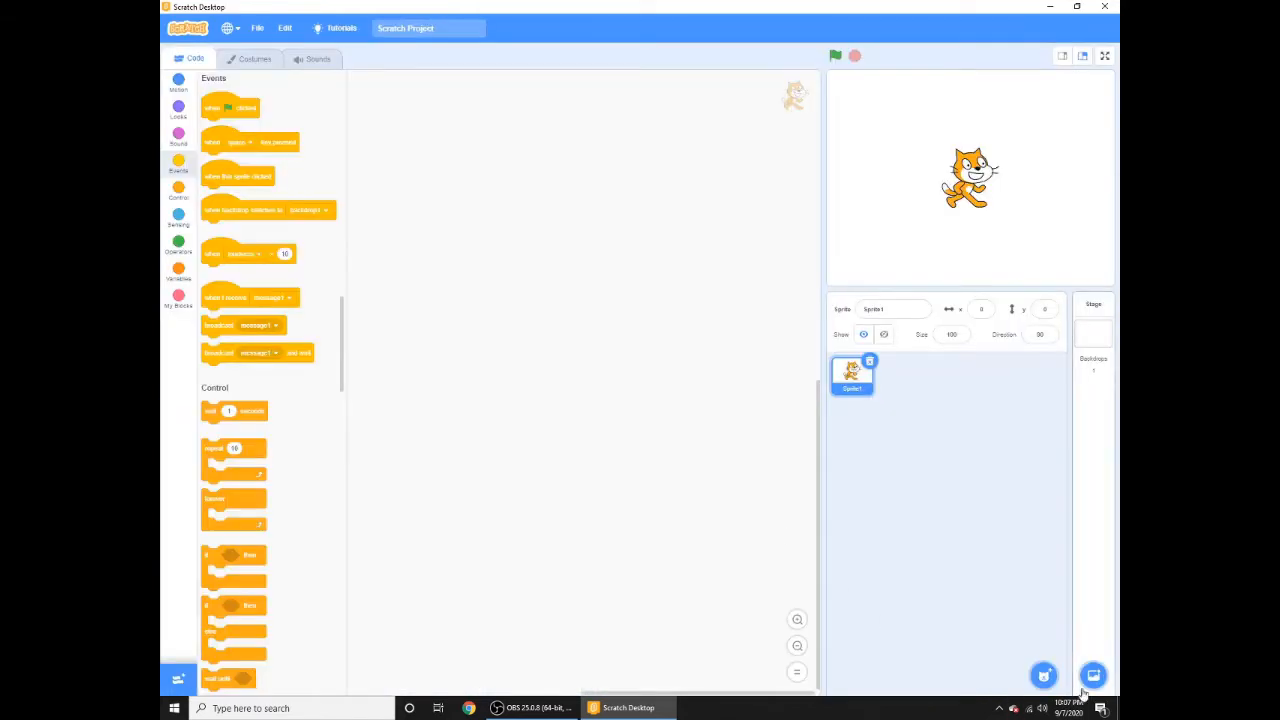
pyautogui.click(1092, 676)
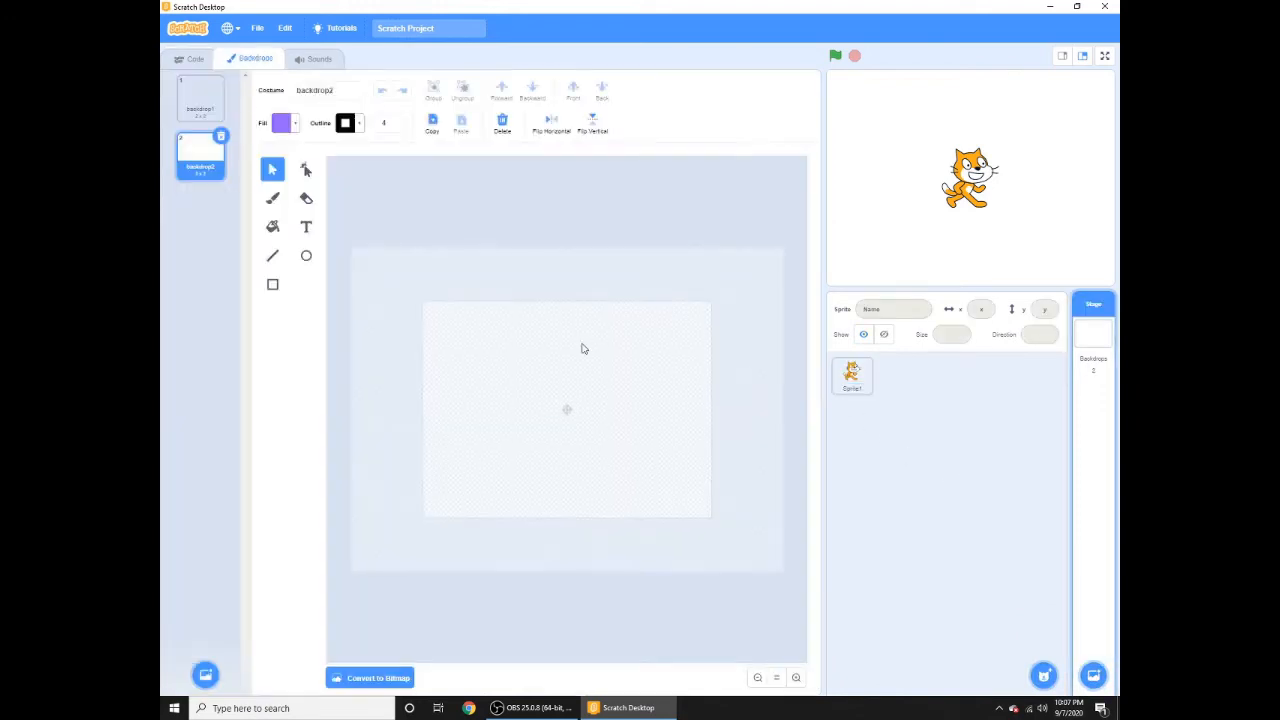
pyautogui.click(200, 98)
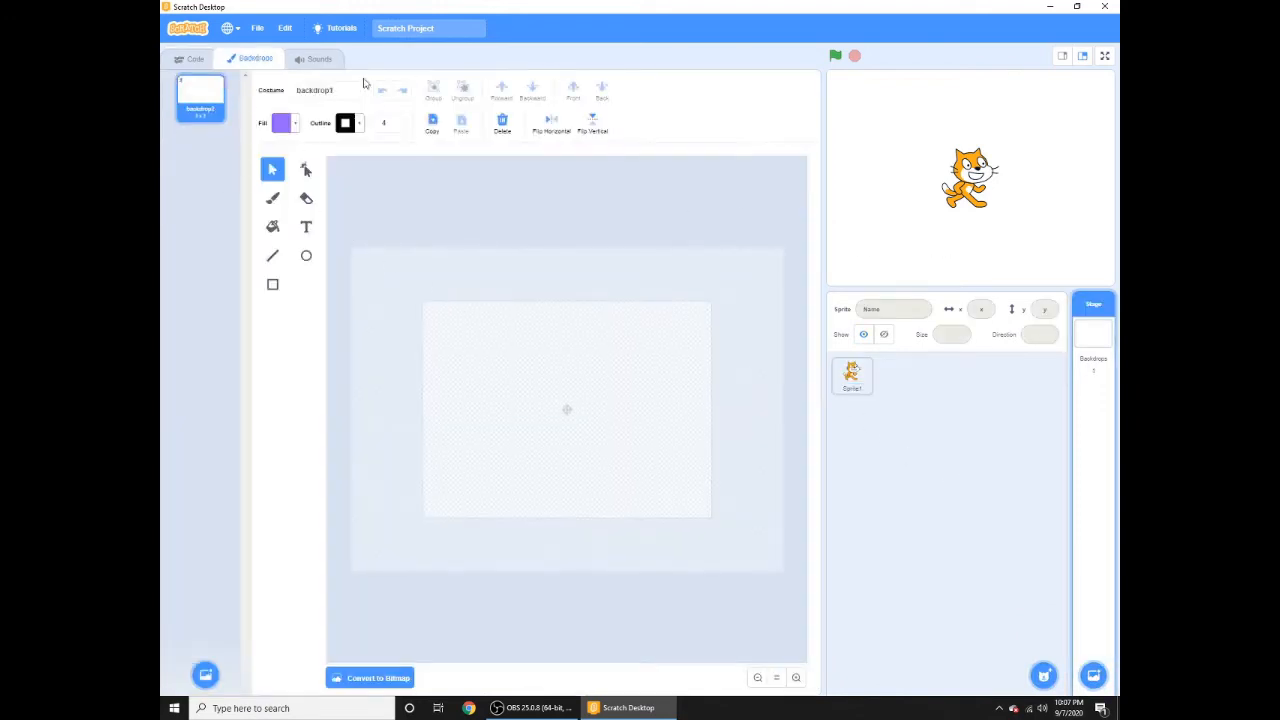
pyautogui.click(196, 58)
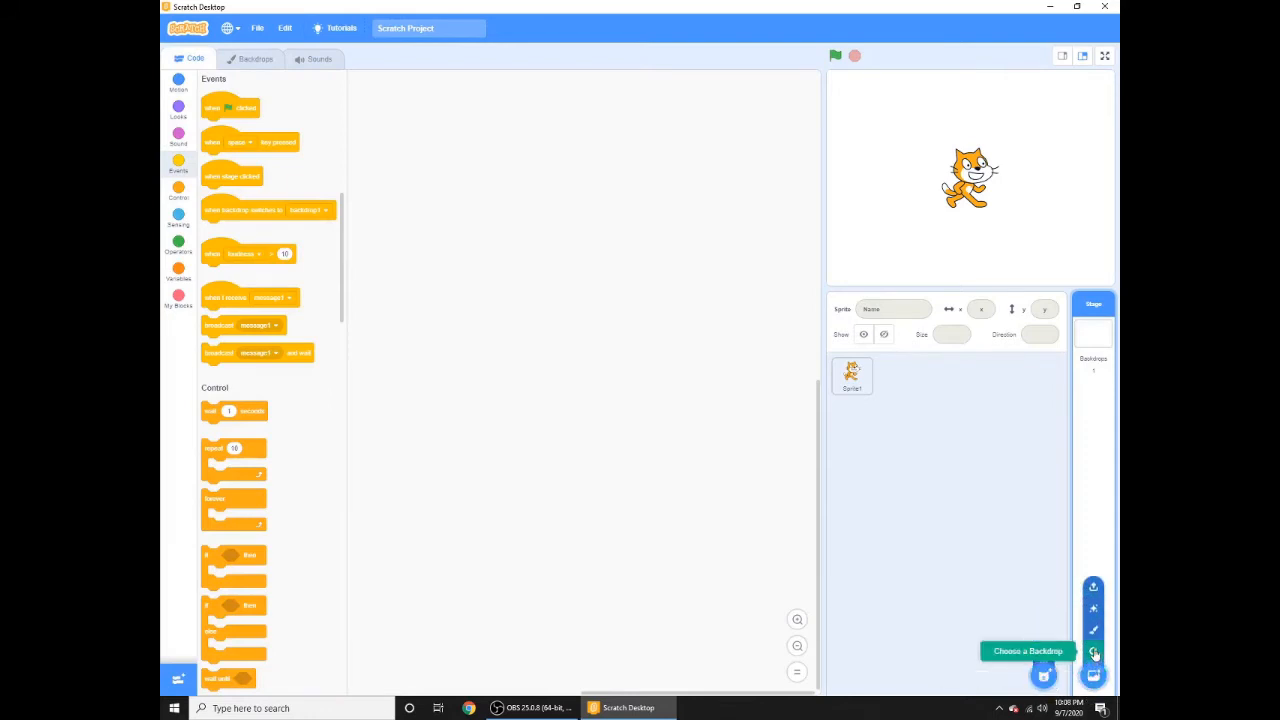
pyautogui.click(1092, 652)
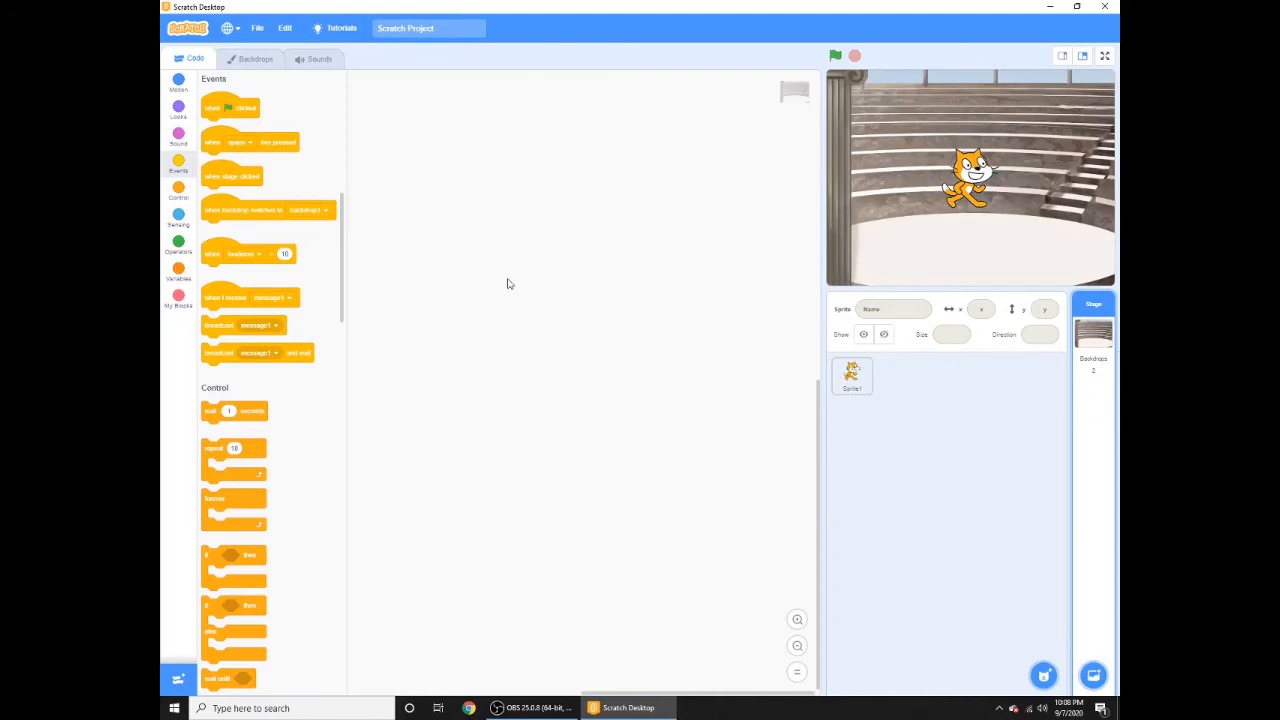
pyautogui.click(256, 58)
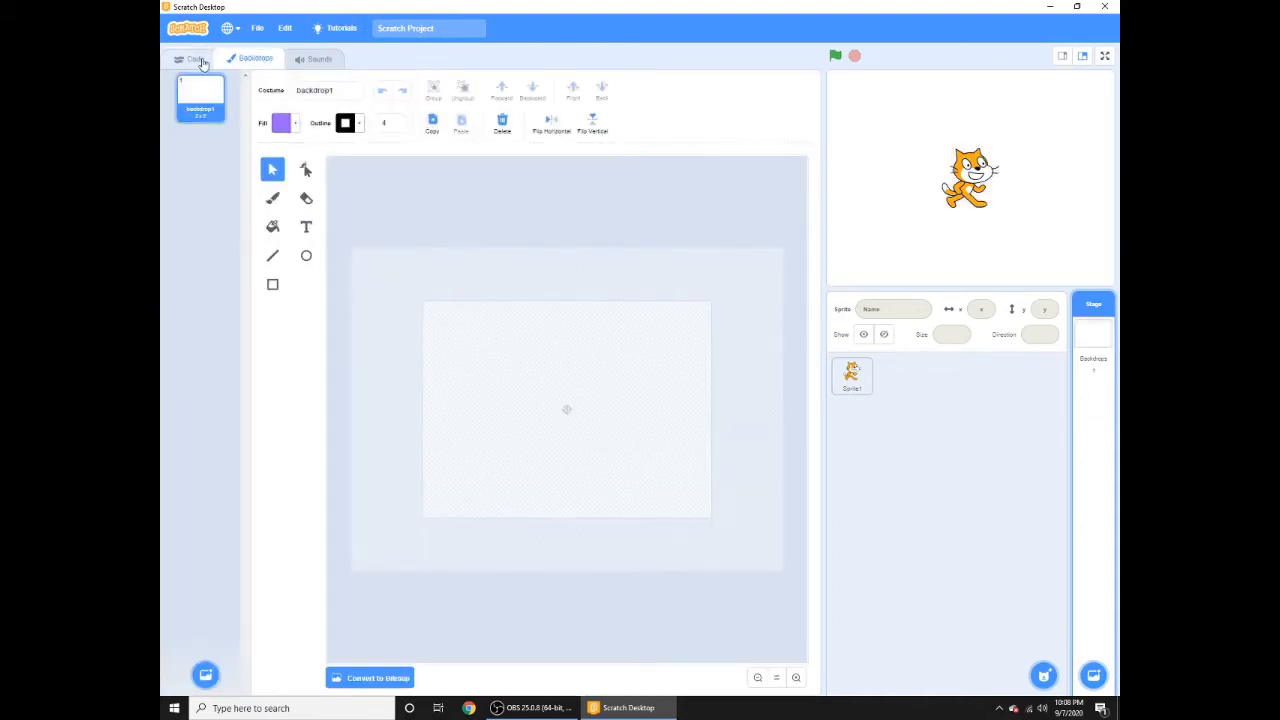
pyautogui.click(196, 58)
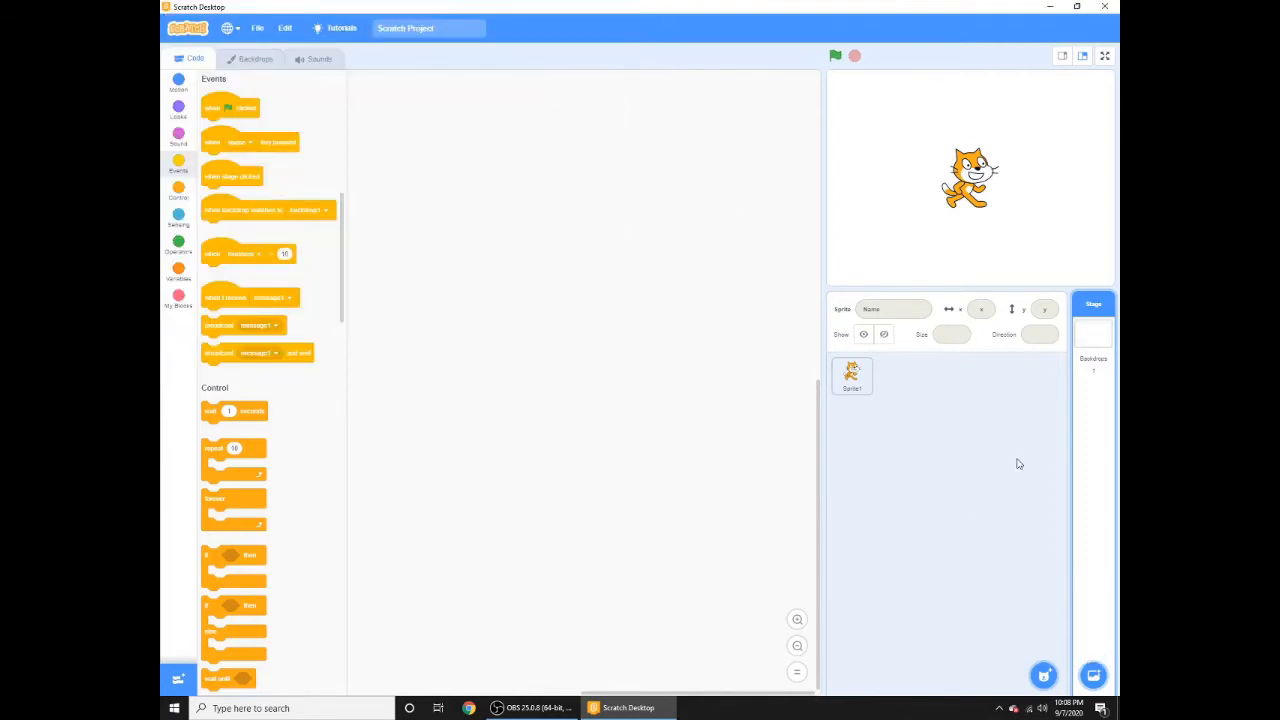
pyautogui.moveTo(952, 364)
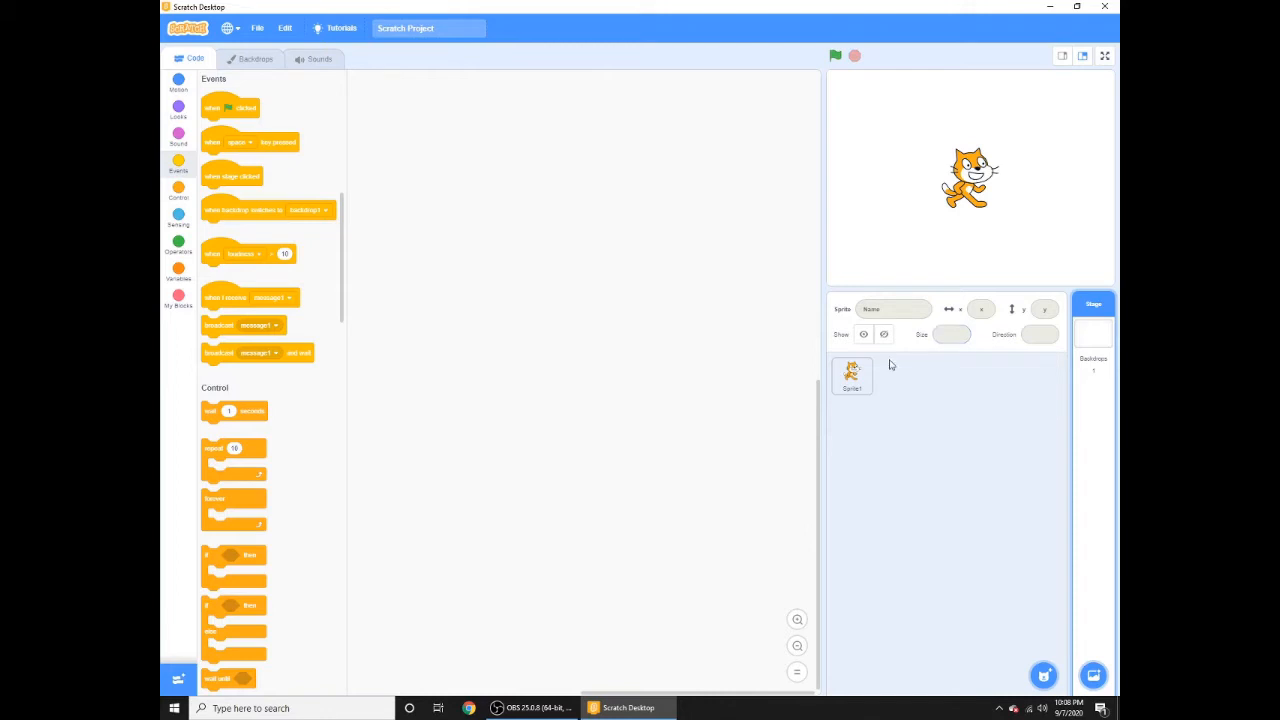
pyautogui.click(852, 376)
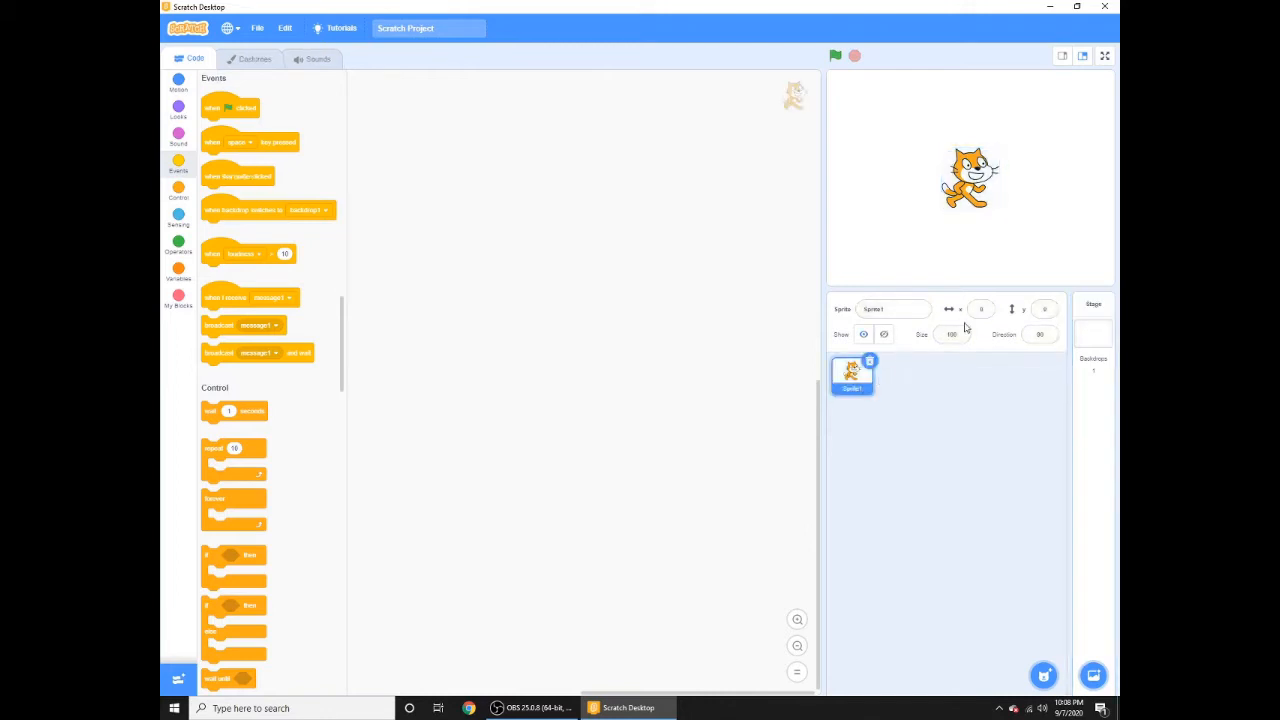
pyautogui.click(952, 334)
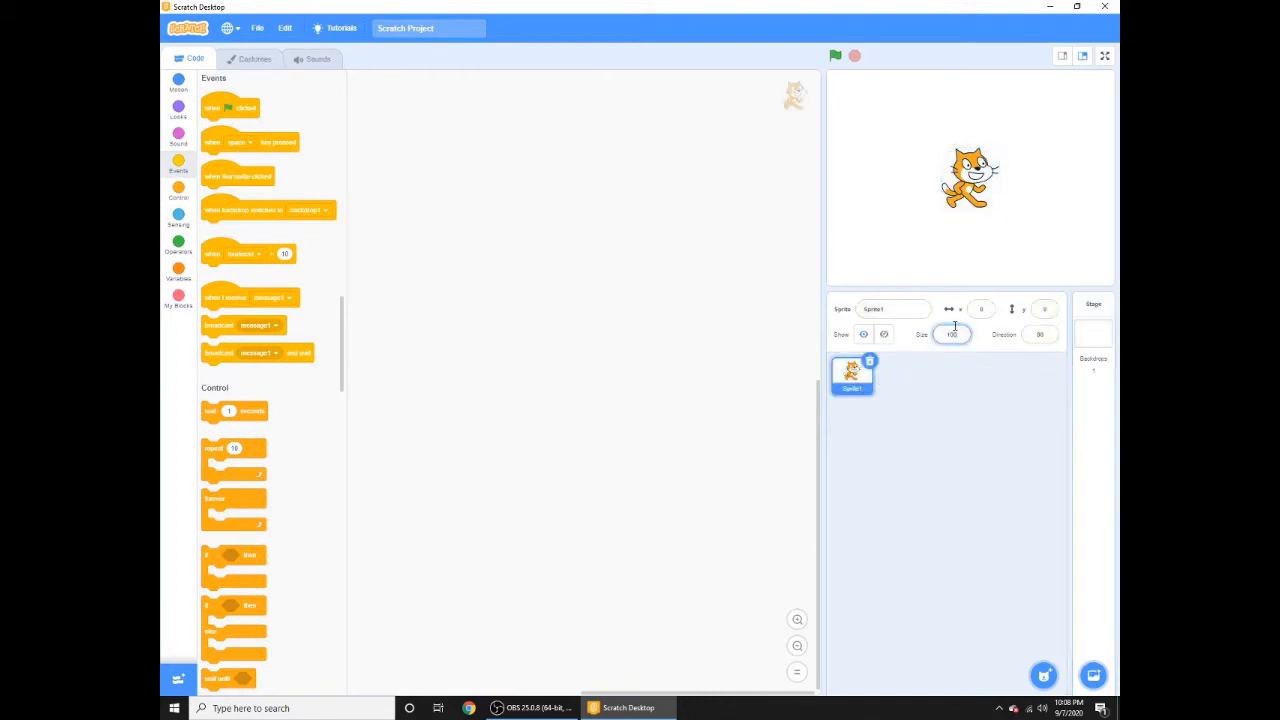
pyautogui.click(892, 308)
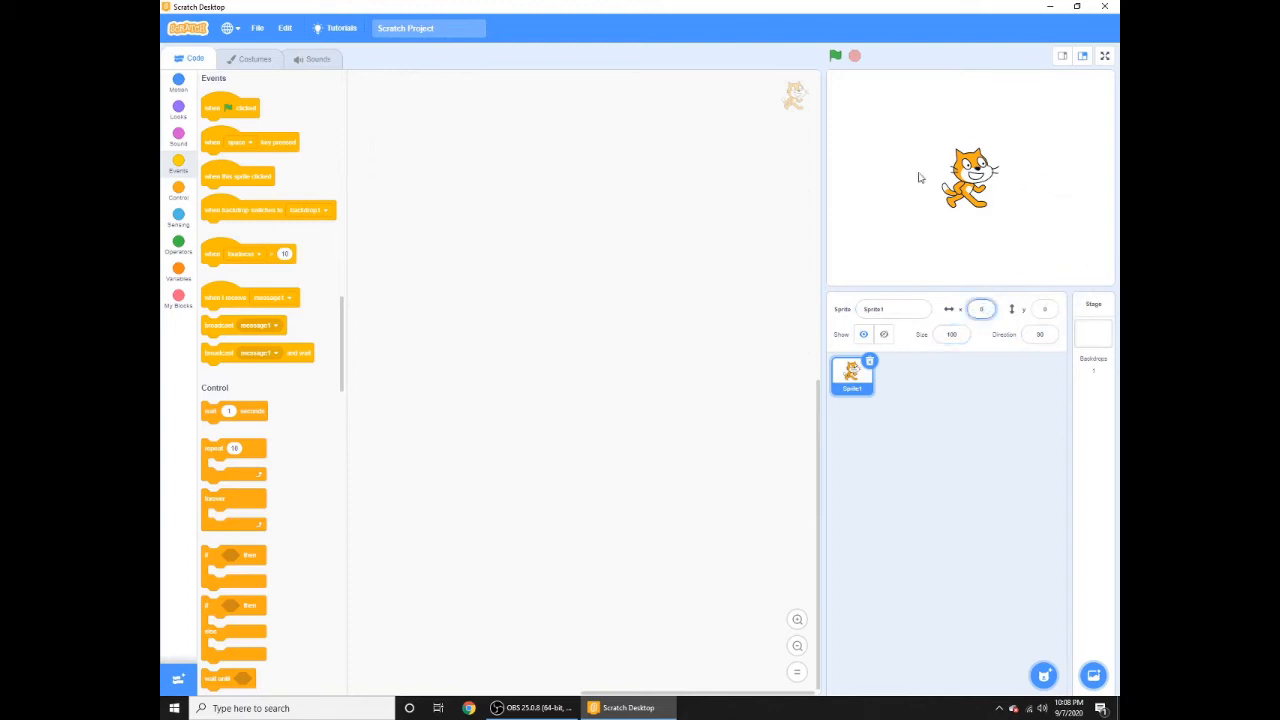
pyautogui.moveTo(800, 176)
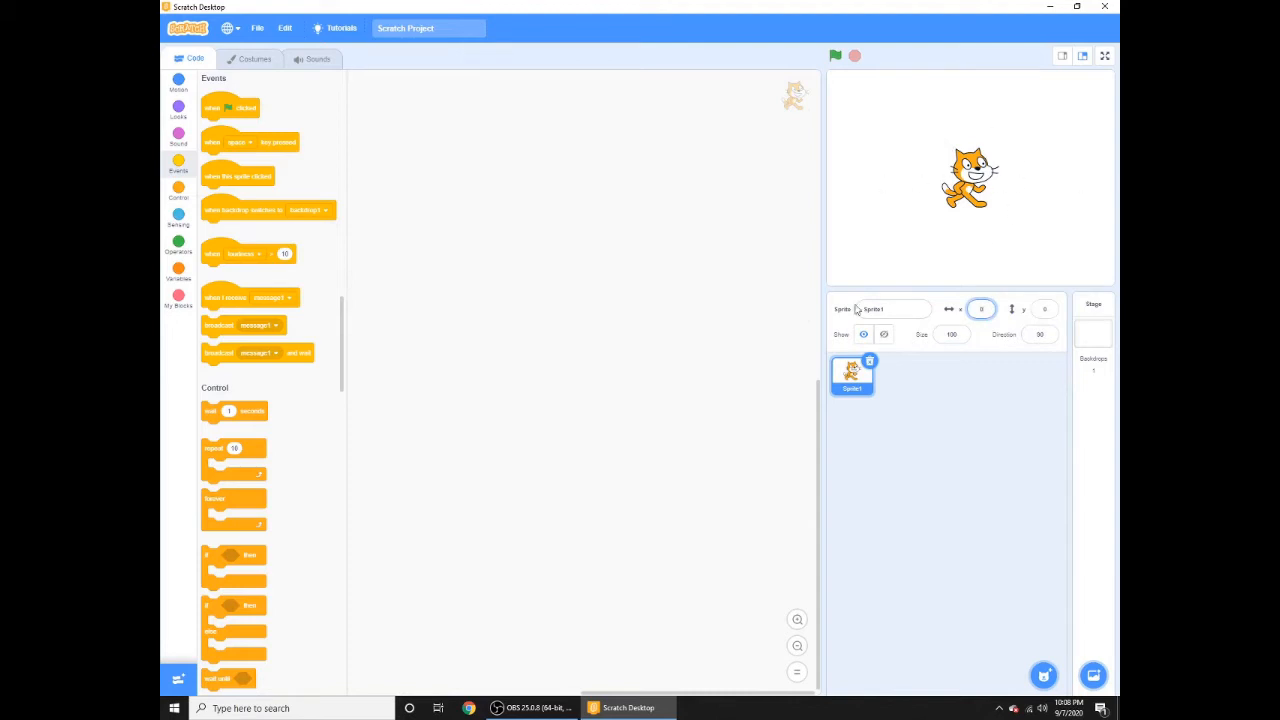
pyautogui.moveTo(680, 350)
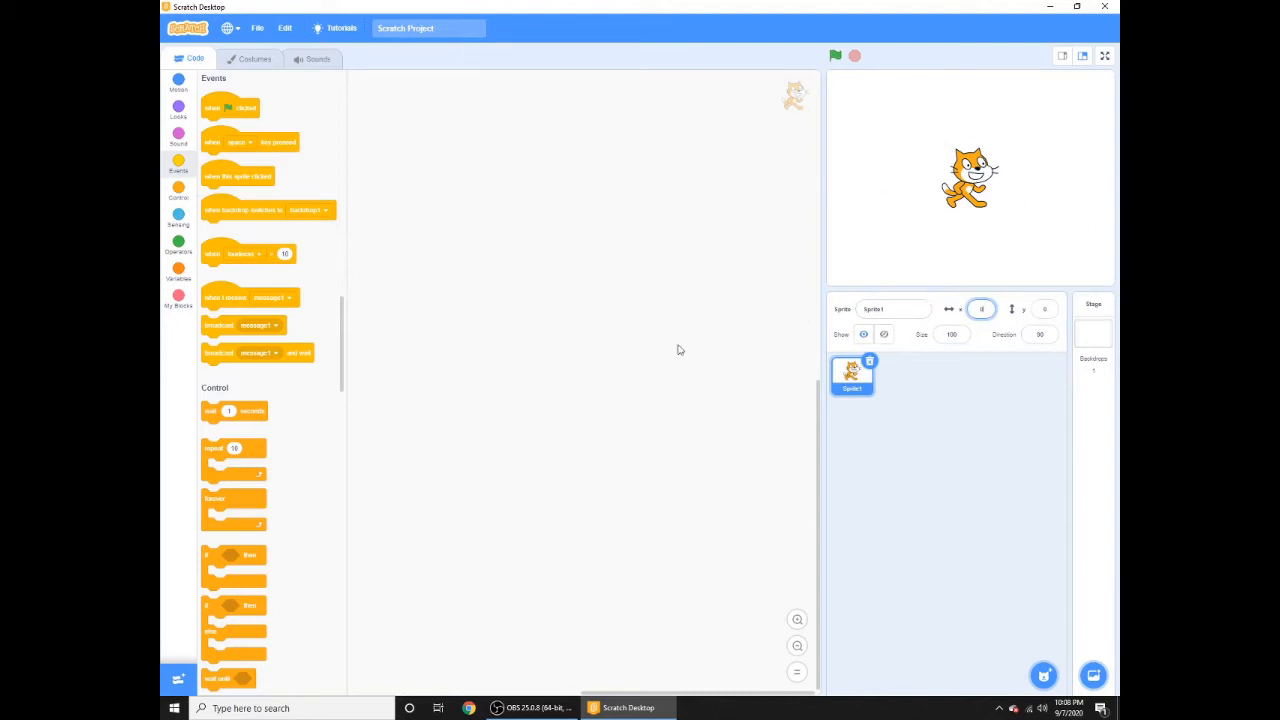
pyautogui.moveTo(804, 458)
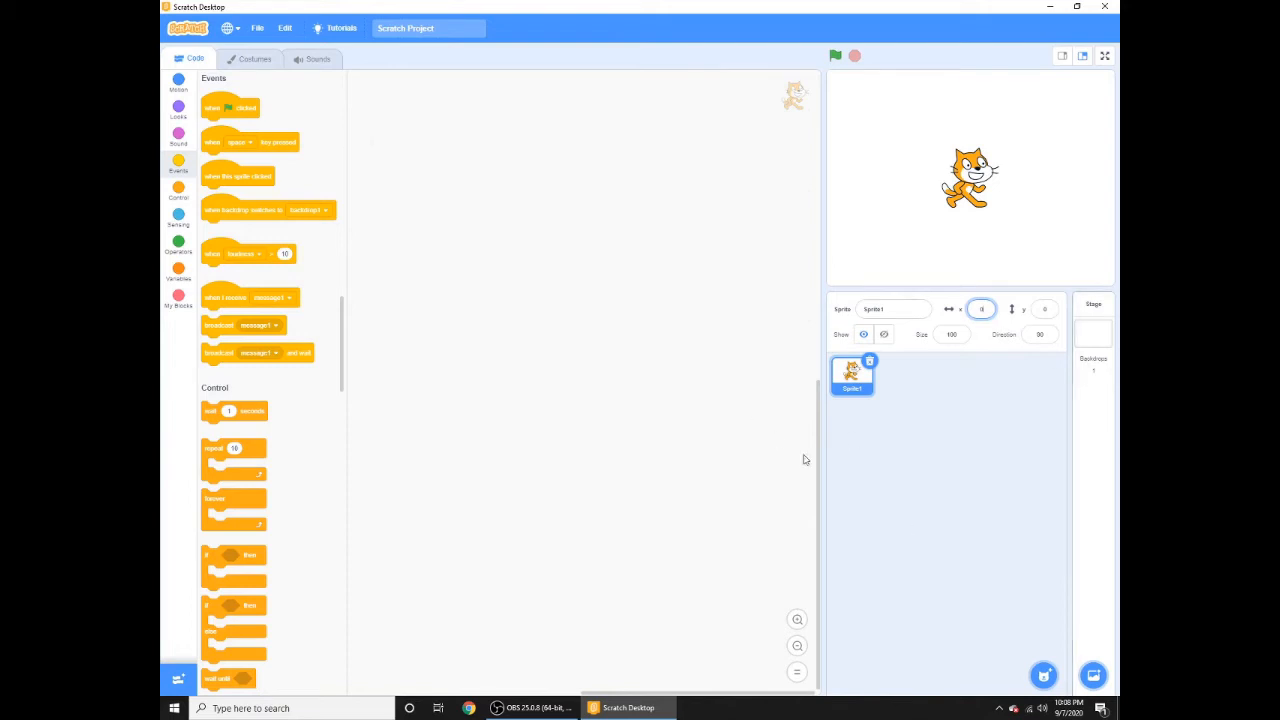
pyautogui.moveTo(1056, 270)
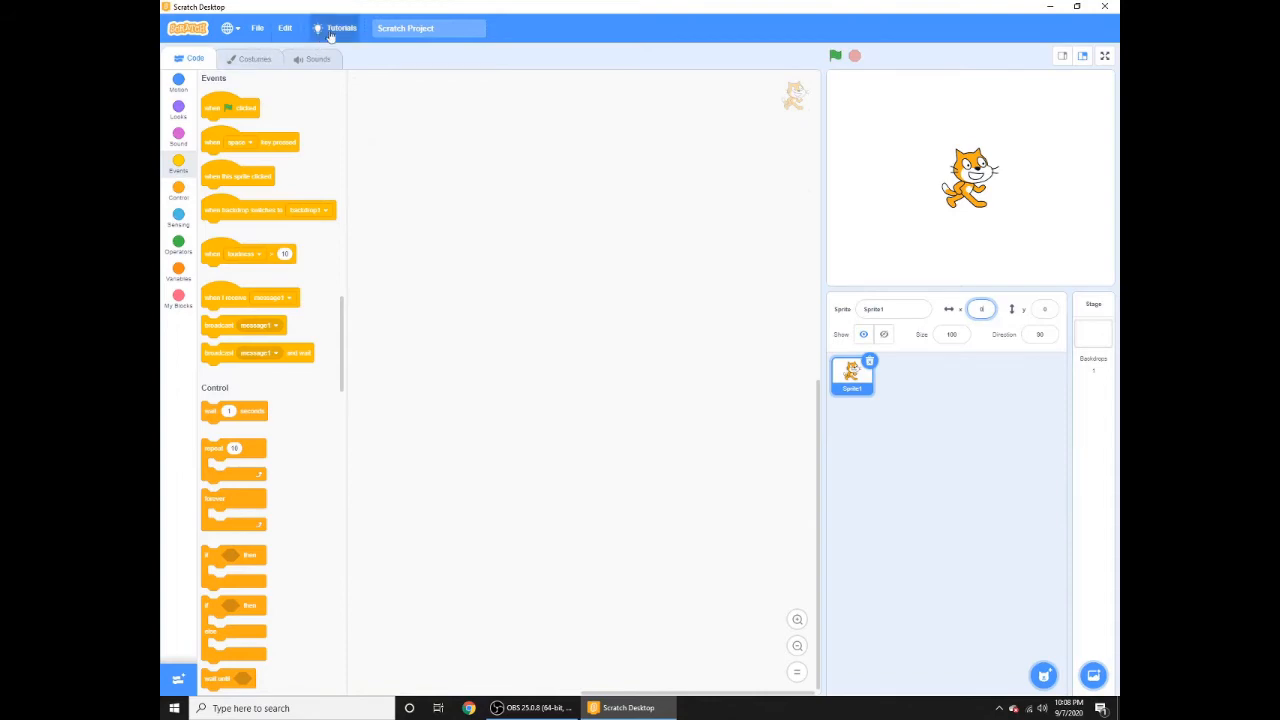
# Browse the Scratch Desktop tutorials gallery and close it again
pyautogui.click(340, 28)
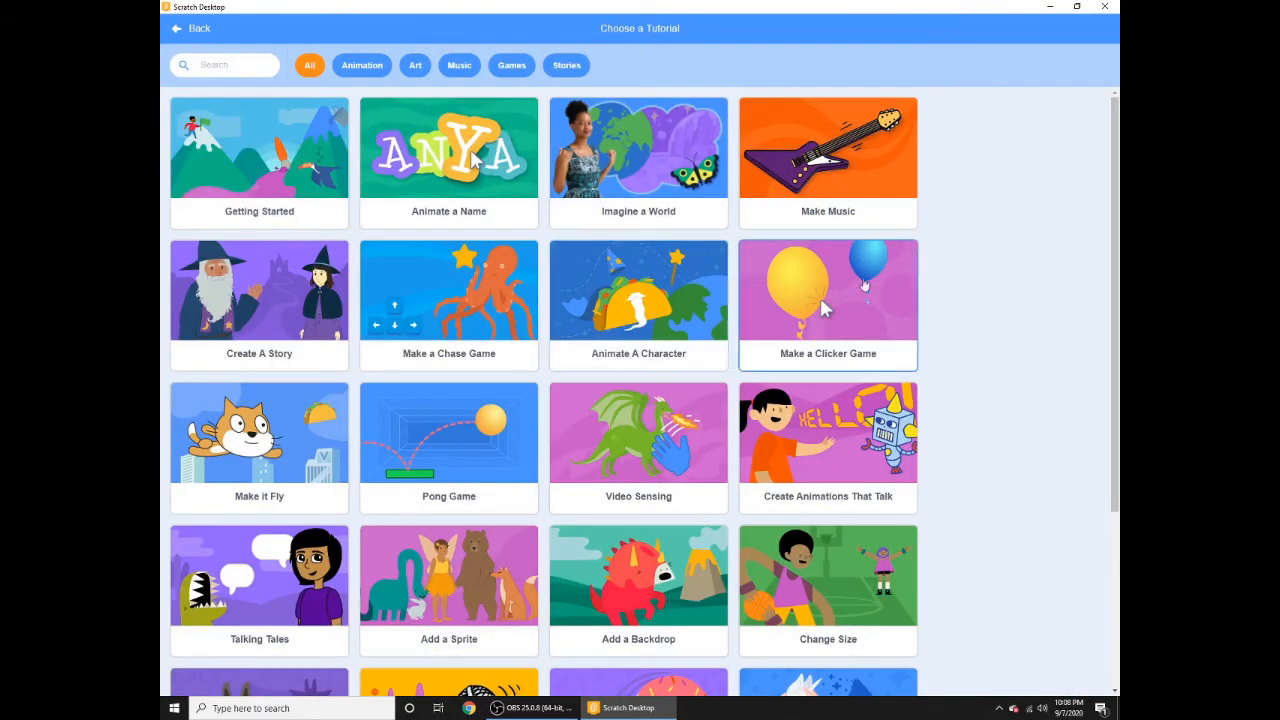
pyautogui.scroll(-3)
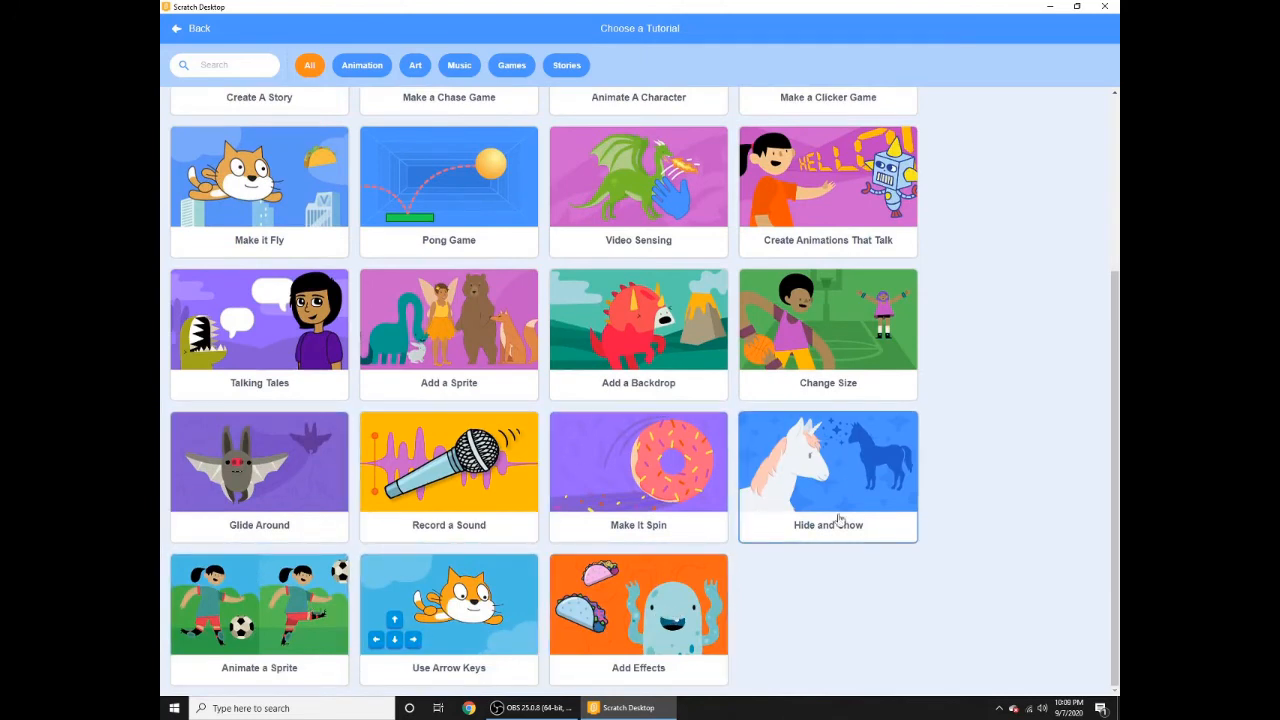
pyautogui.scroll(3)
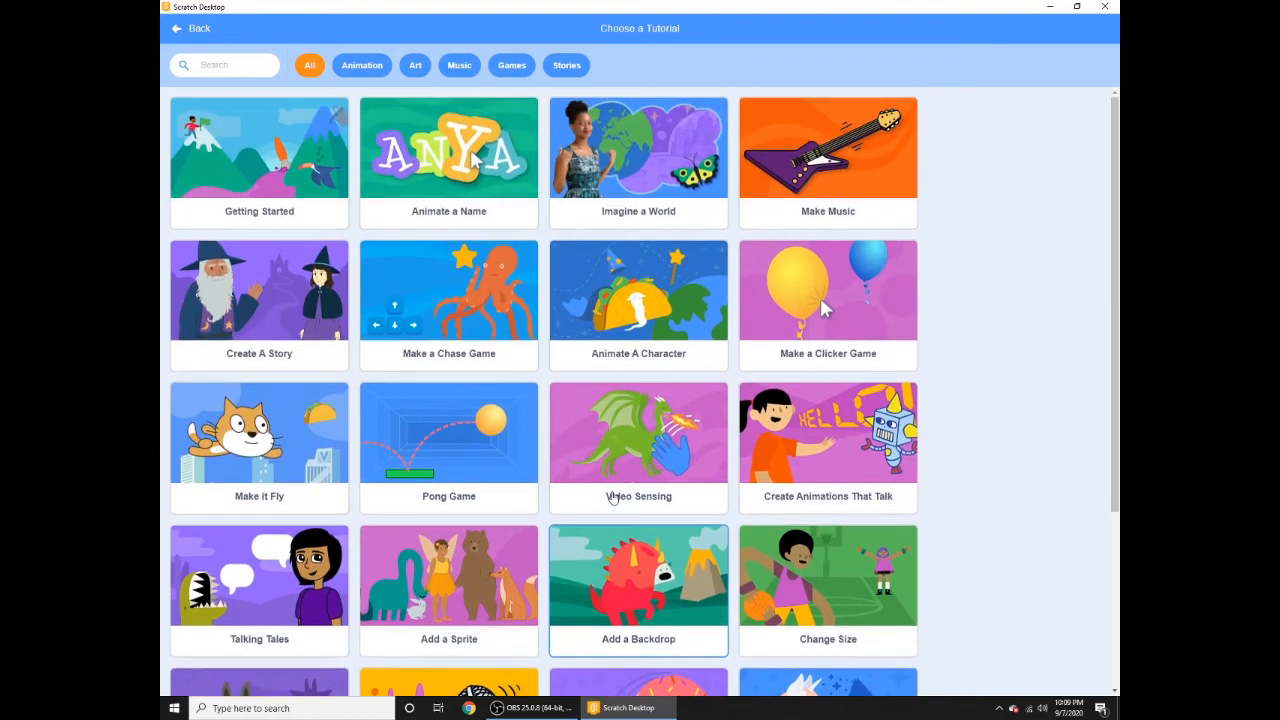
pyautogui.scroll(-3)
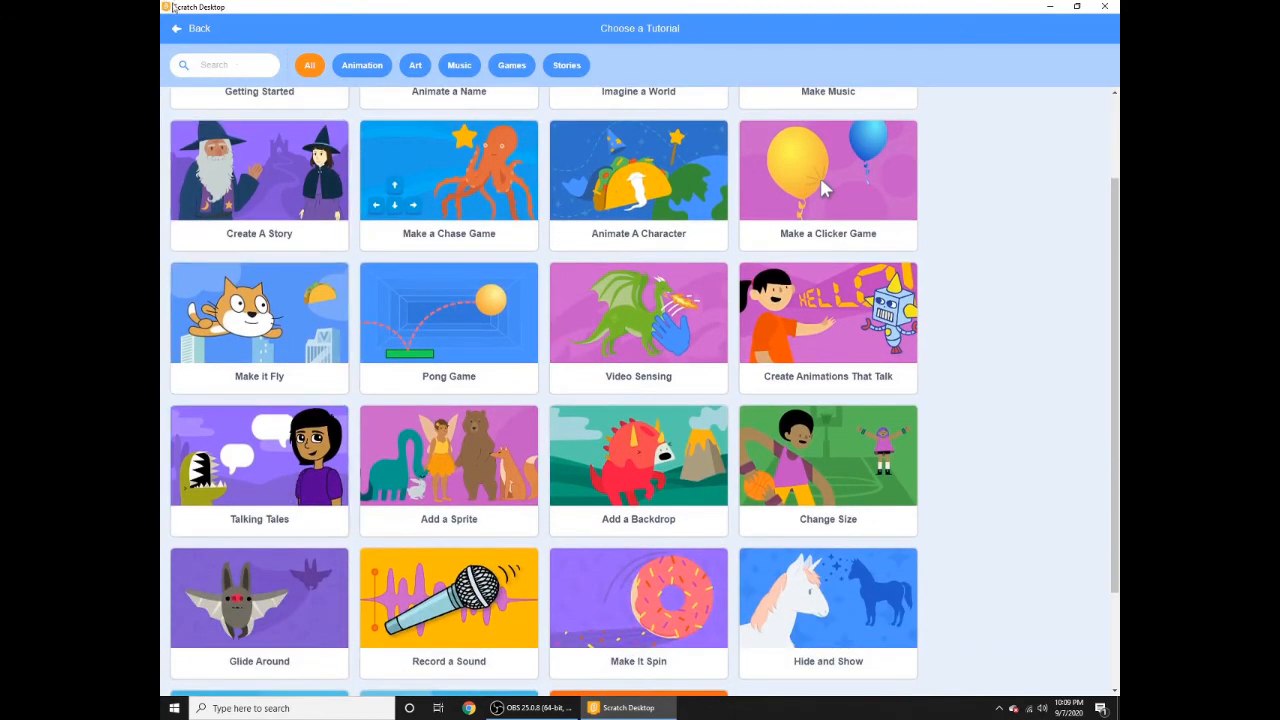
pyautogui.click(190, 28)
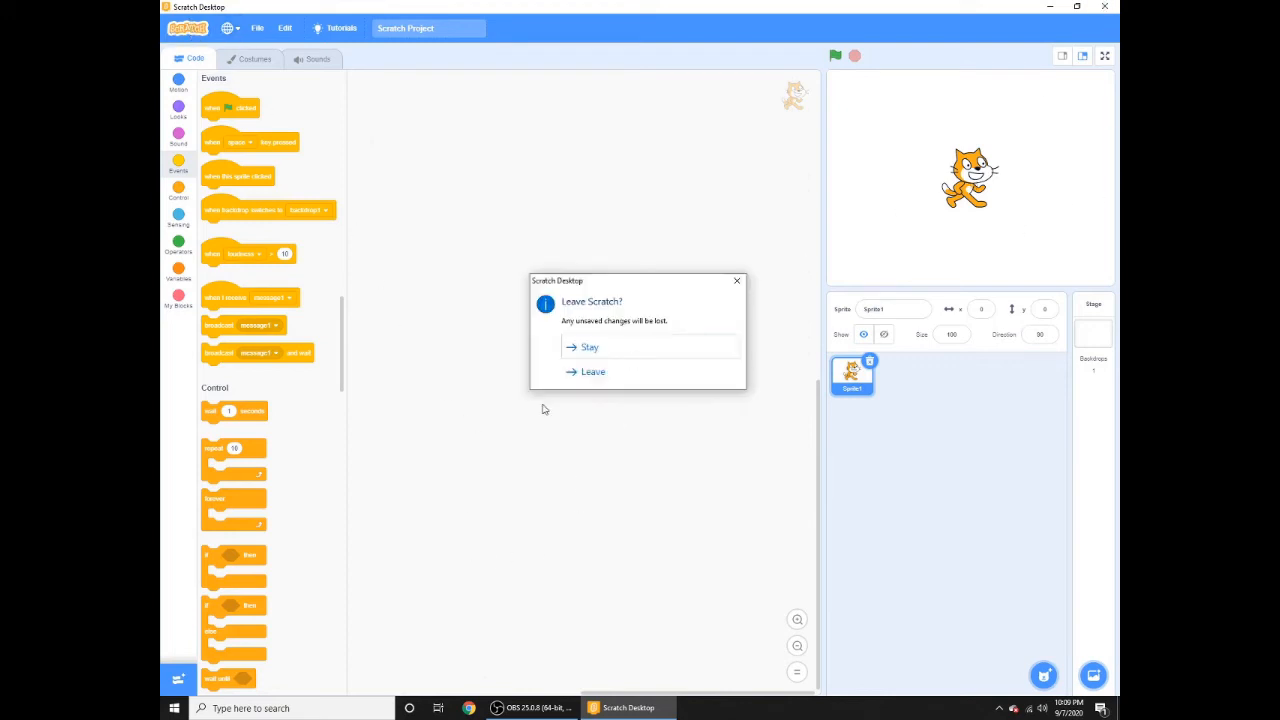
# Leave the editor without saving and launch Google Chrome
pyautogui.click(592, 370)
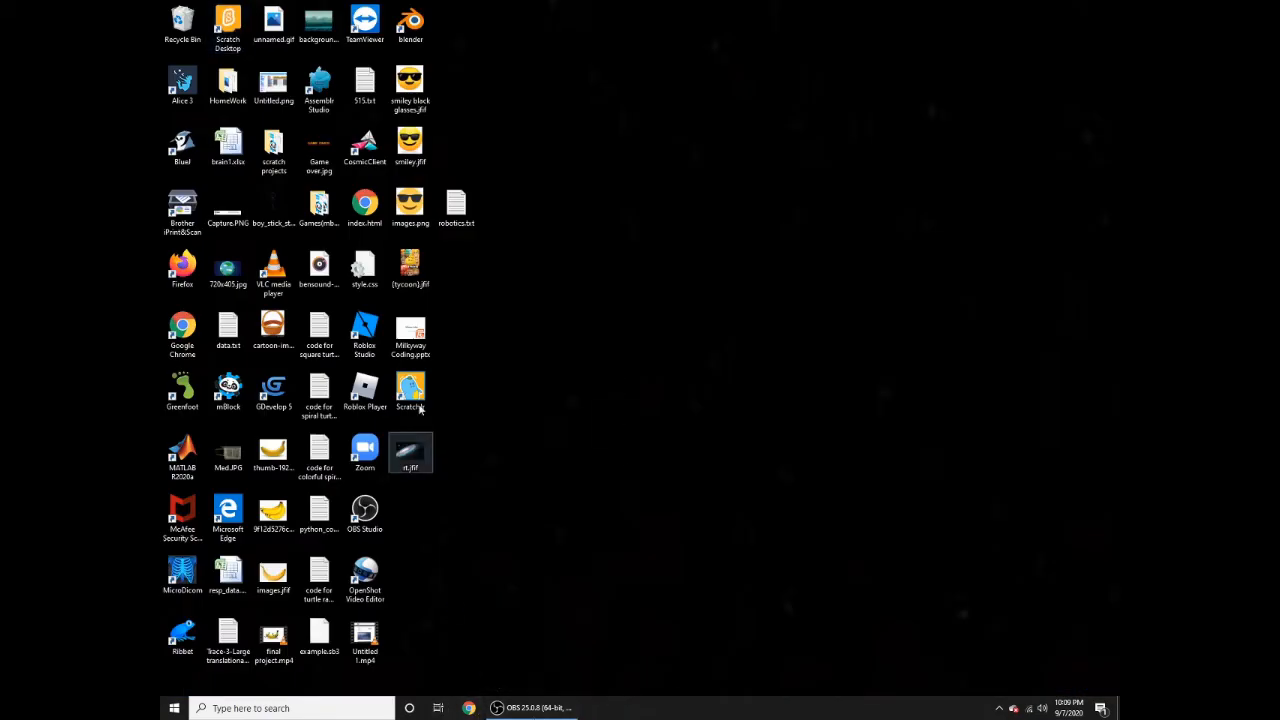
pyautogui.click(468, 708)
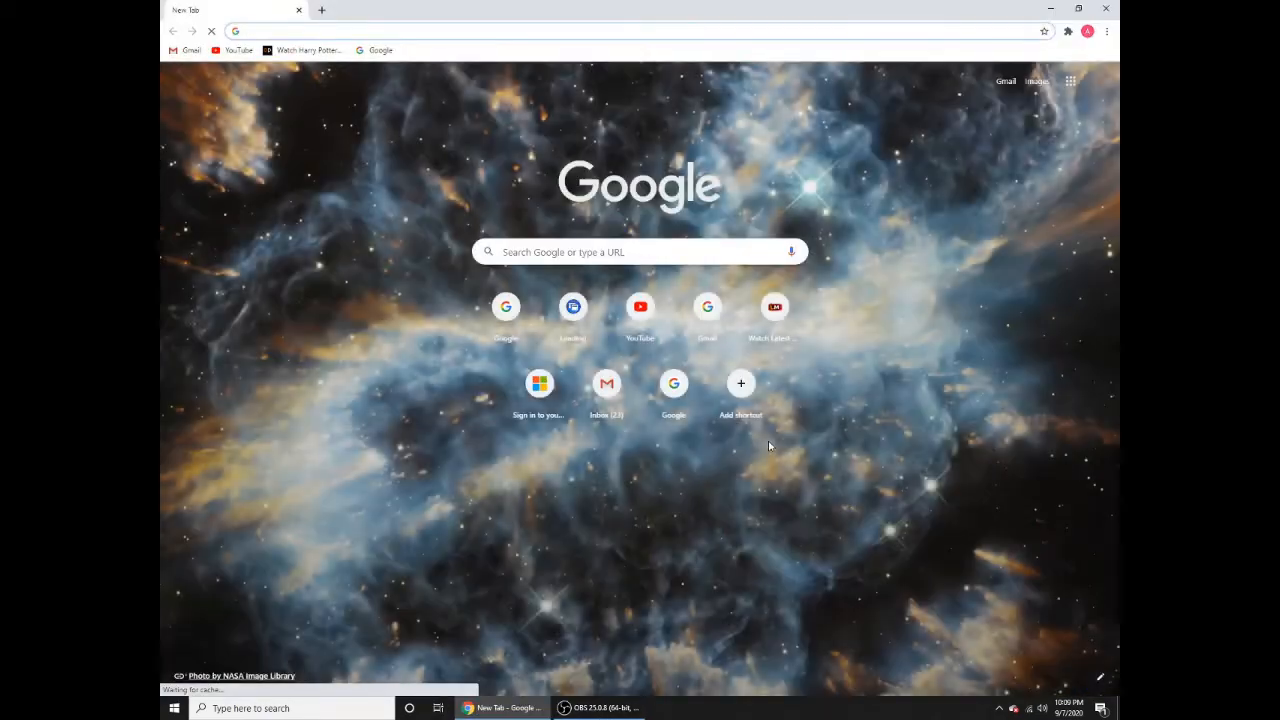
# Go to scratch.mit.edu while signed in and start a new blank project
pyautogui.write('scratch.mit.edu')
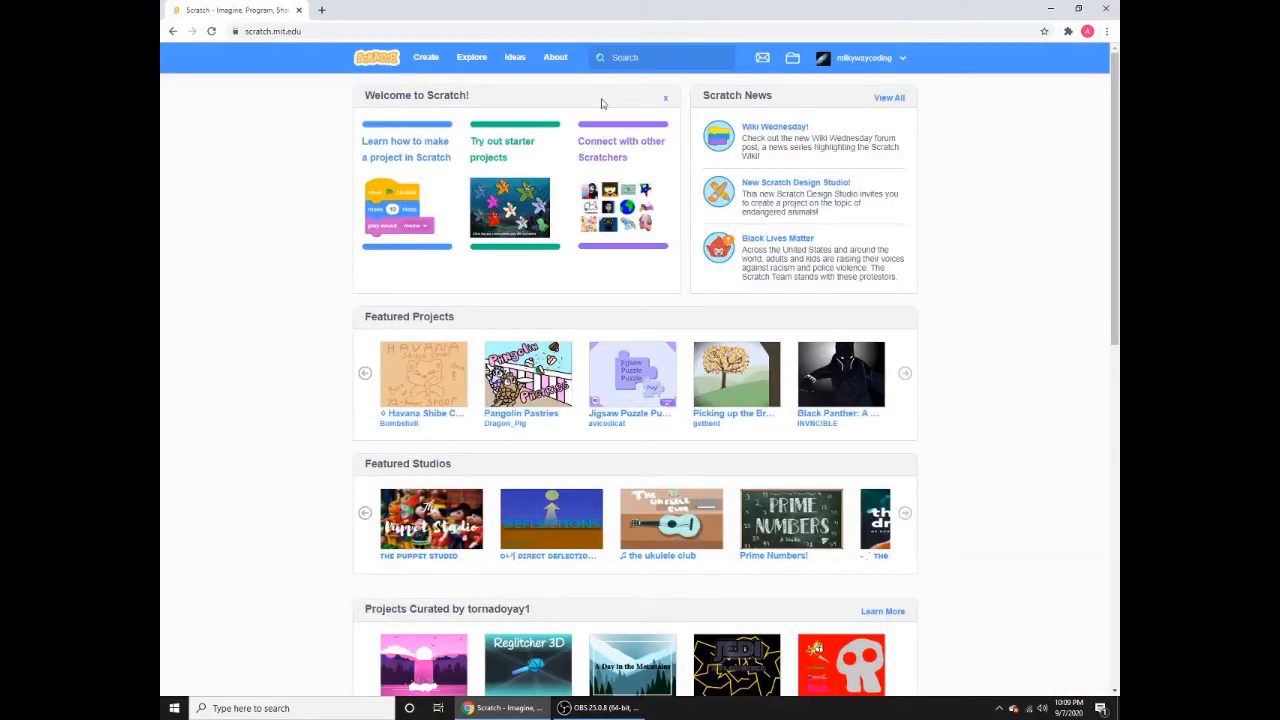
pyautogui.click(376, 56)
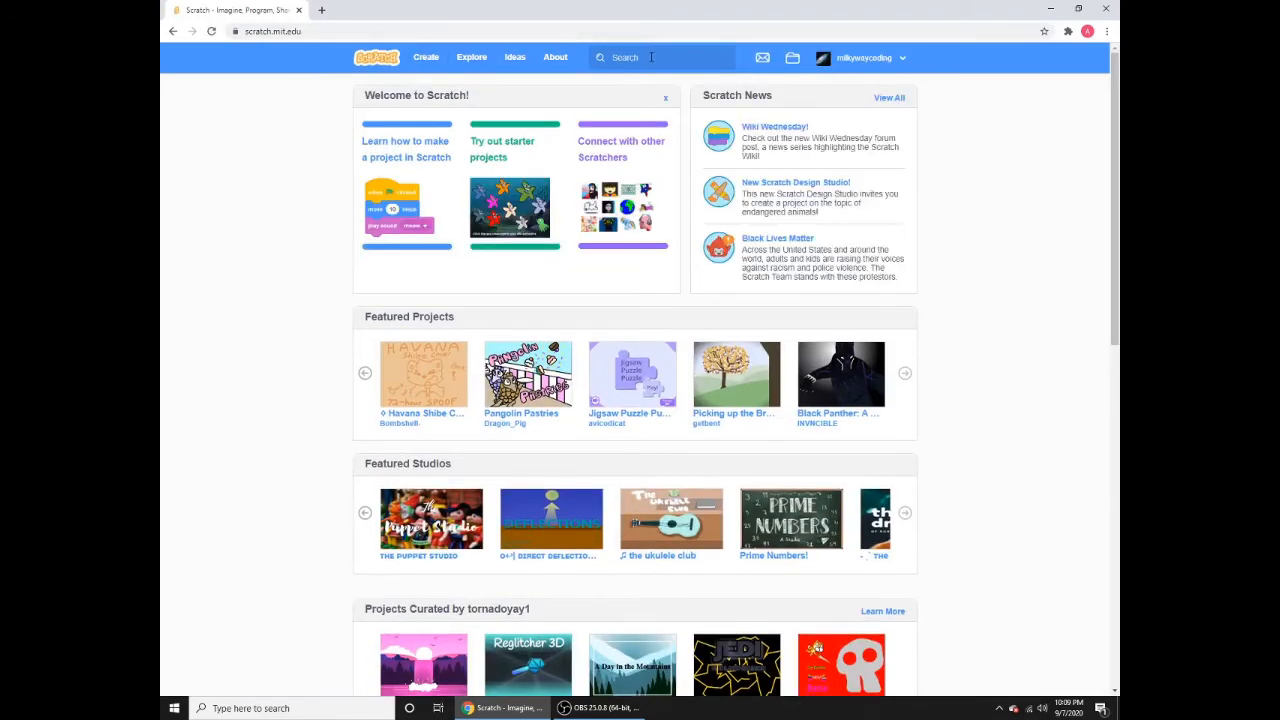
pyautogui.click(660, 56)
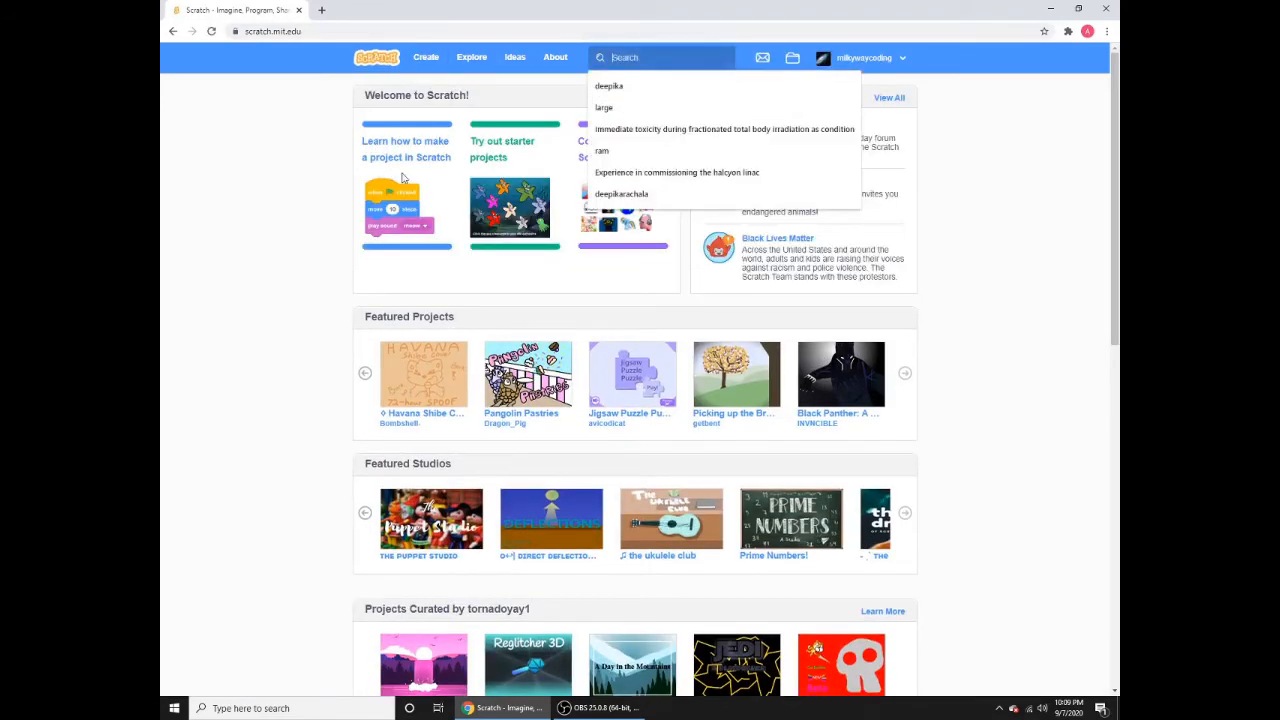
pyautogui.moveTo(252, 254)
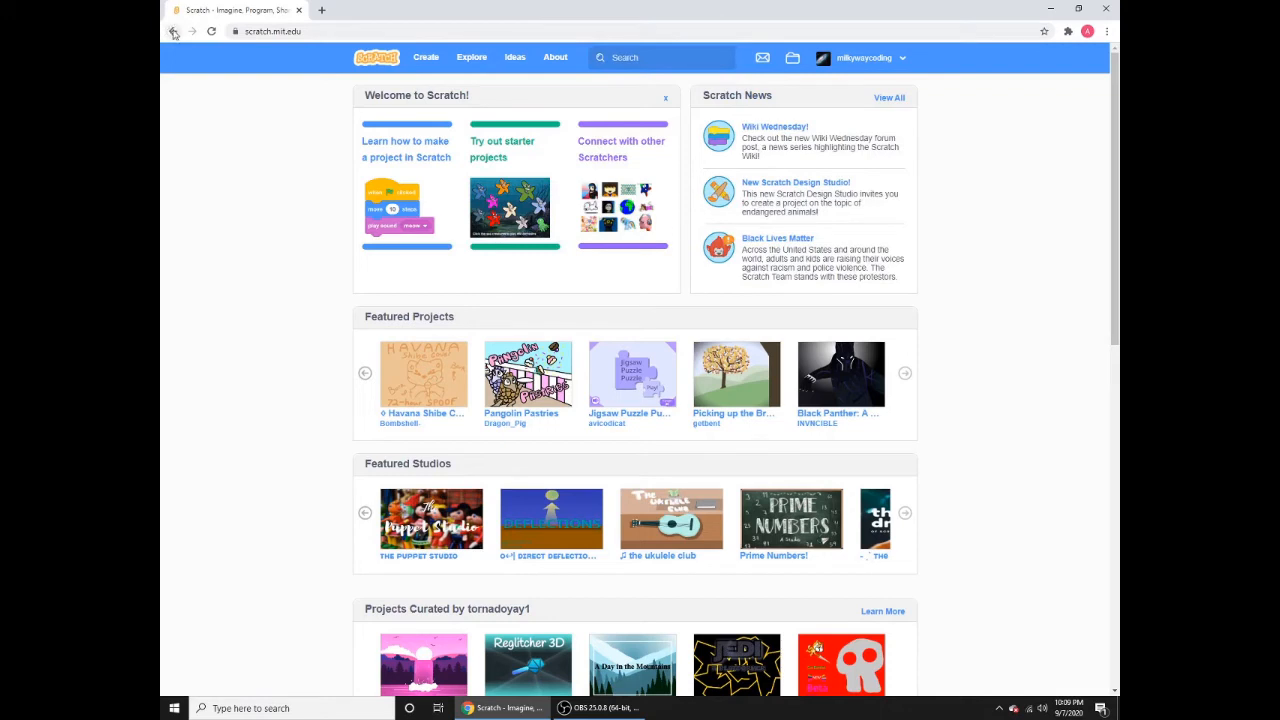
pyautogui.moveTo(756, 156)
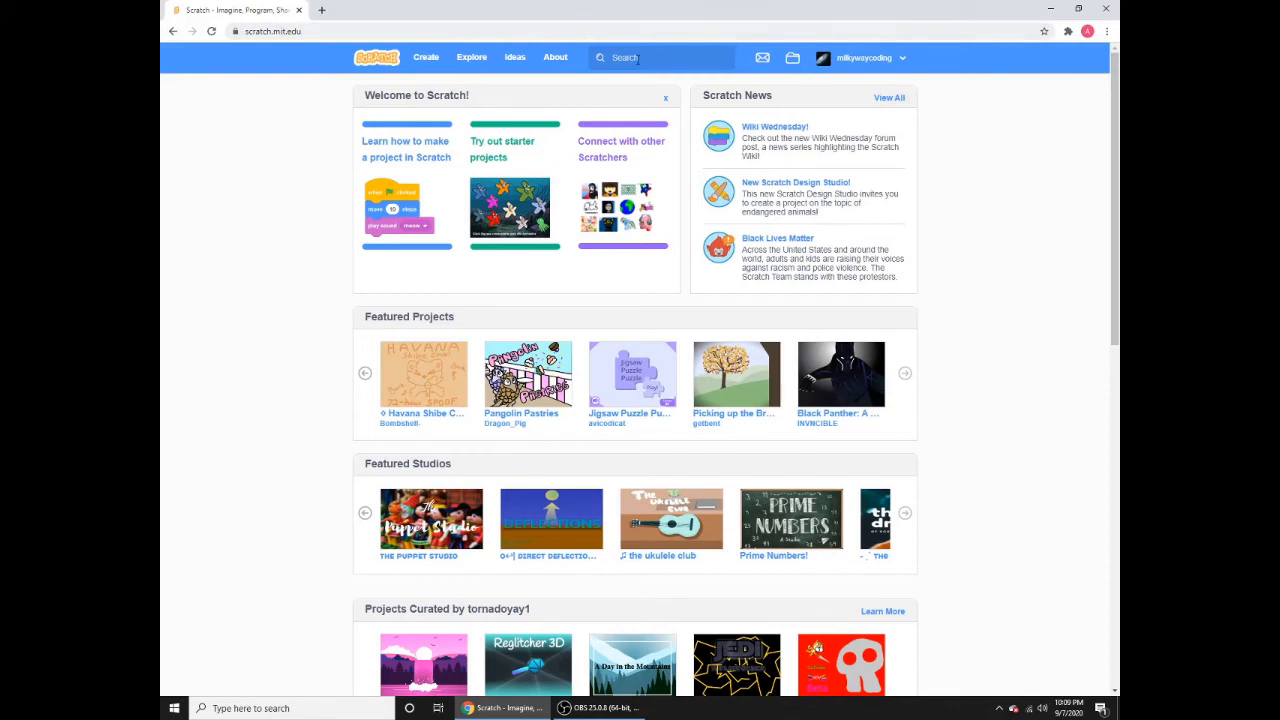
pyautogui.click(424, 56)
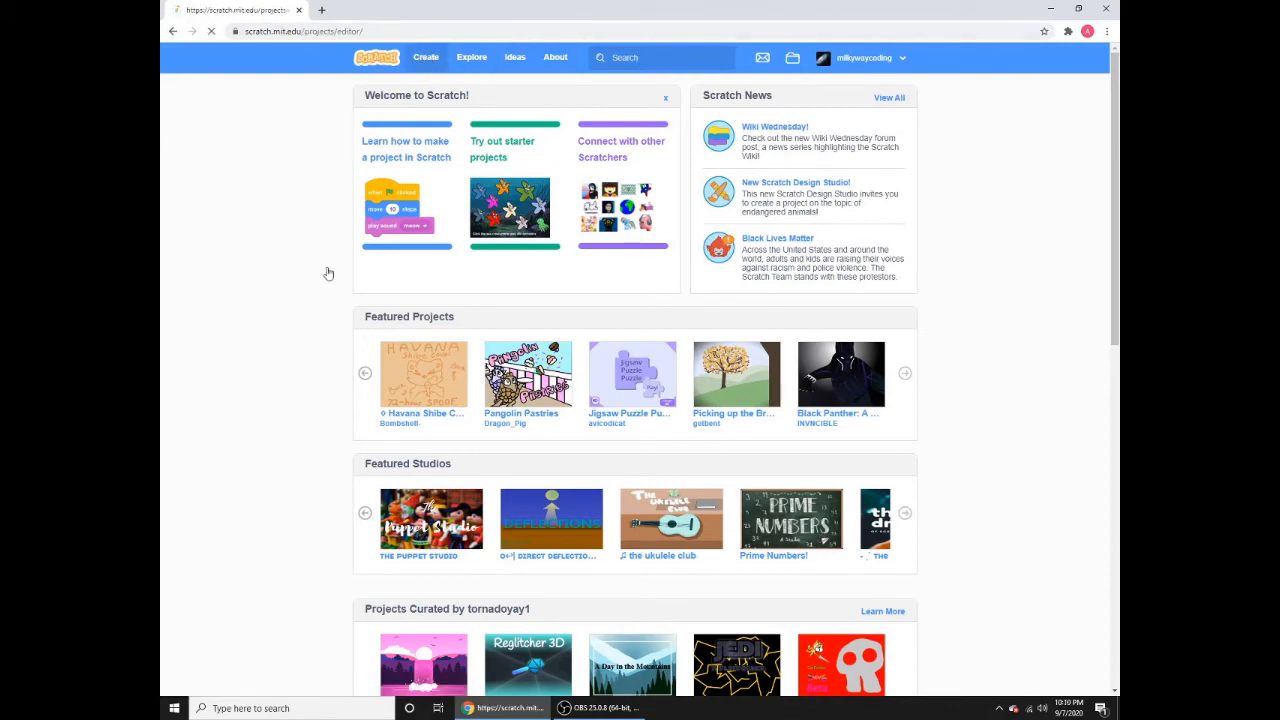
# Load the bus-dodging game's .sb3 file from the computer, replacing the current project
pyautogui.click(424, 56)
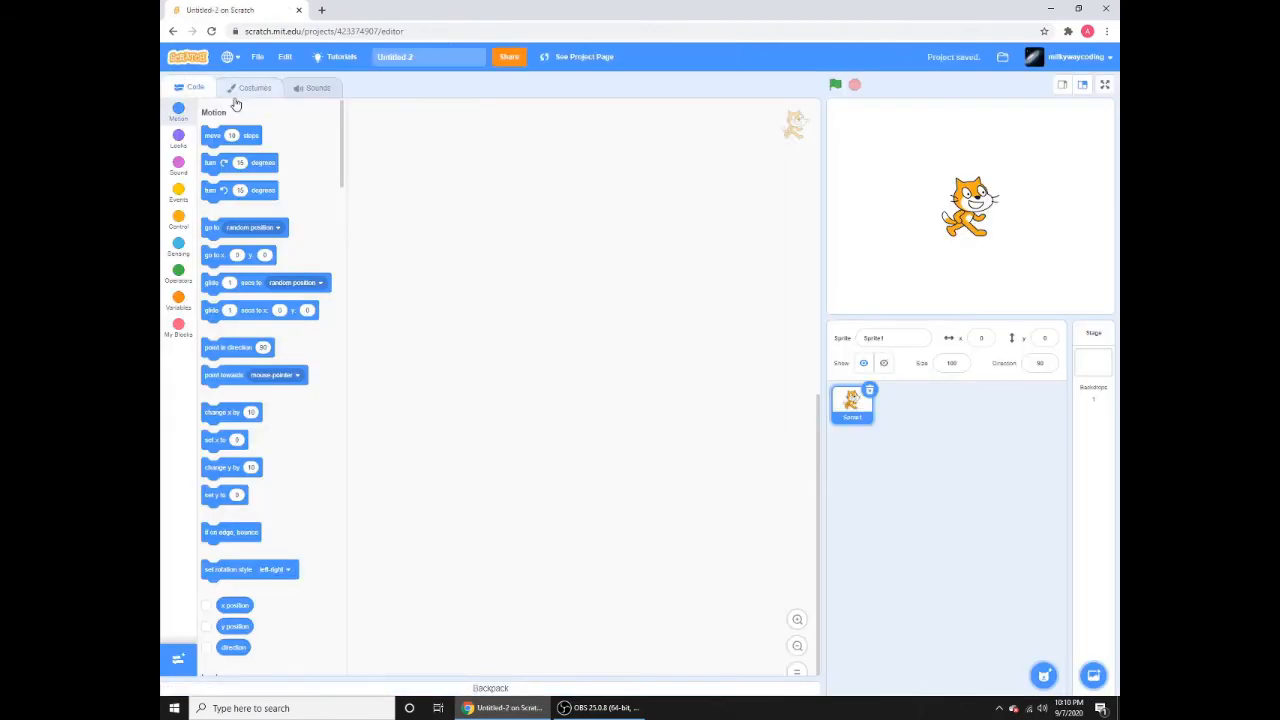
pyautogui.click(258, 56)
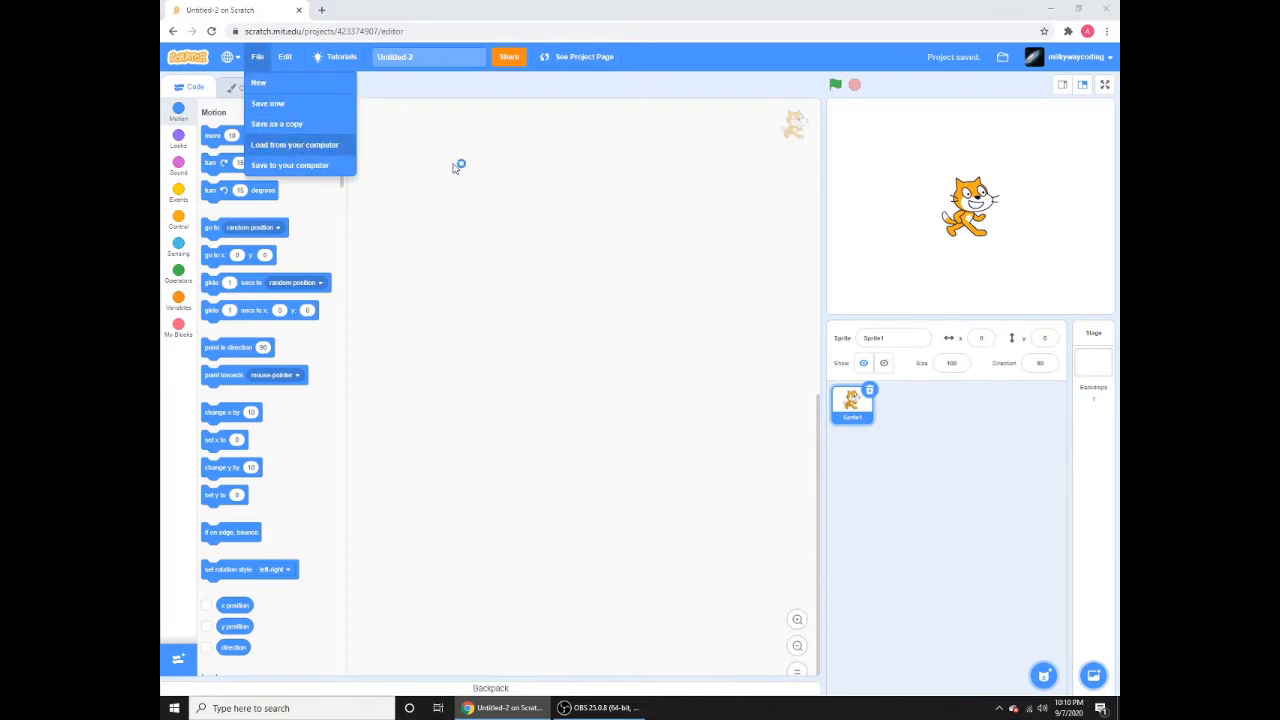
pyautogui.click(294, 144)
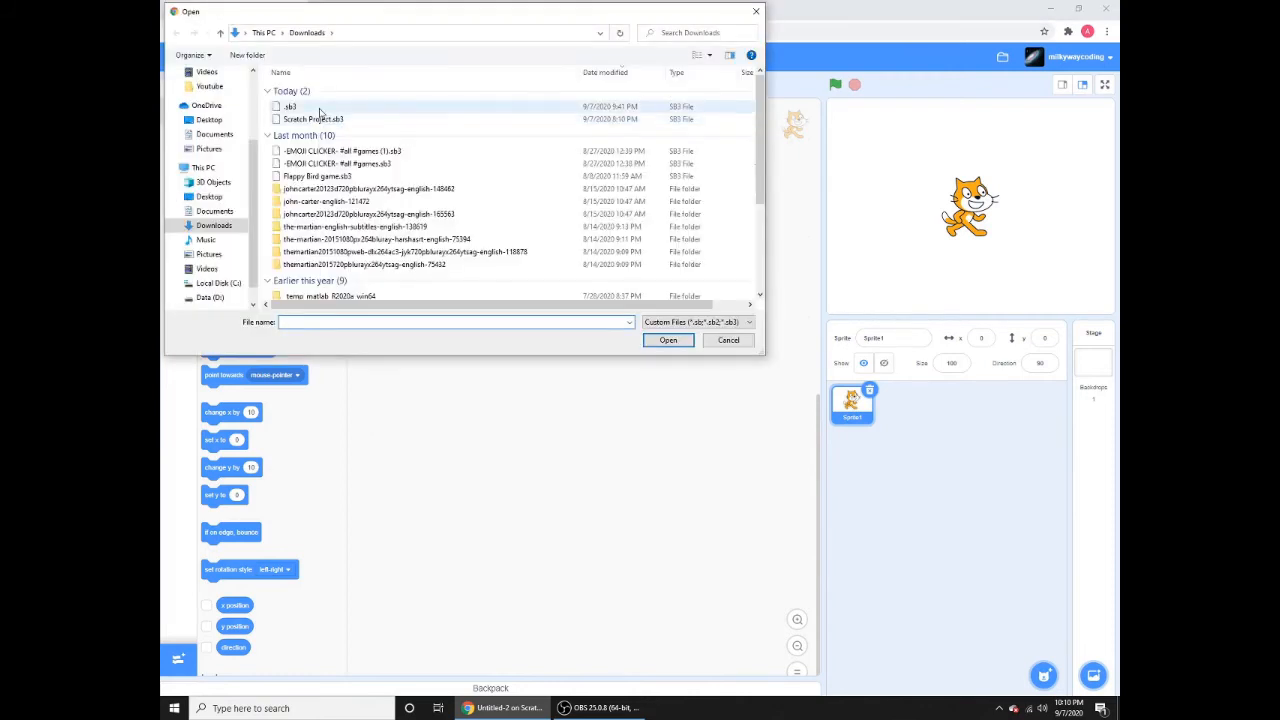
pyautogui.moveTo(290, 108)
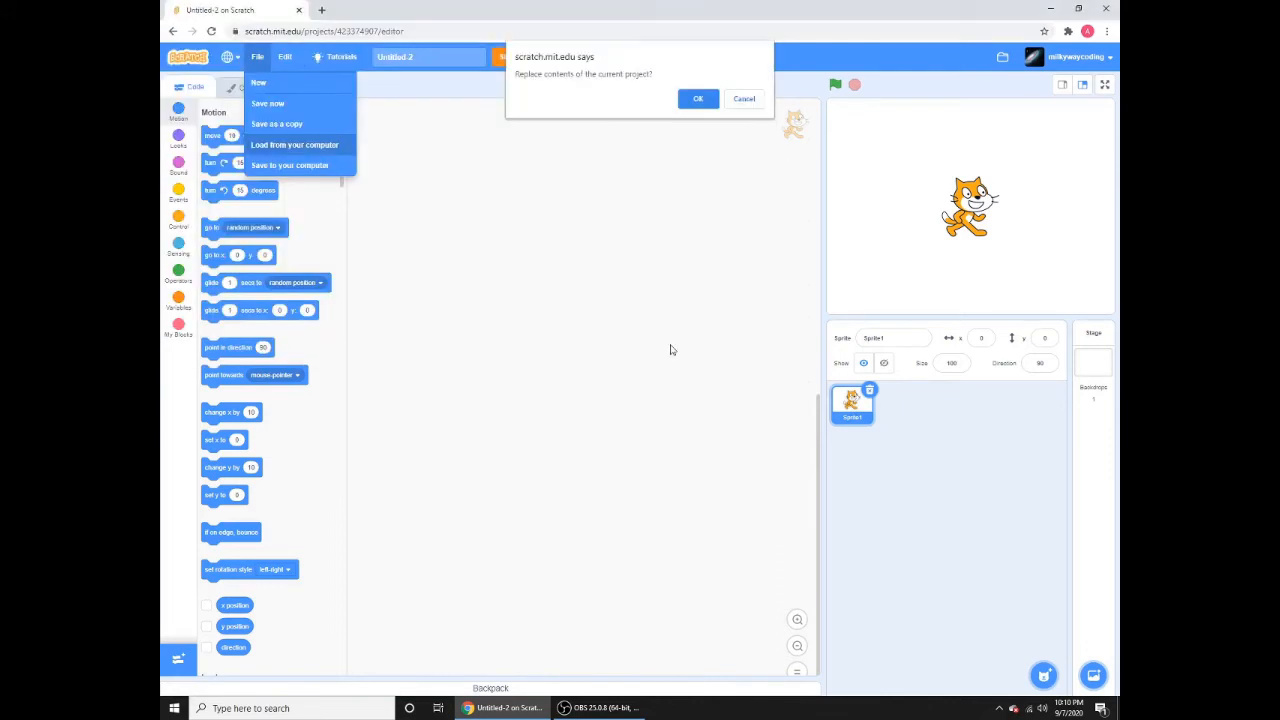
pyautogui.click(698, 98)
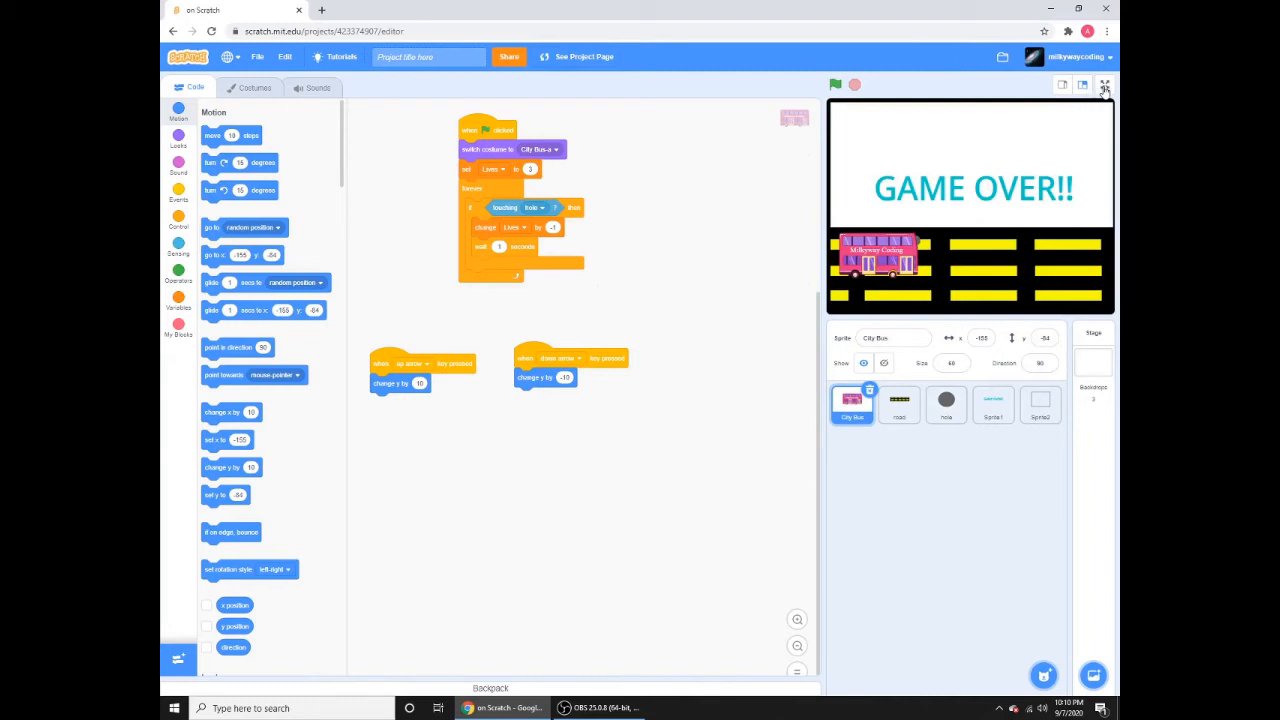
pyautogui.click(1104, 84)
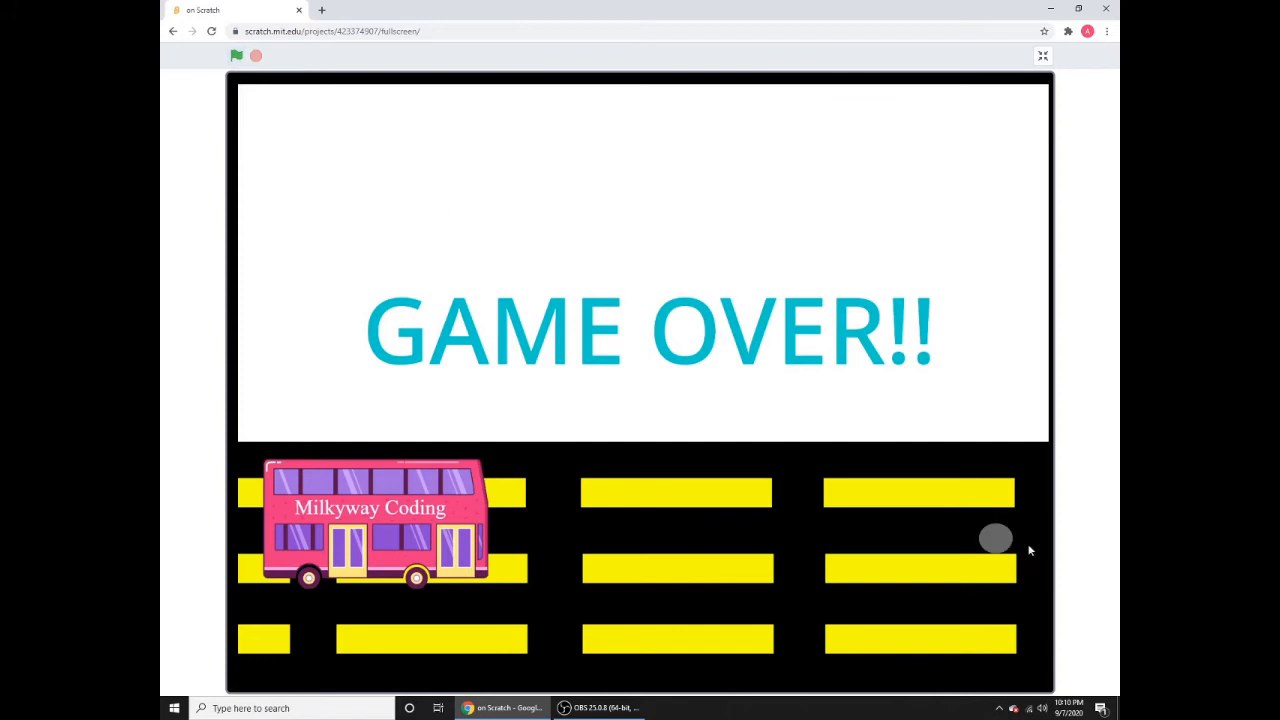
pyautogui.click(236, 56)
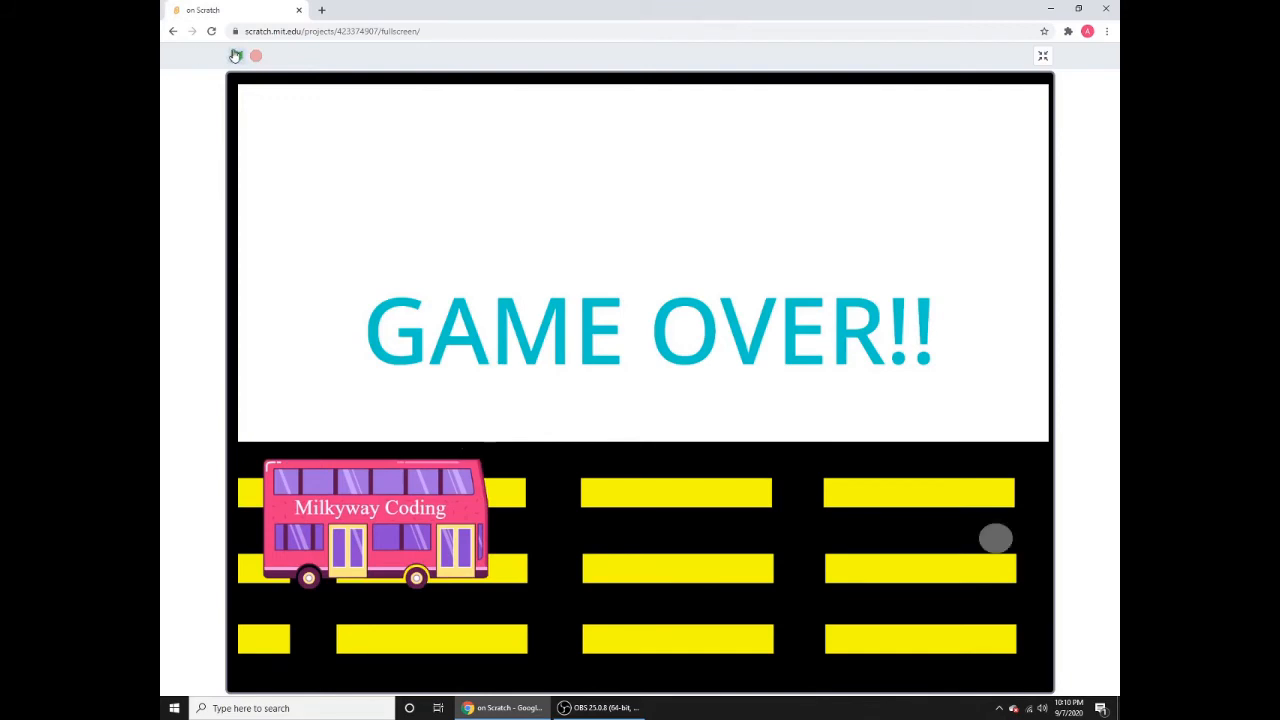
pyautogui.click(236, 56)
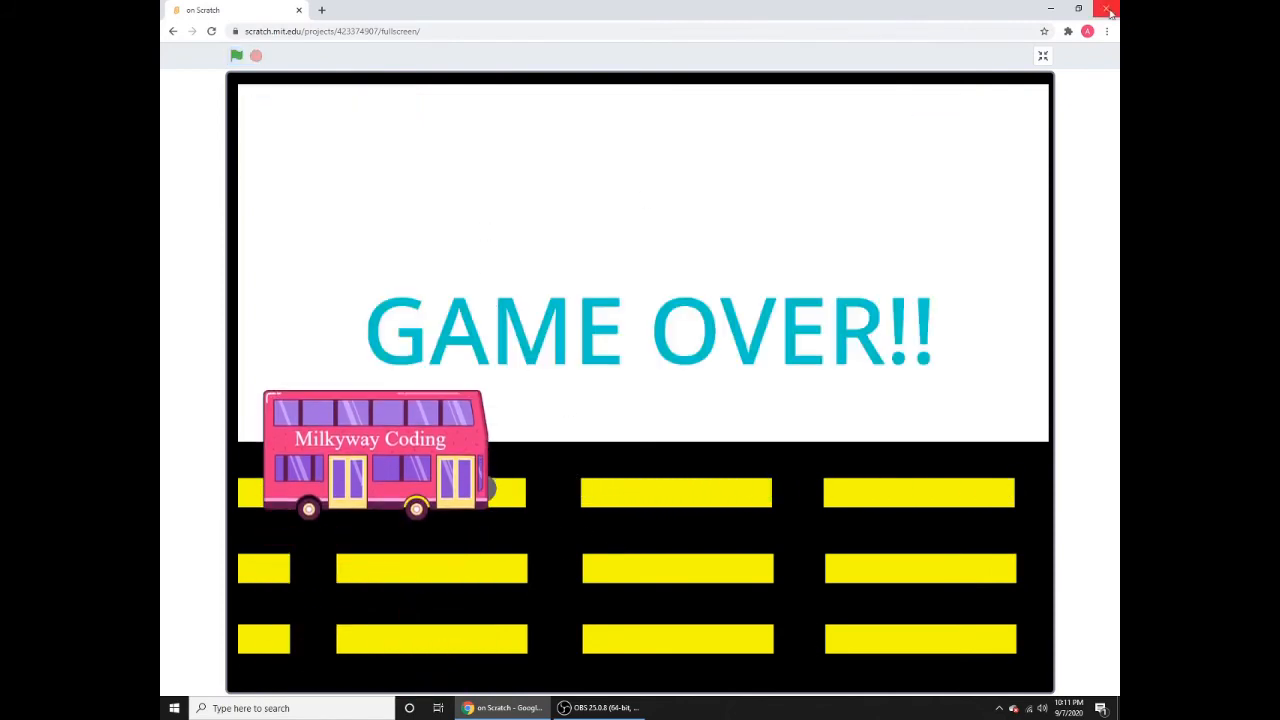
pyautogui.click(1042, 56)
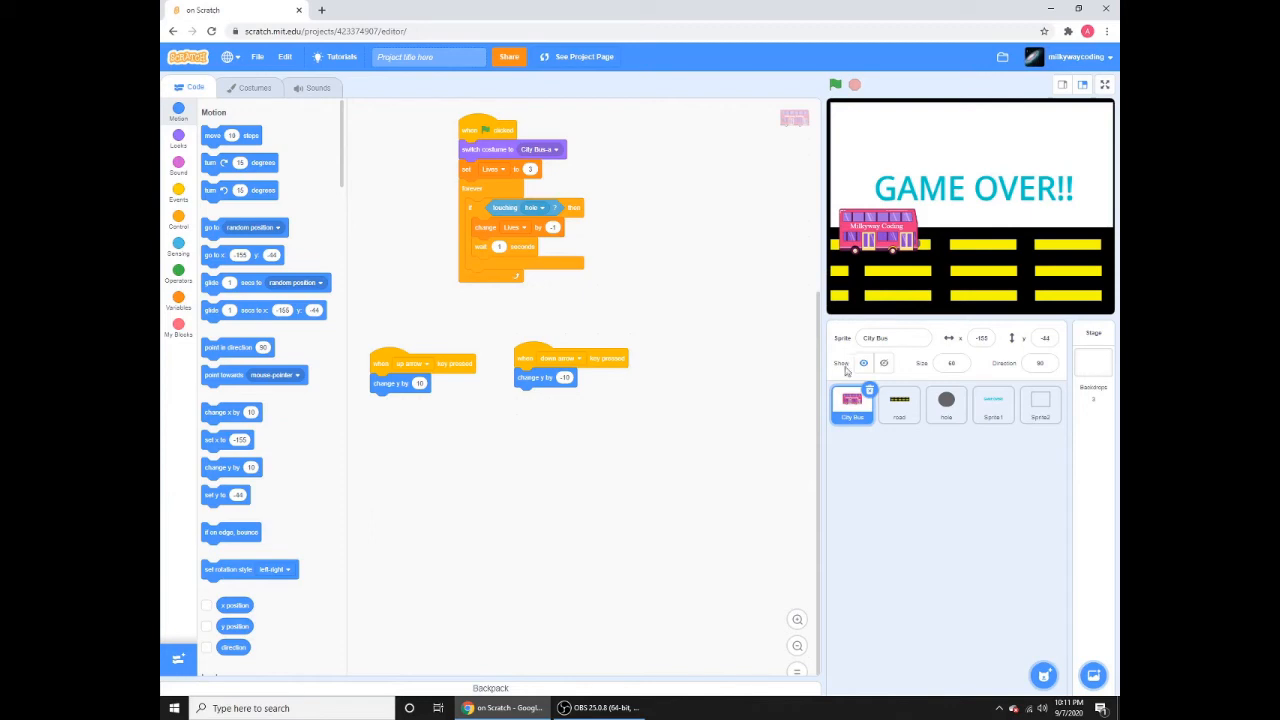
pyautogui.click(944, 404)
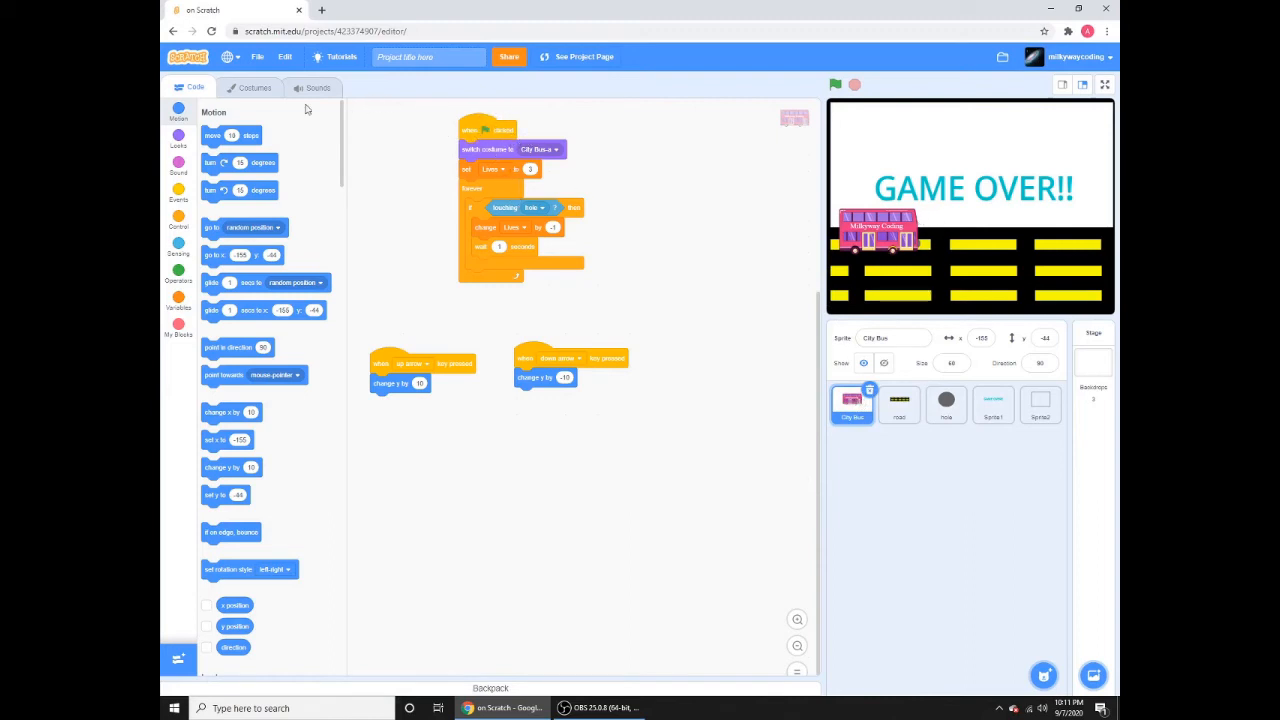
pyautogui.click(254, 88)
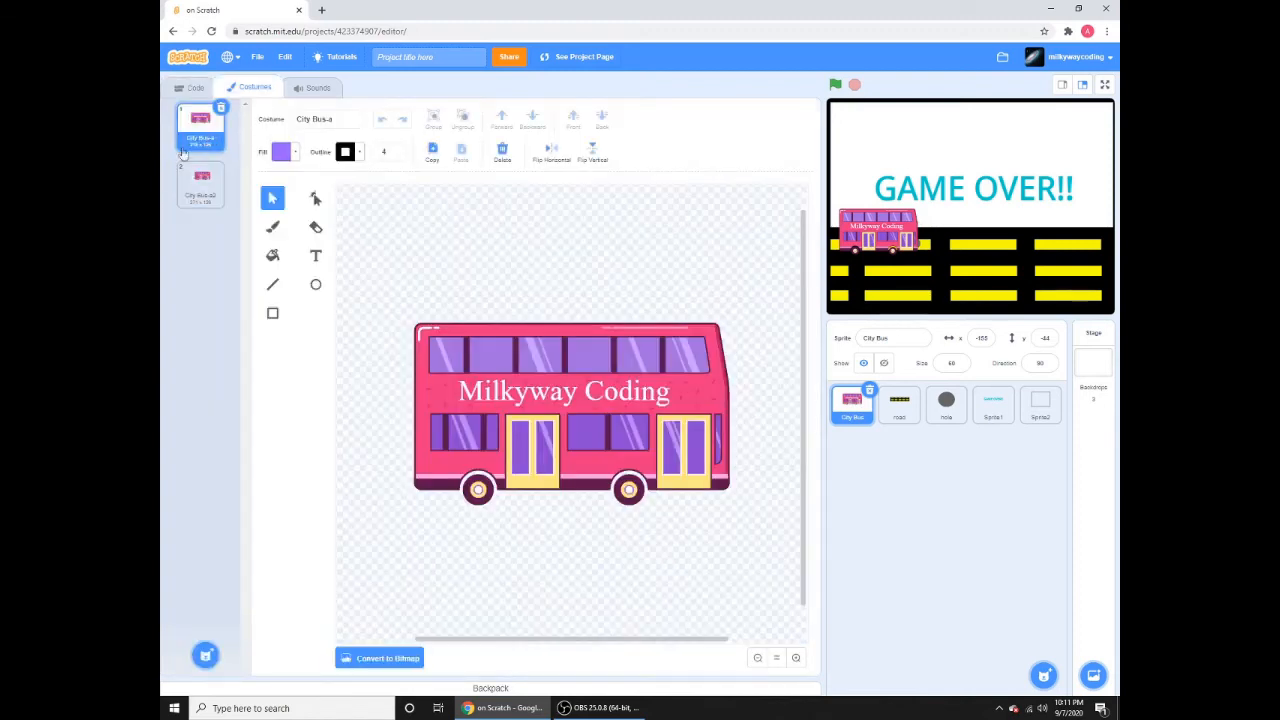
pyautogui.click(200, 184)
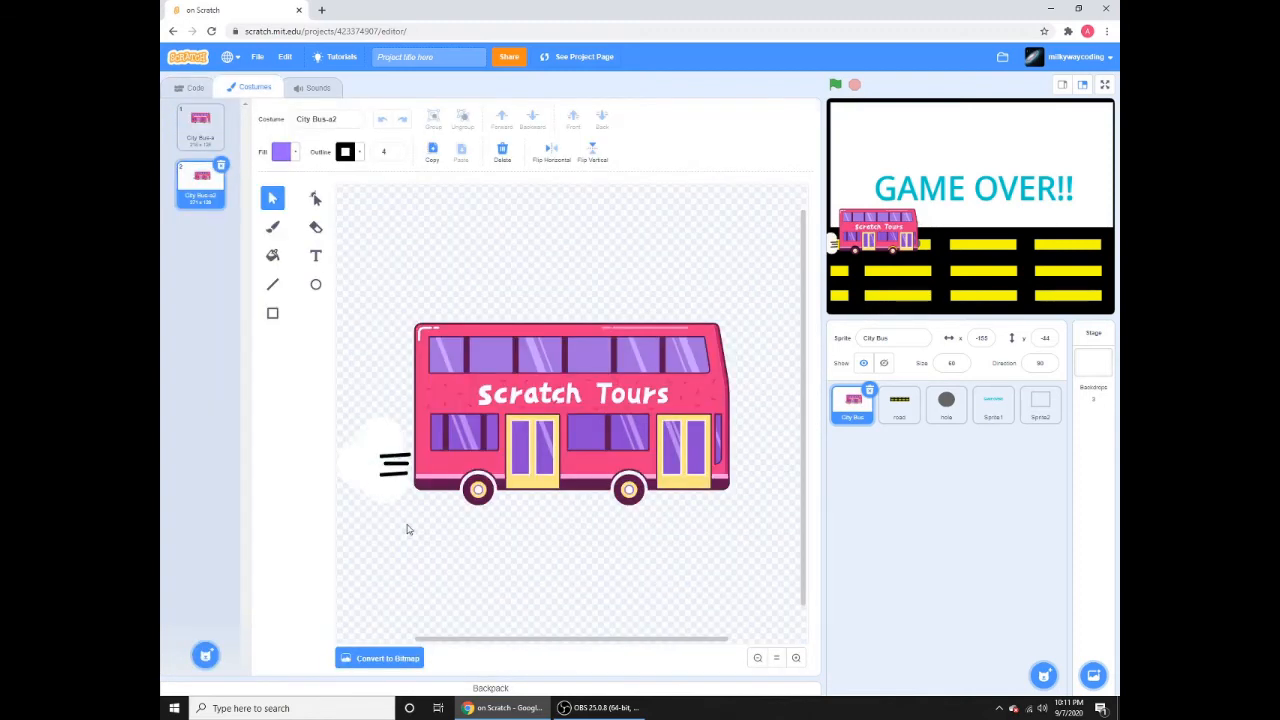
pyautogui.moveTo(388, 476)
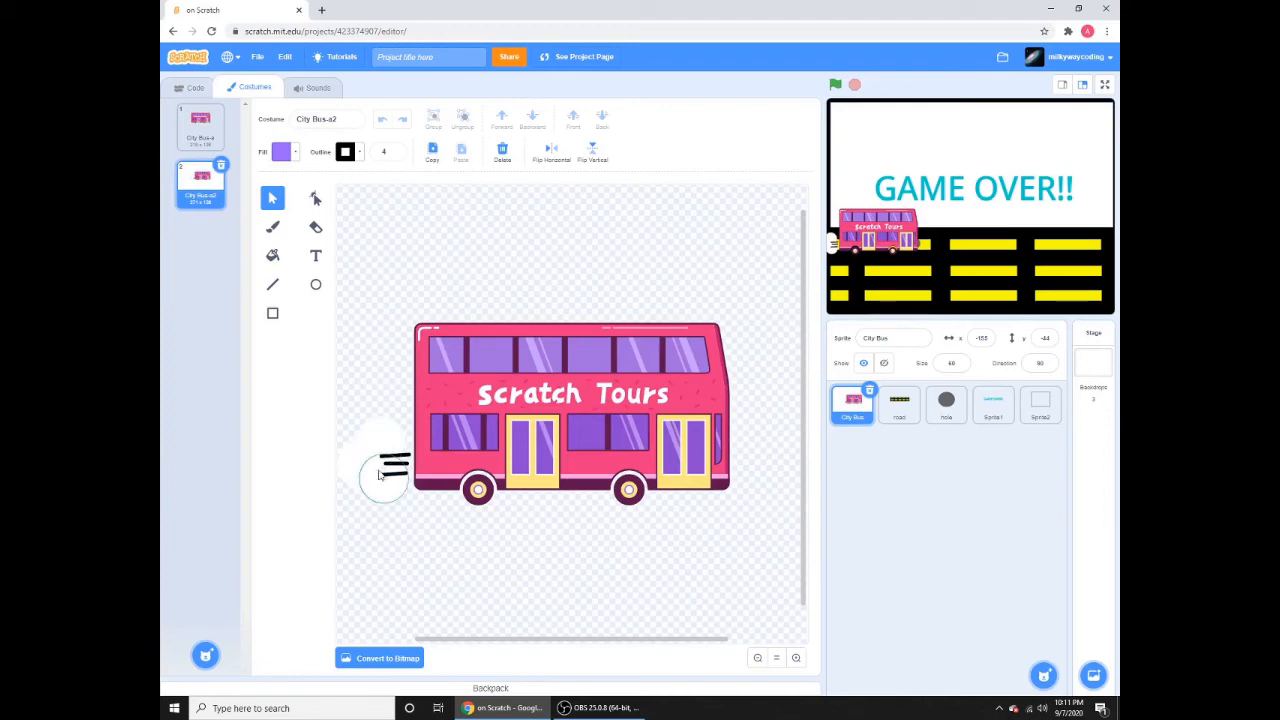
pyautogui.click(200, 124)
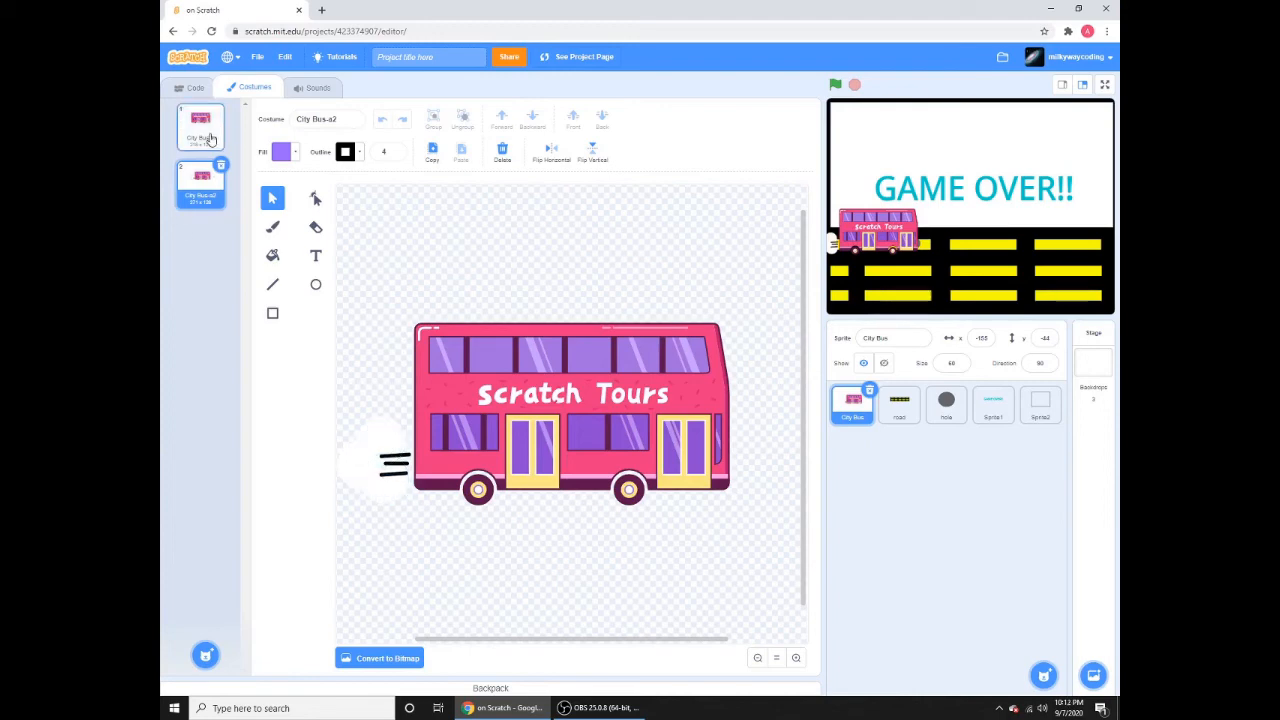
pyautogui.click(196, 88)
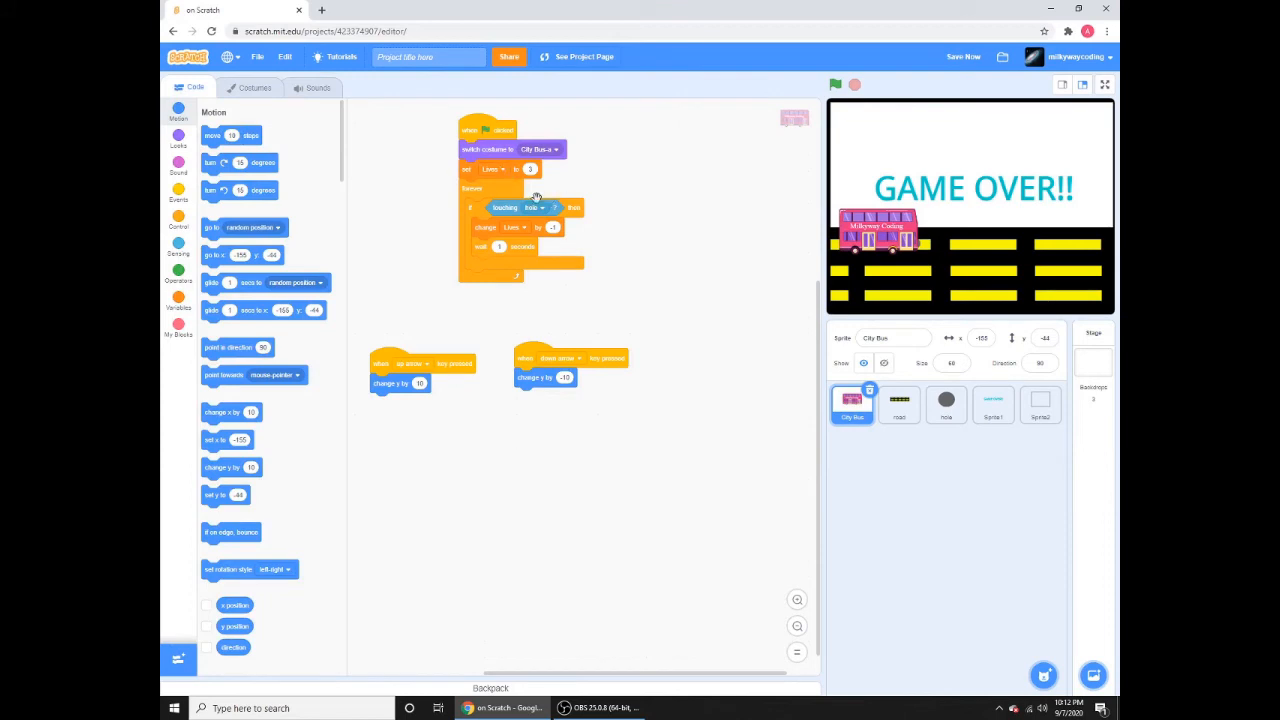
pyautogui.moveTo(596, 204)
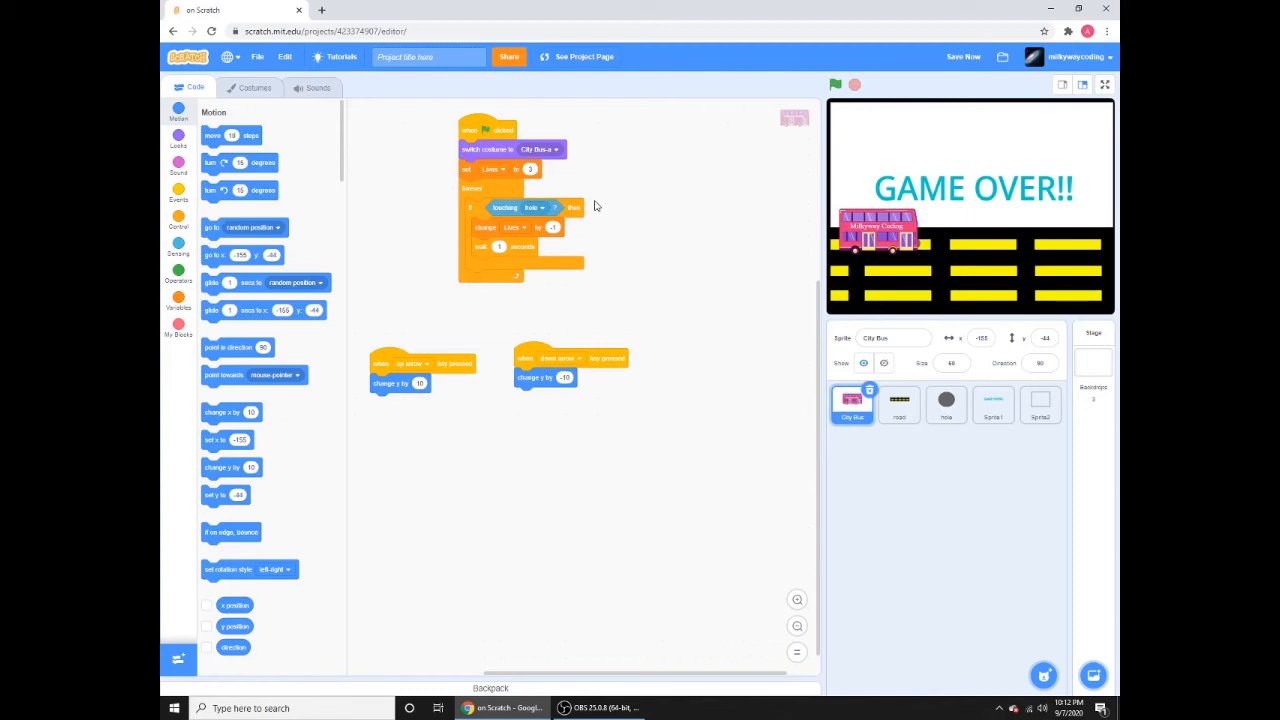
pyautogui.moveTo(906, 168)
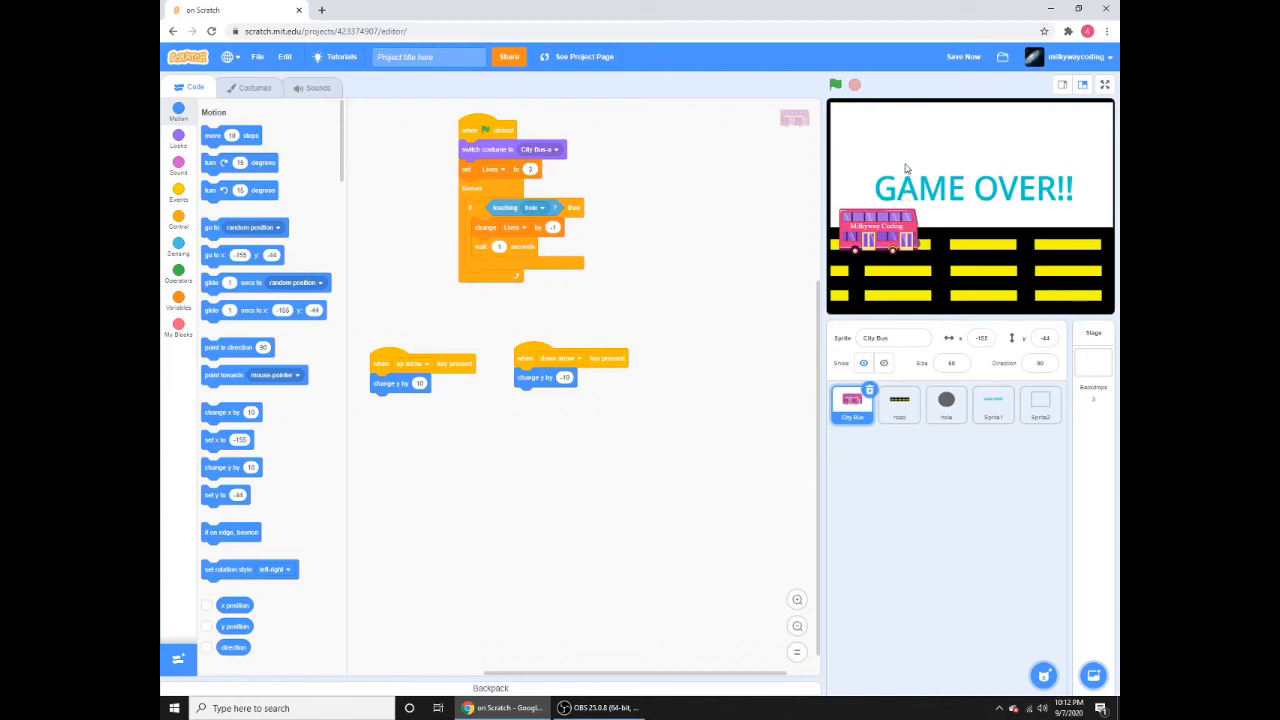
pyautogui.moveTo(564, 166)
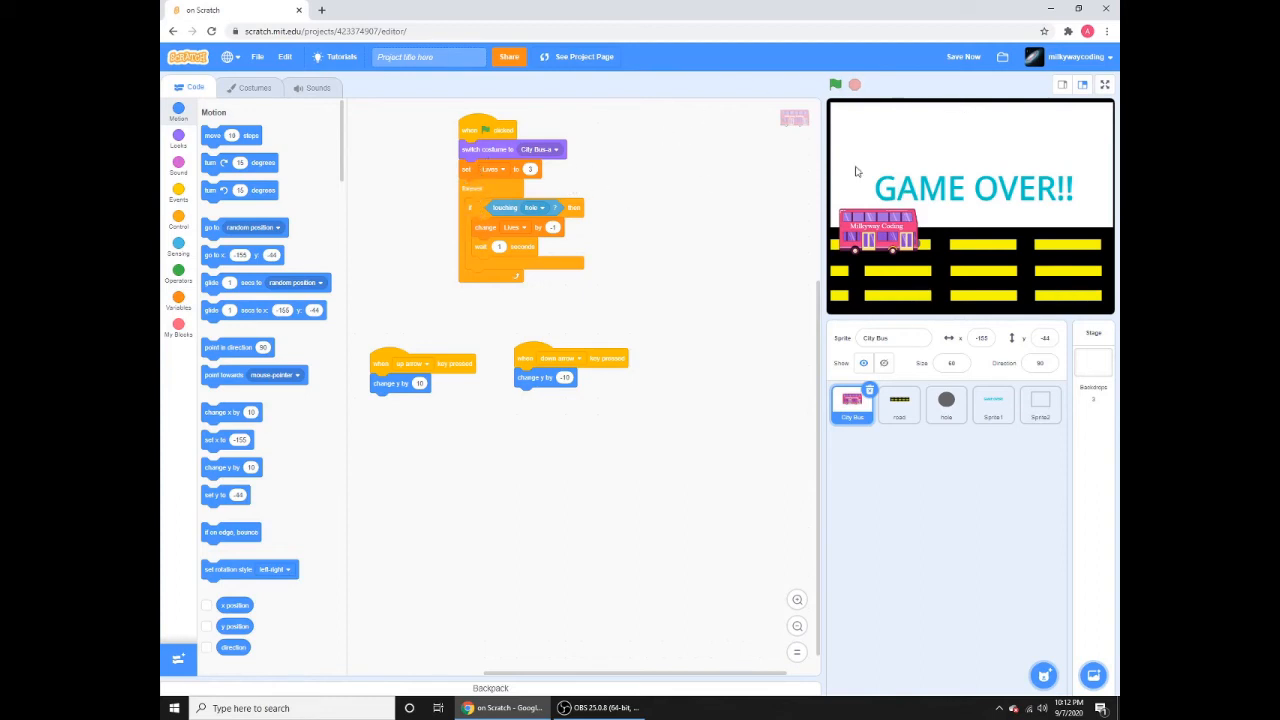
# Glance at the ball sprite's code and return to the City Bus script
pyautogui.click(944, 404)
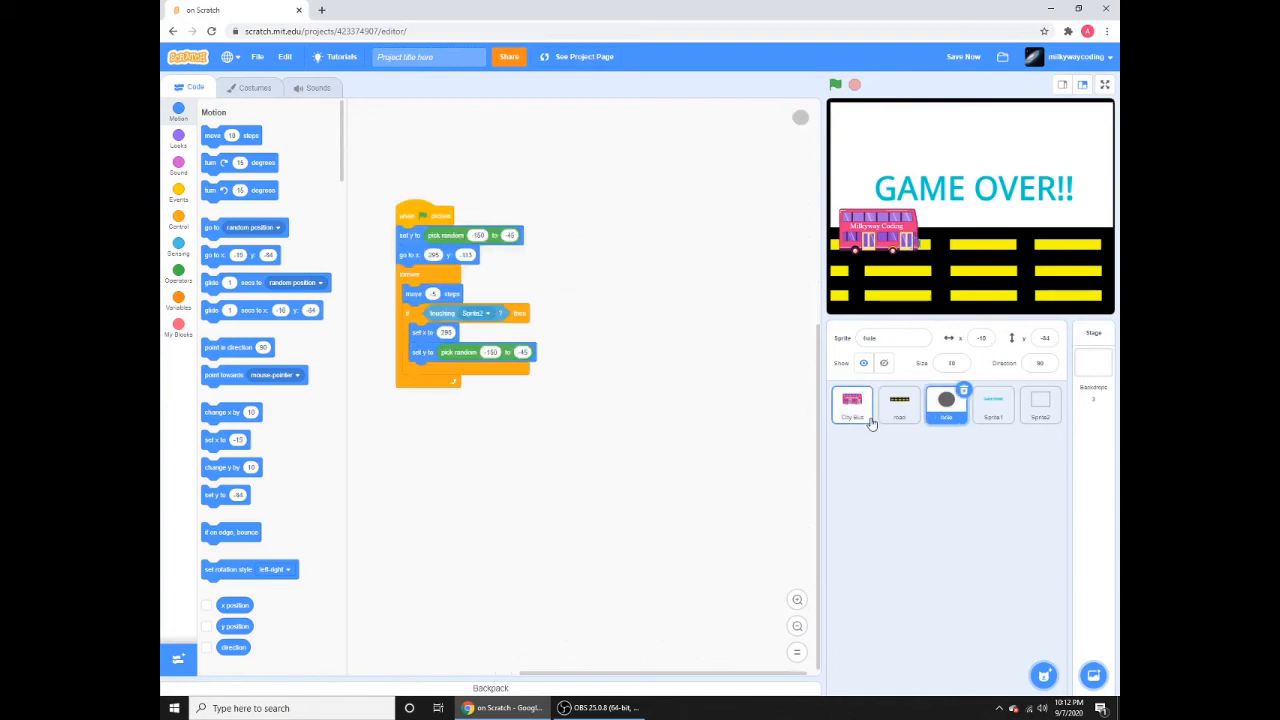
pyautogui.click(852, 404)
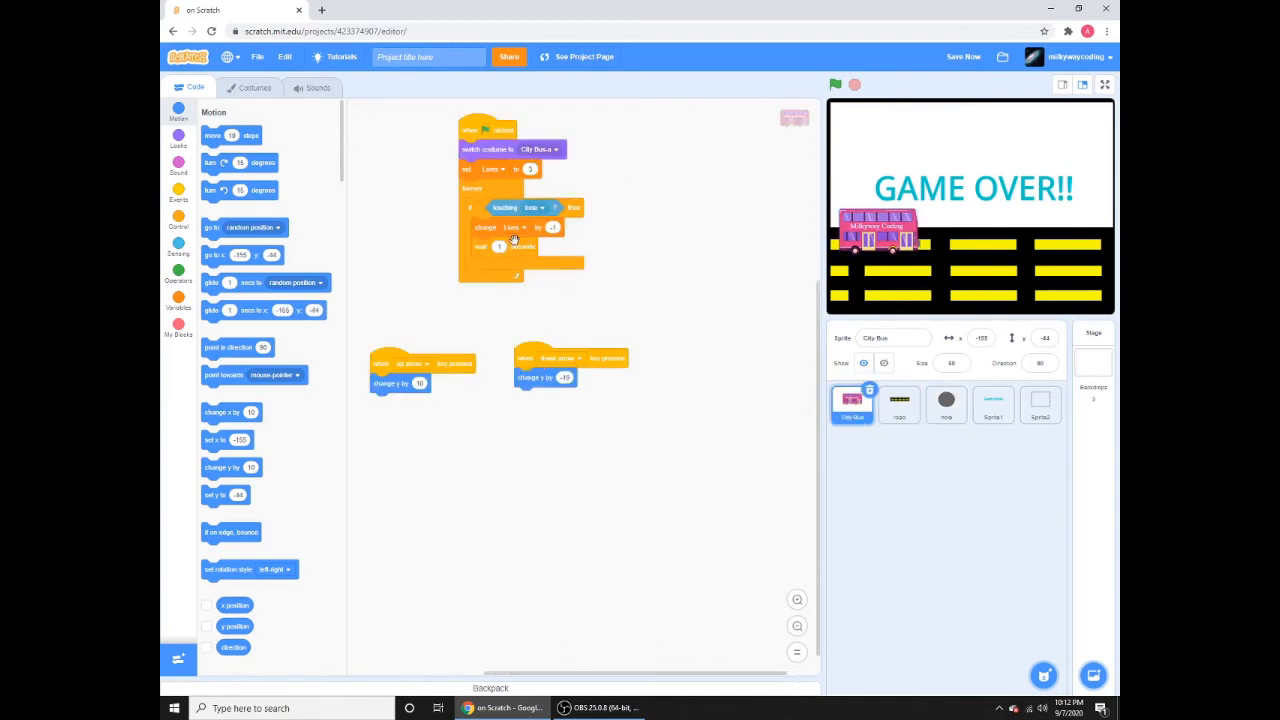
pyautogui.moveTo(764, 204)
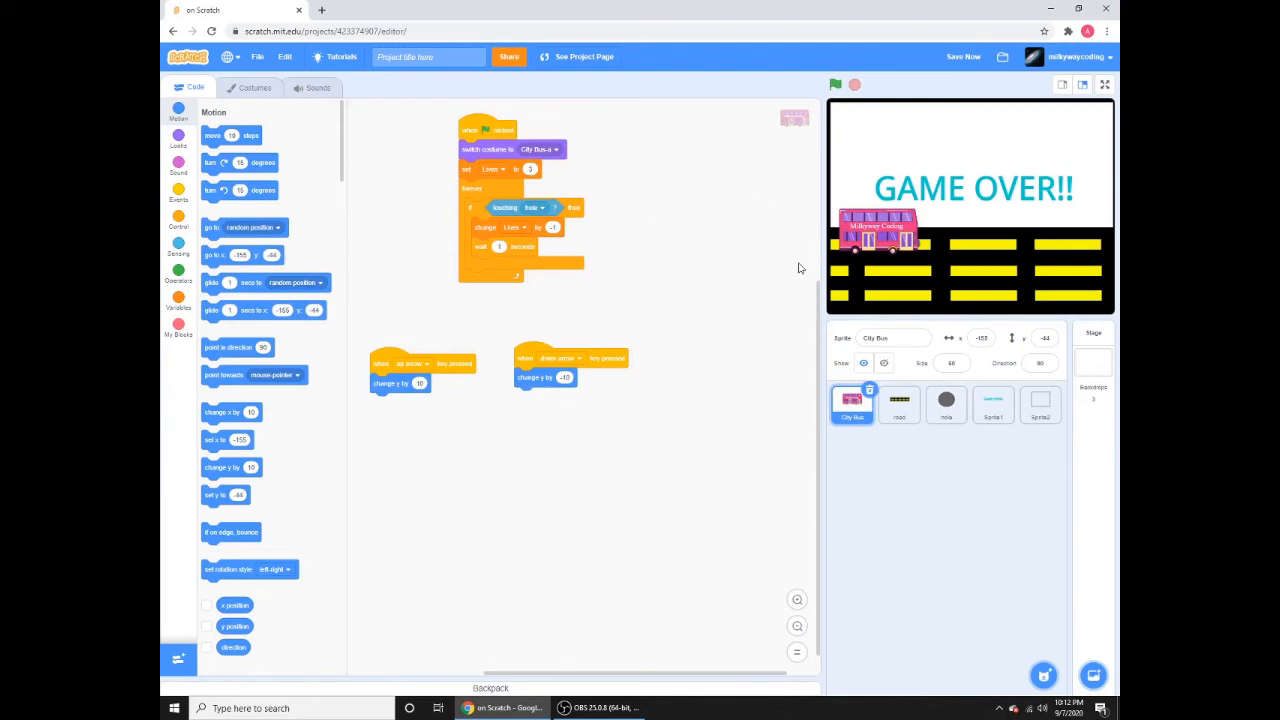
pyautogui.moveTo(978, 116)
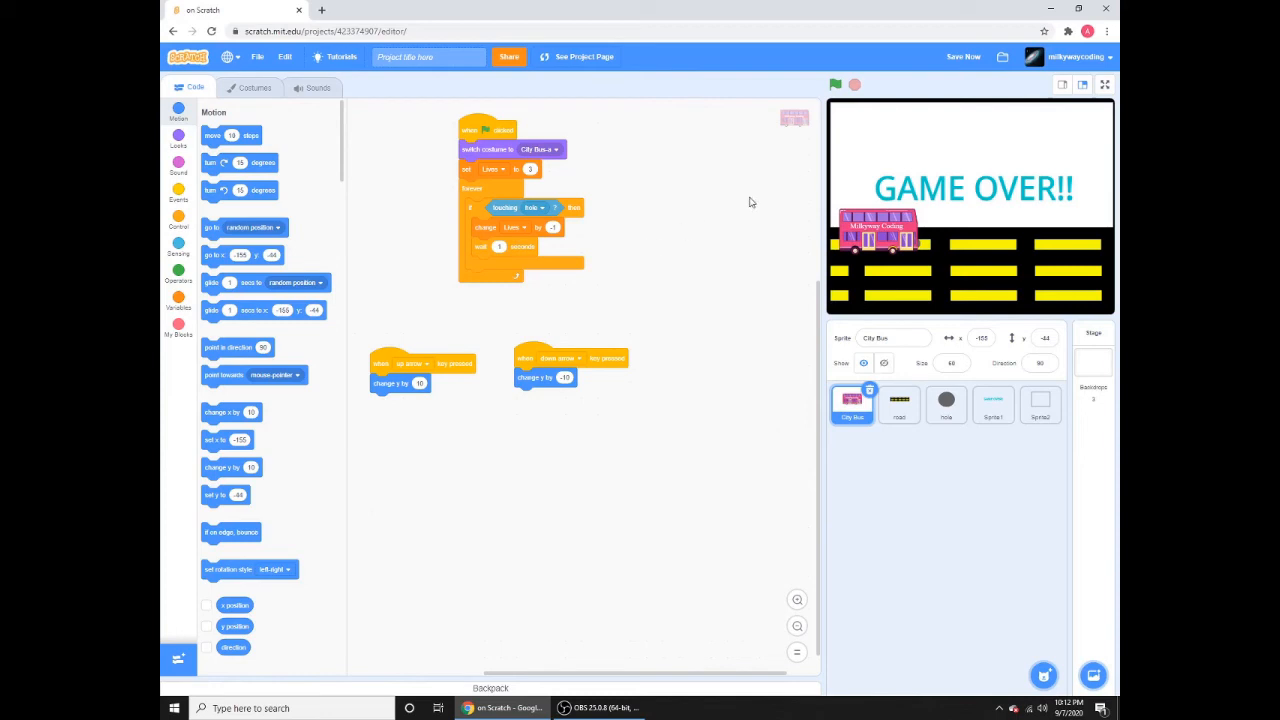
pyautogui.moveTo(762, 190)
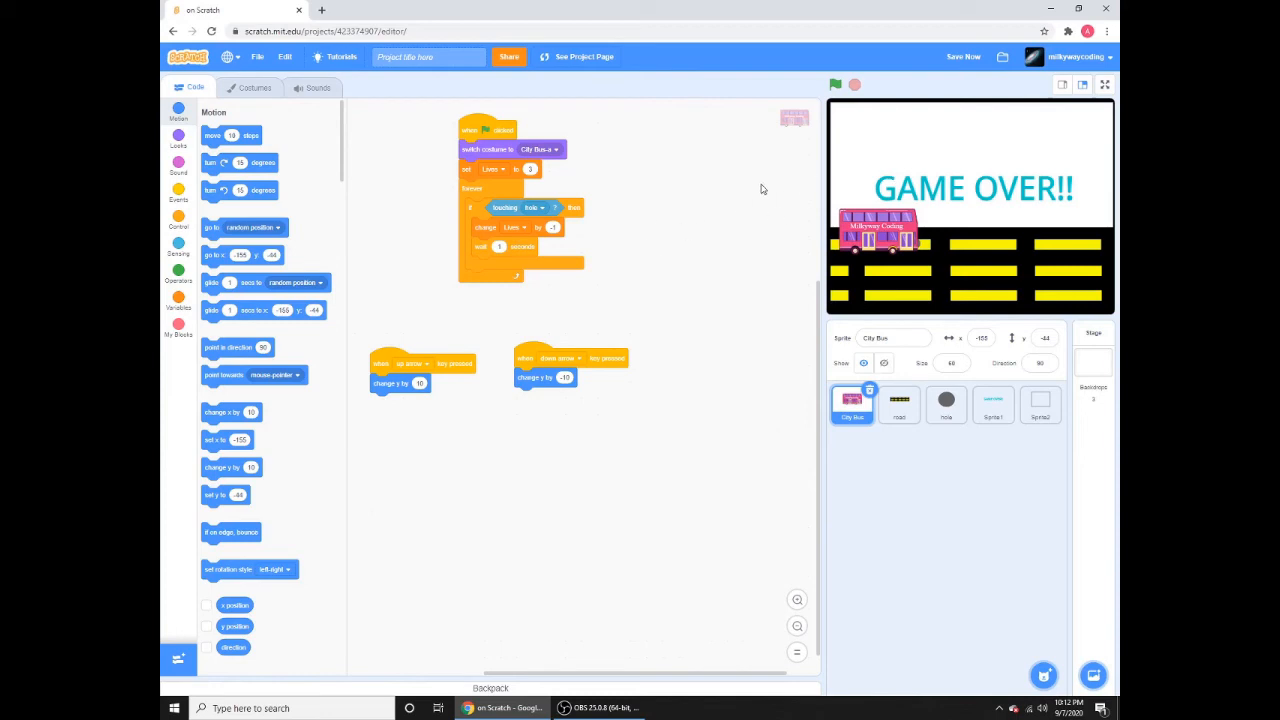
pyautogui.moveTo(958, 232)
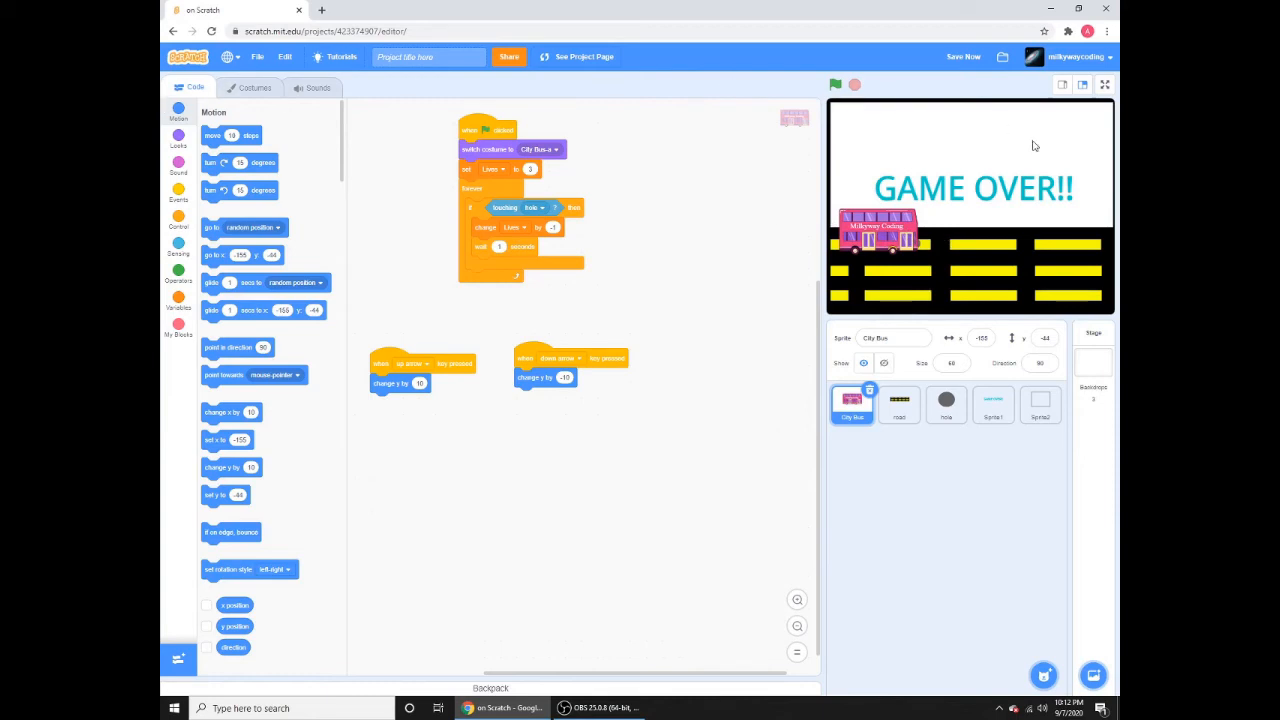
pyautogui.moveTo(856, 254)
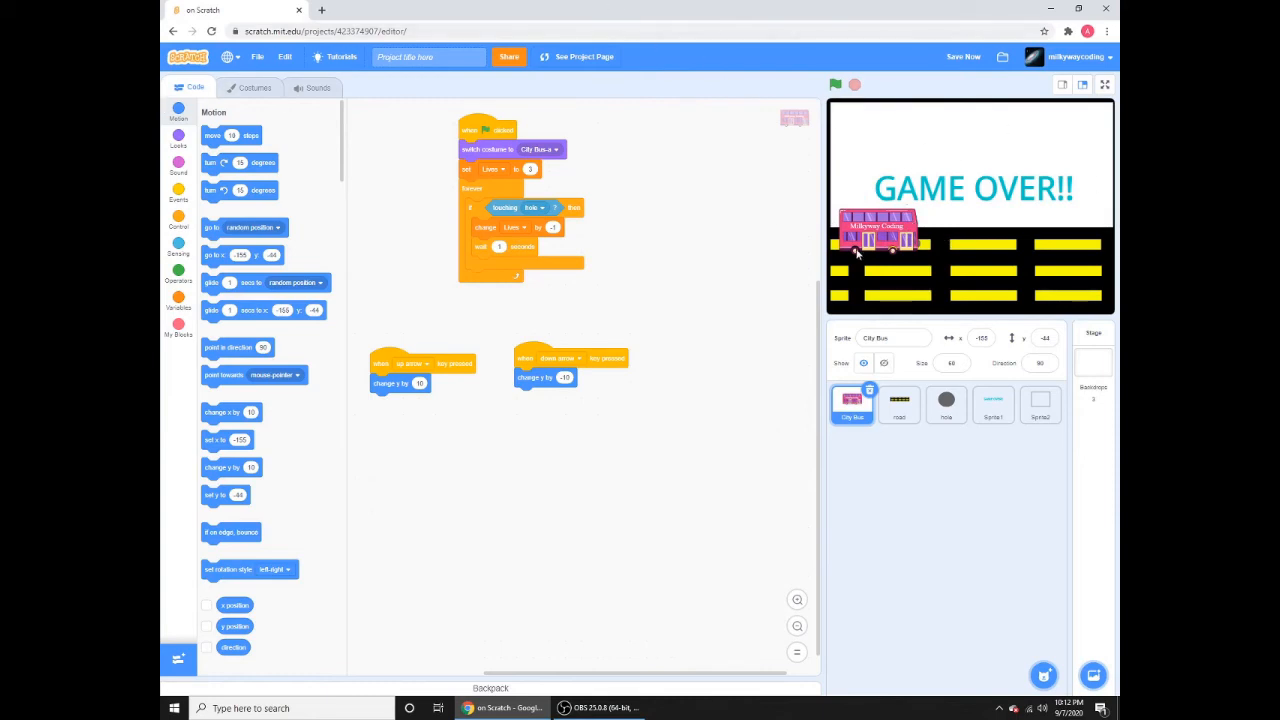
pyautogui.moveTo(584, 298)
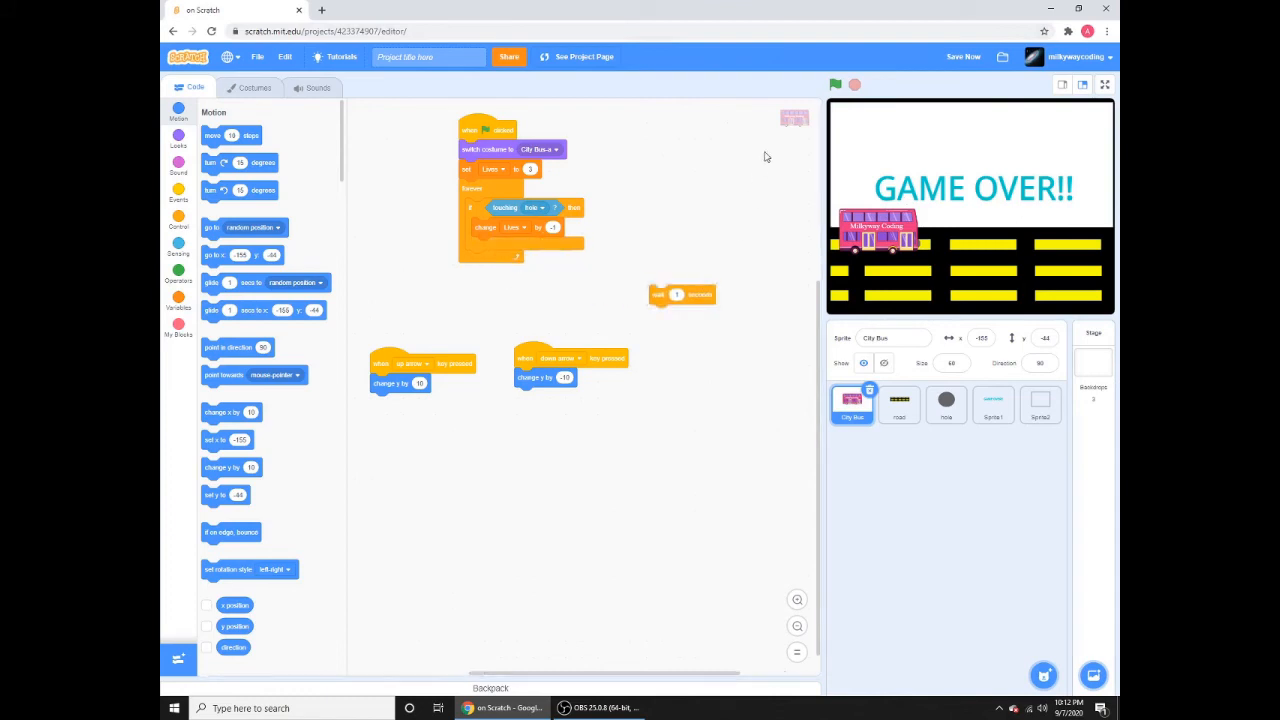
pyautogui.click(1104, 84)
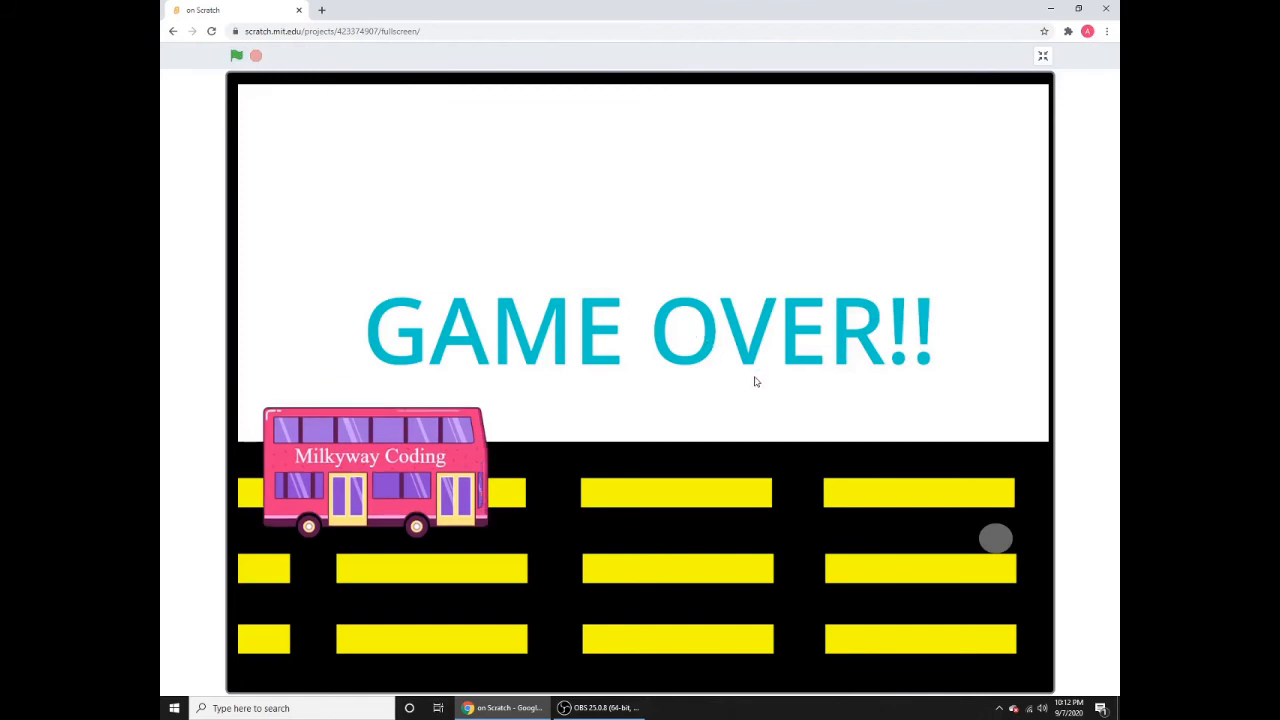
pyautogui.click(236, 56)
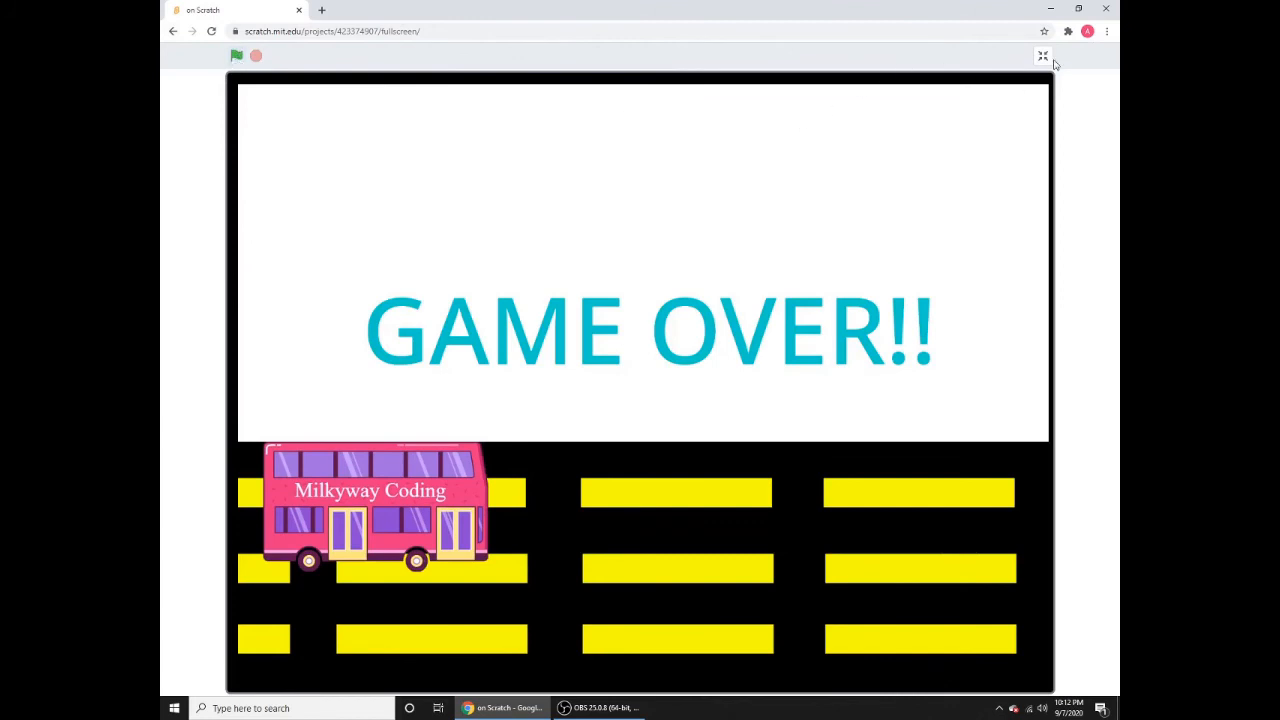
pyautogui.click(1044, 56)
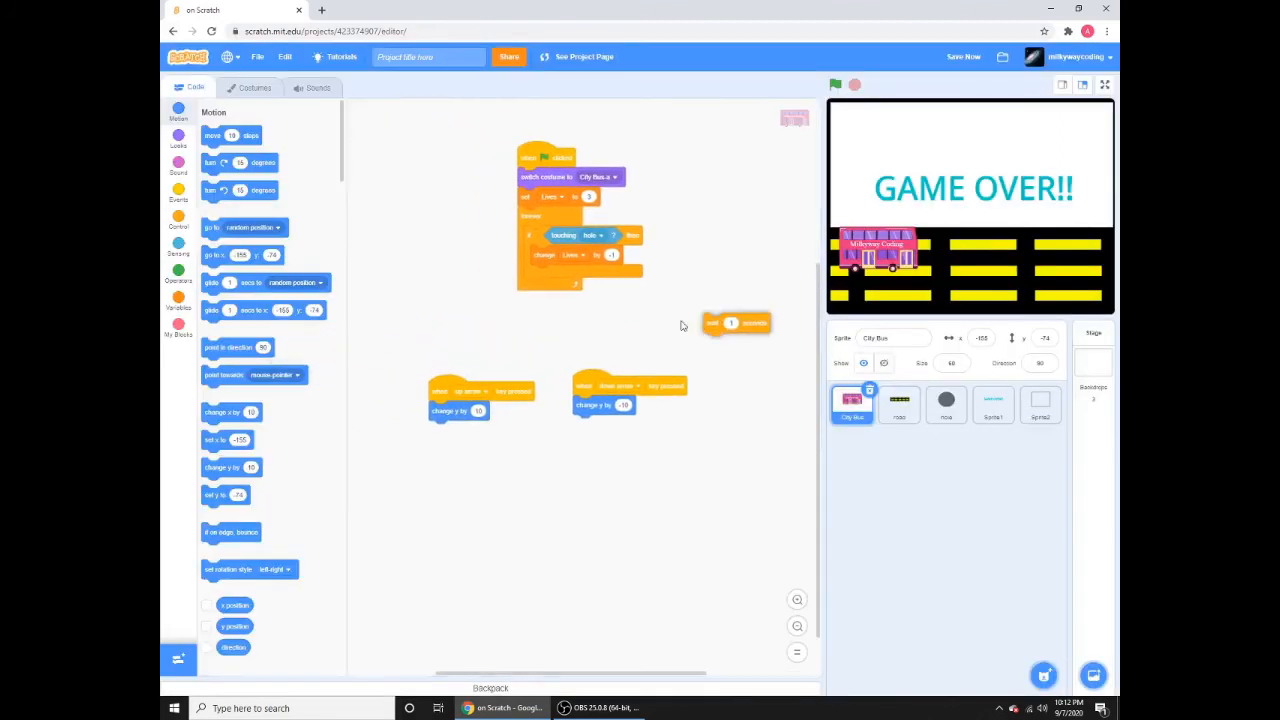
# Return the wait block into the bus's forever loop and show the road sprite's empty code
pyautogui.moveTo(712, 322); pyautogui.dragTo(558, 274)
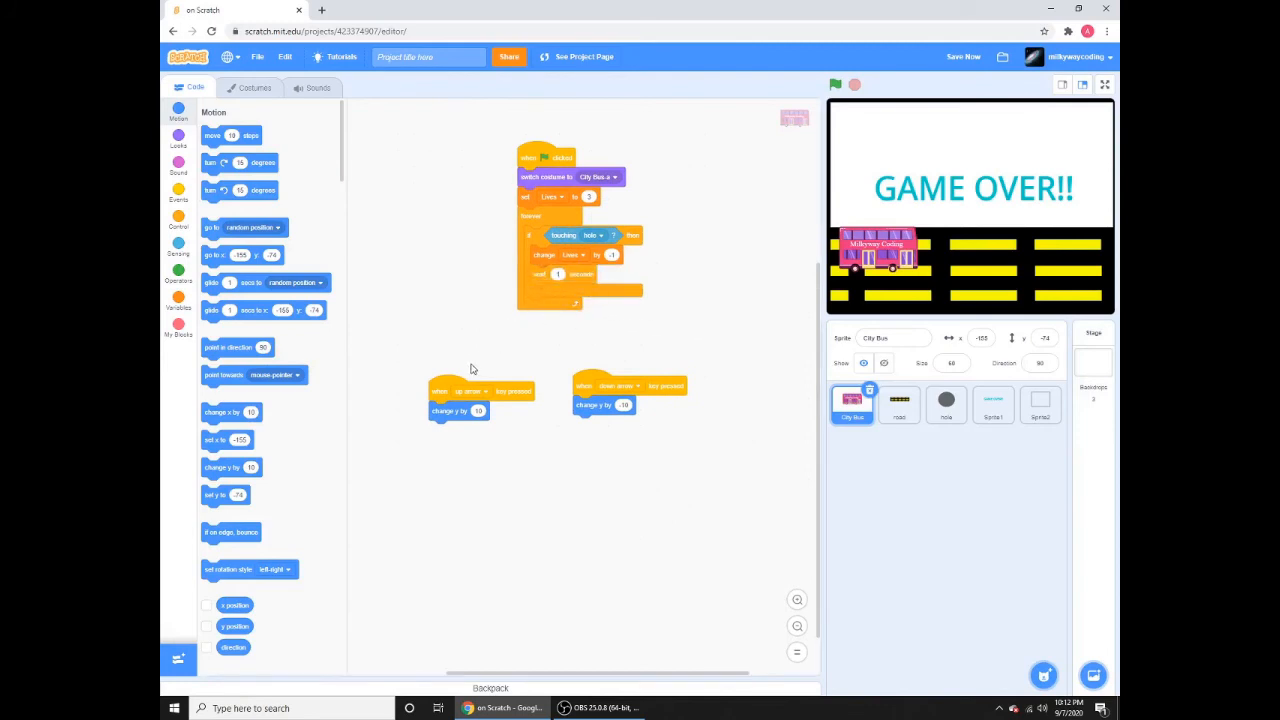
pyautogui.moveTo(488, 398)
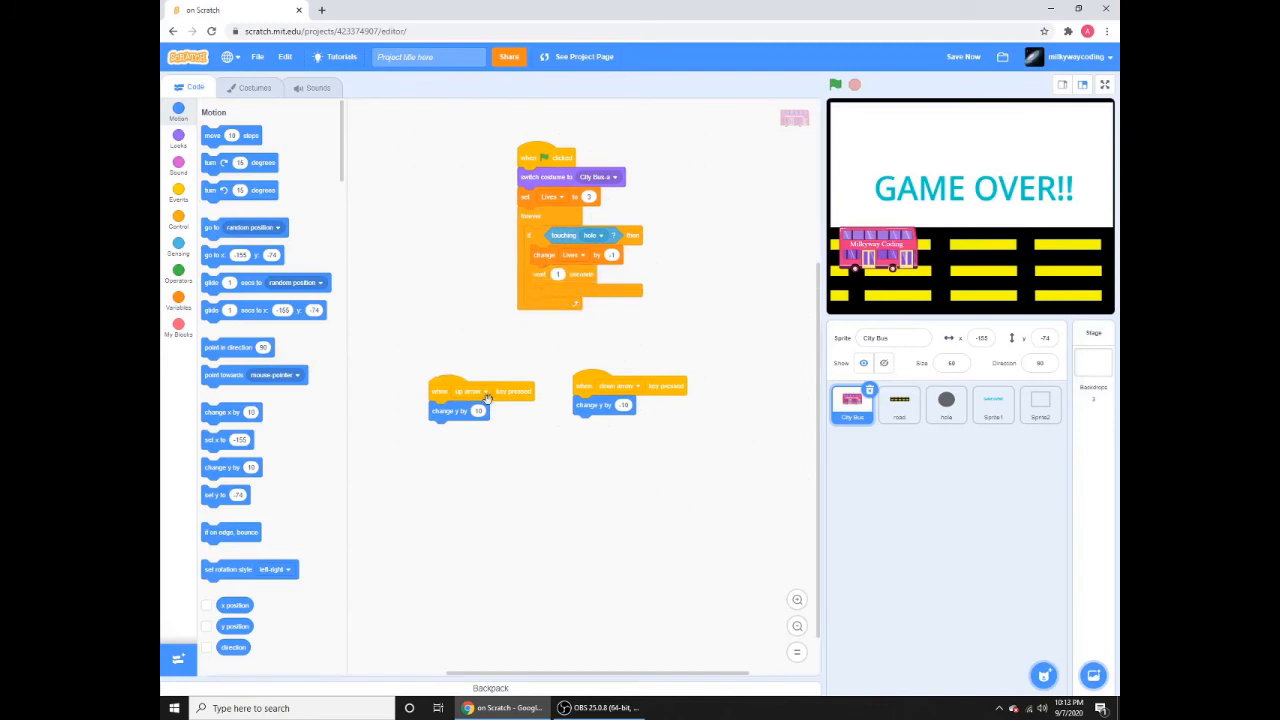
pyautogui.moveTo(484, 584)
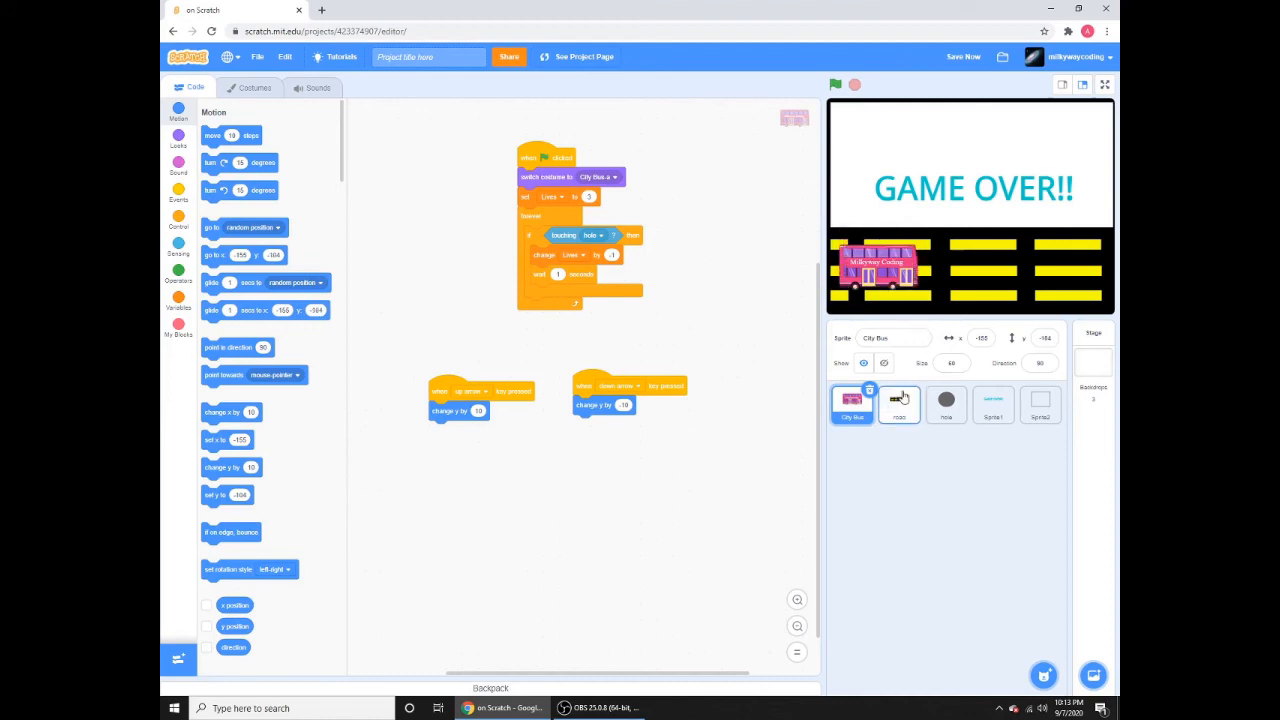
pyautogui.click(898, 404)
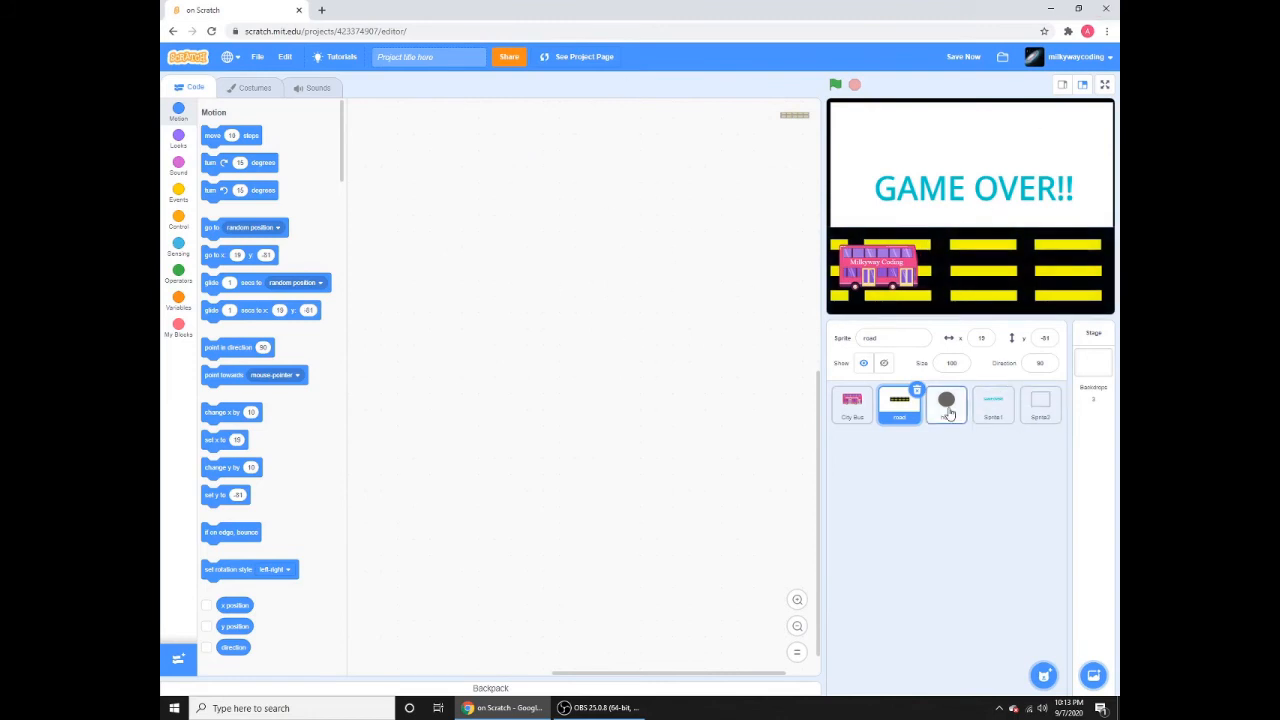
# Show the hole sprite's green-flag script that repeatedly moves it to random positions
pyautogui.click(944, 404)
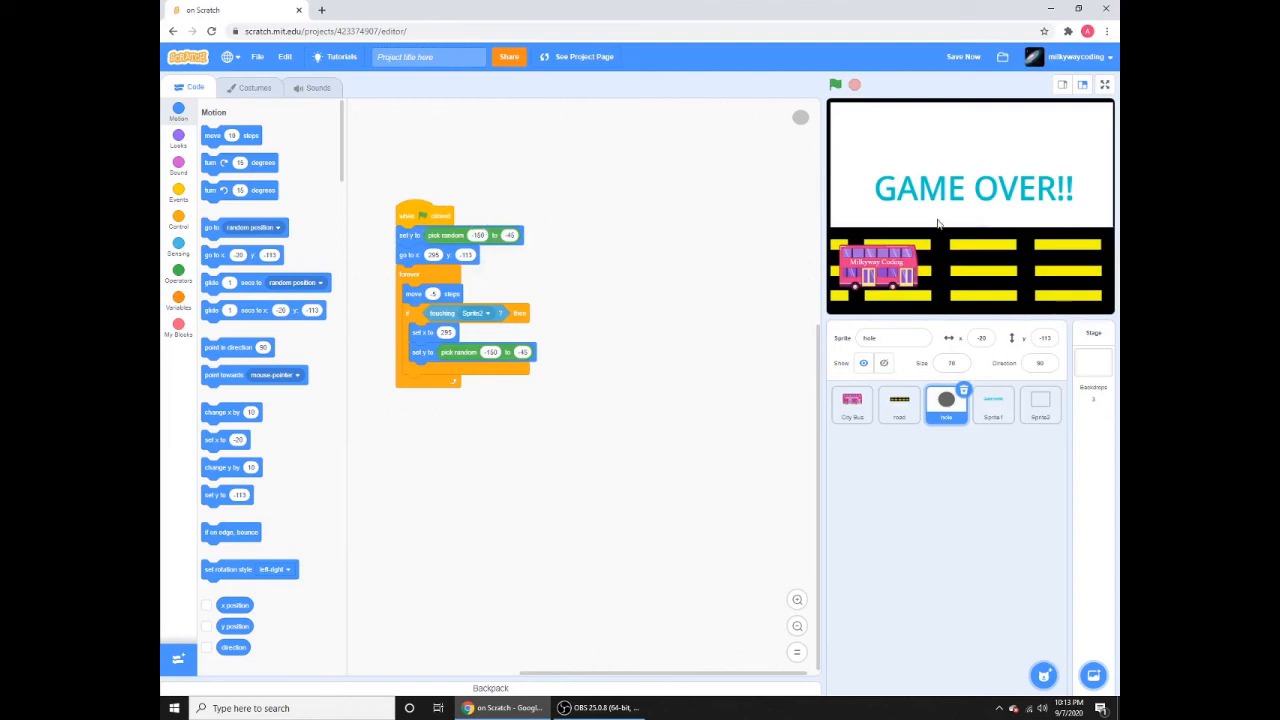
pyautogui.moveTo(644, 360)
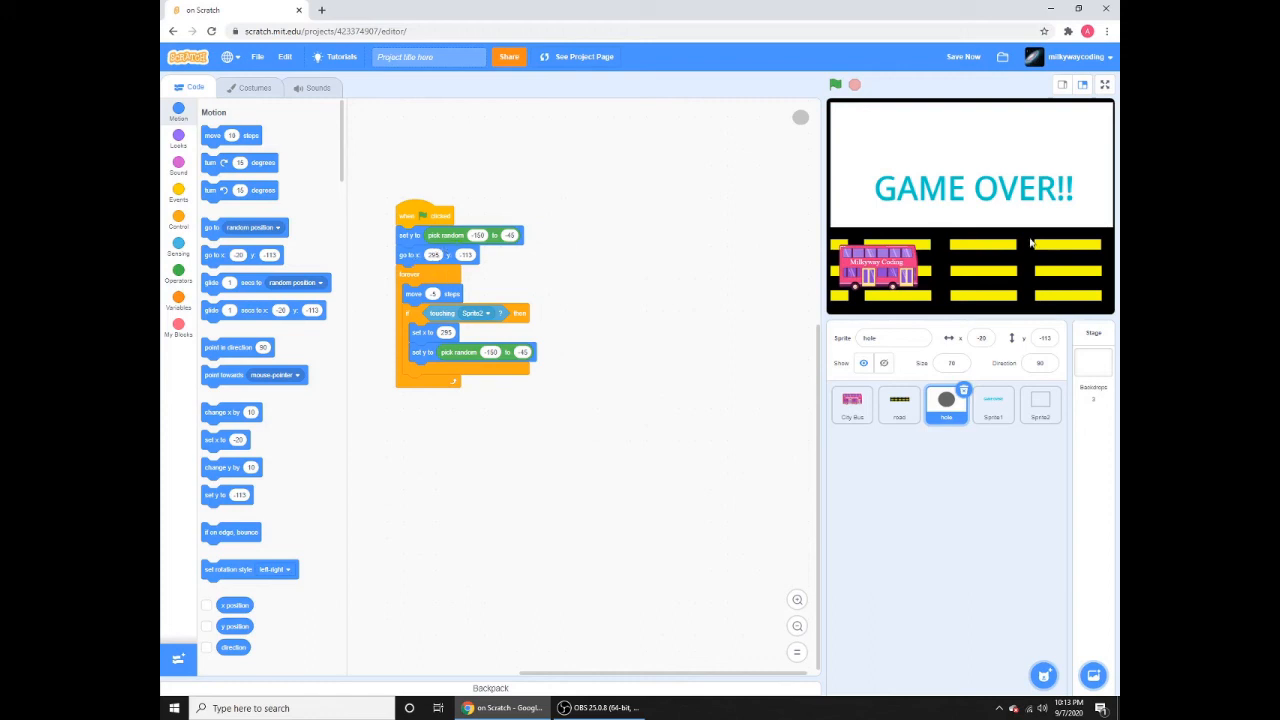
pyautogui.moveTo(708, 404)
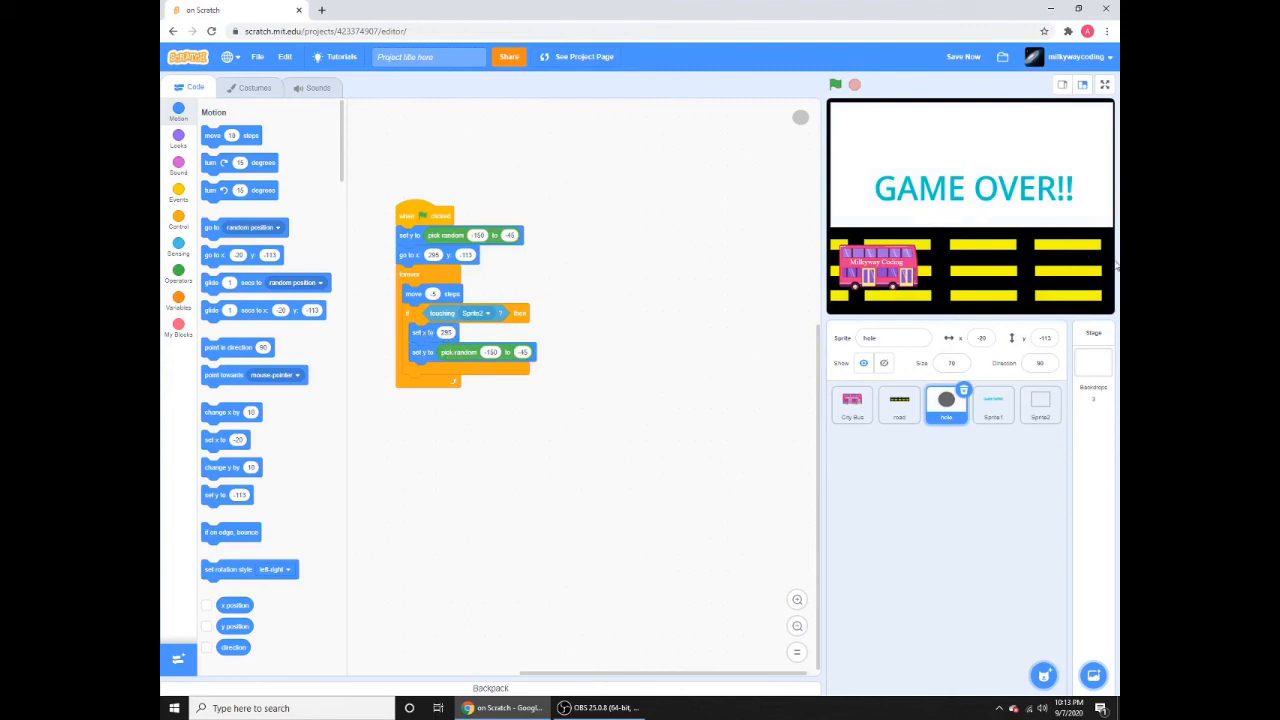
pyautogui.moveTo(544, 336)
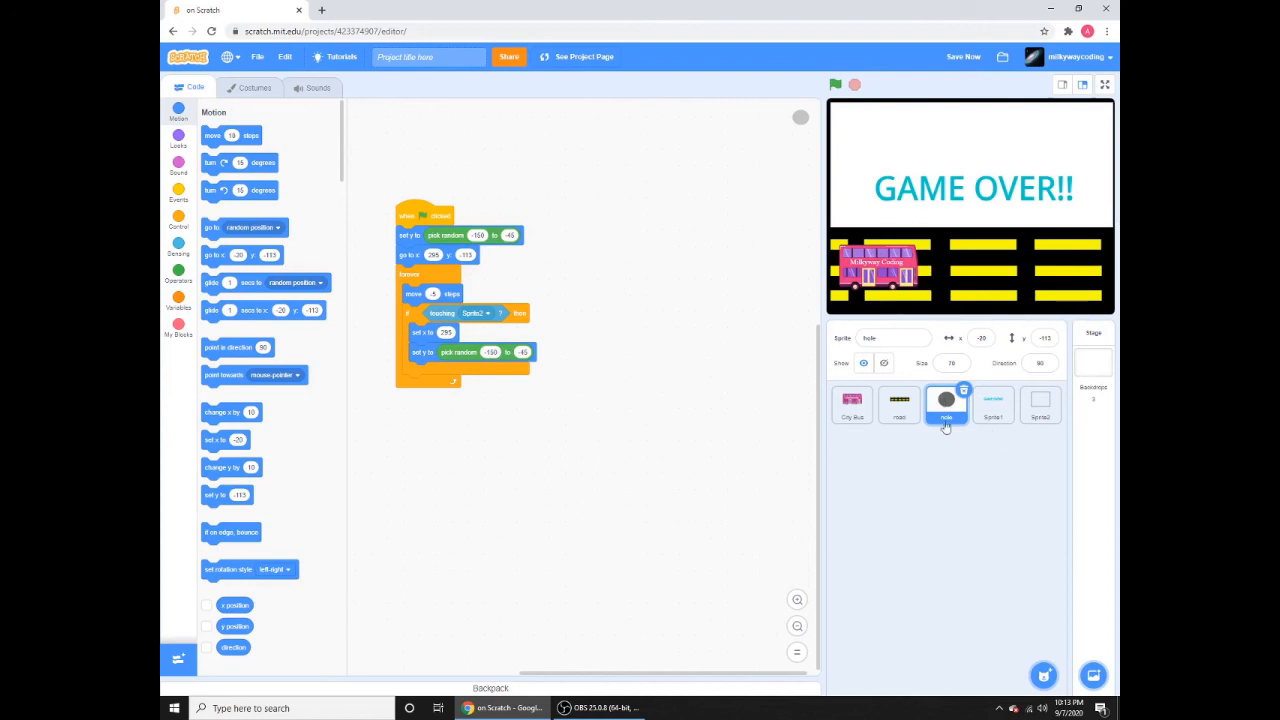
pyautogui.click(992, 404)
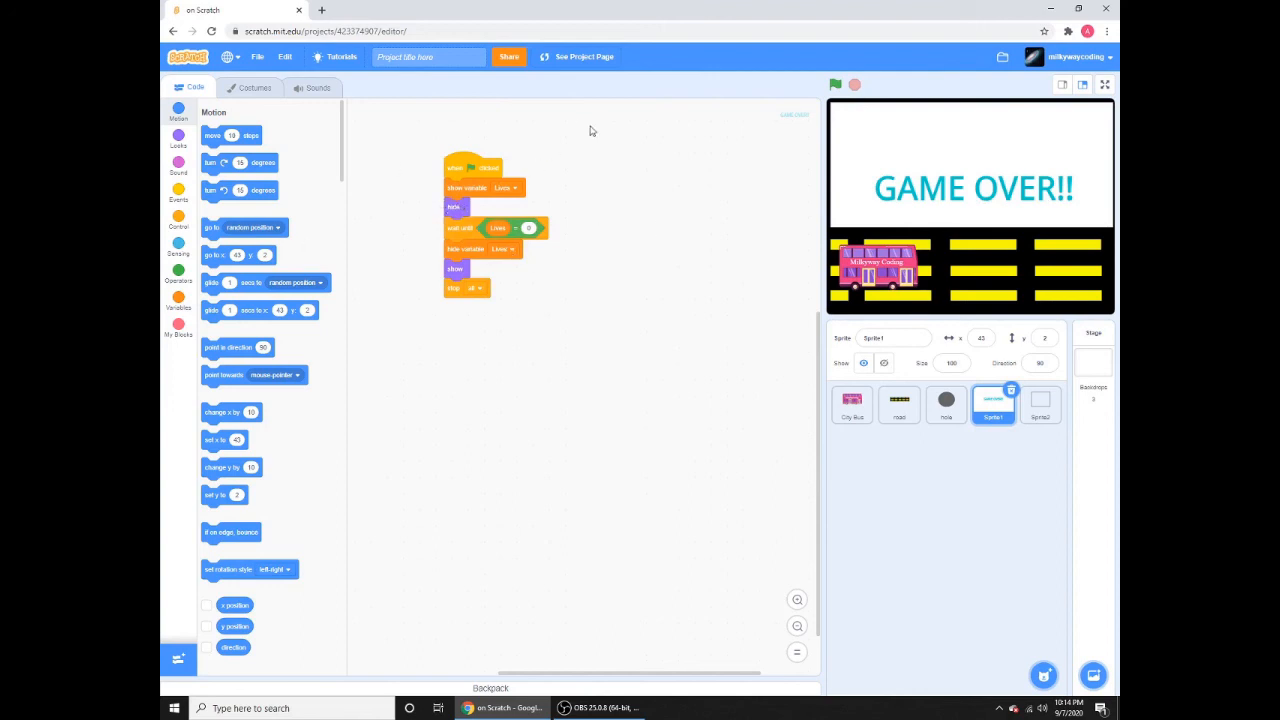
pyautogui.moveTo(528, 156)
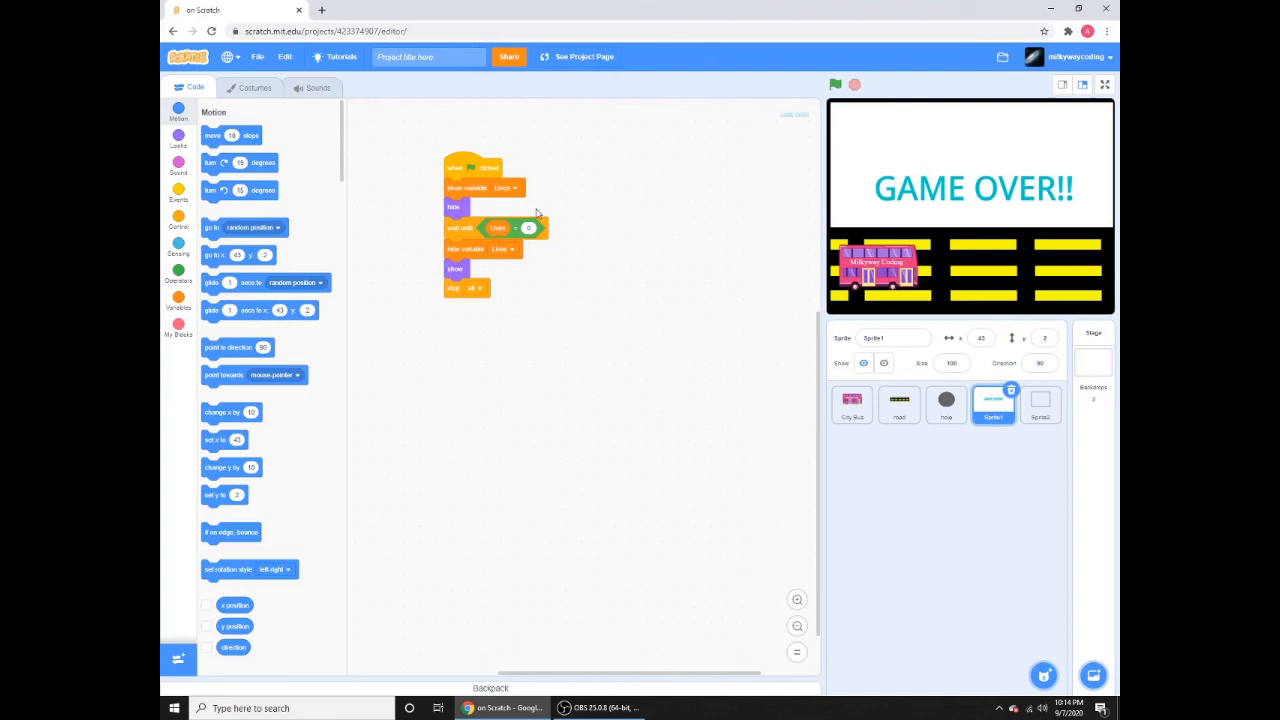
pyautogui.moveTo(604, 262)
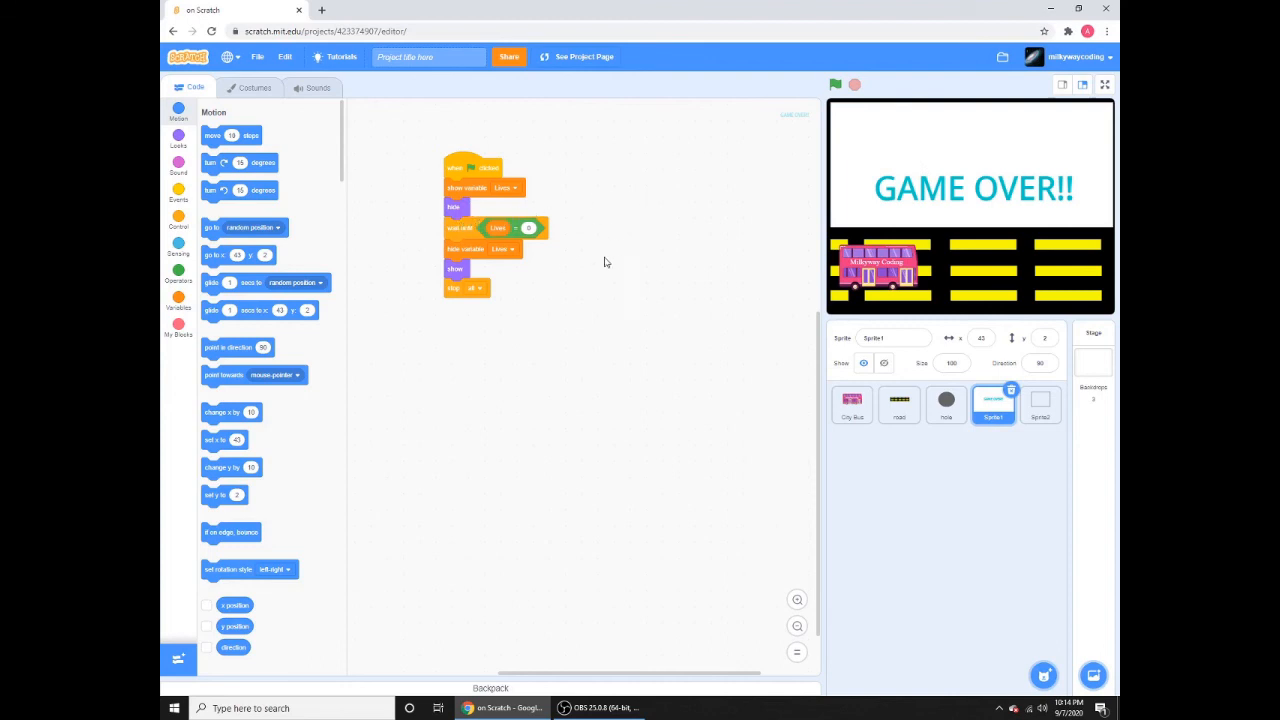
pyautogui.moveTo(618, 230)
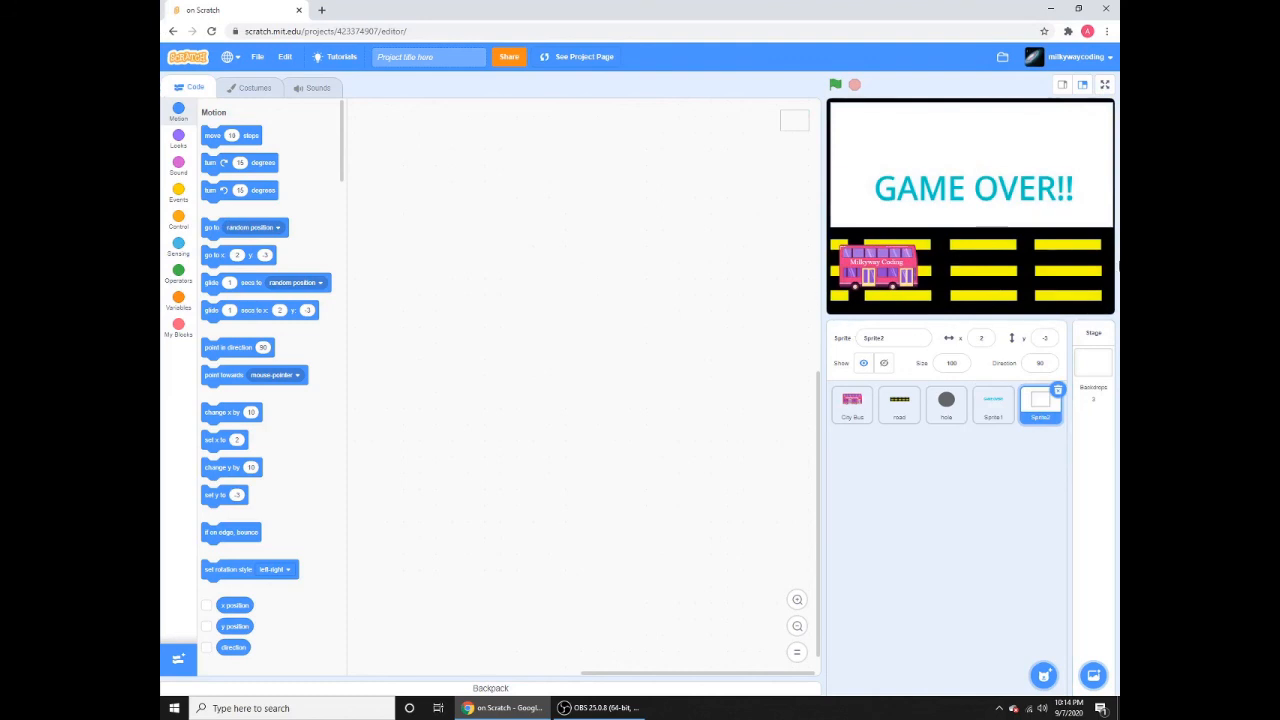
pyautogui.moveTo(646, 88)
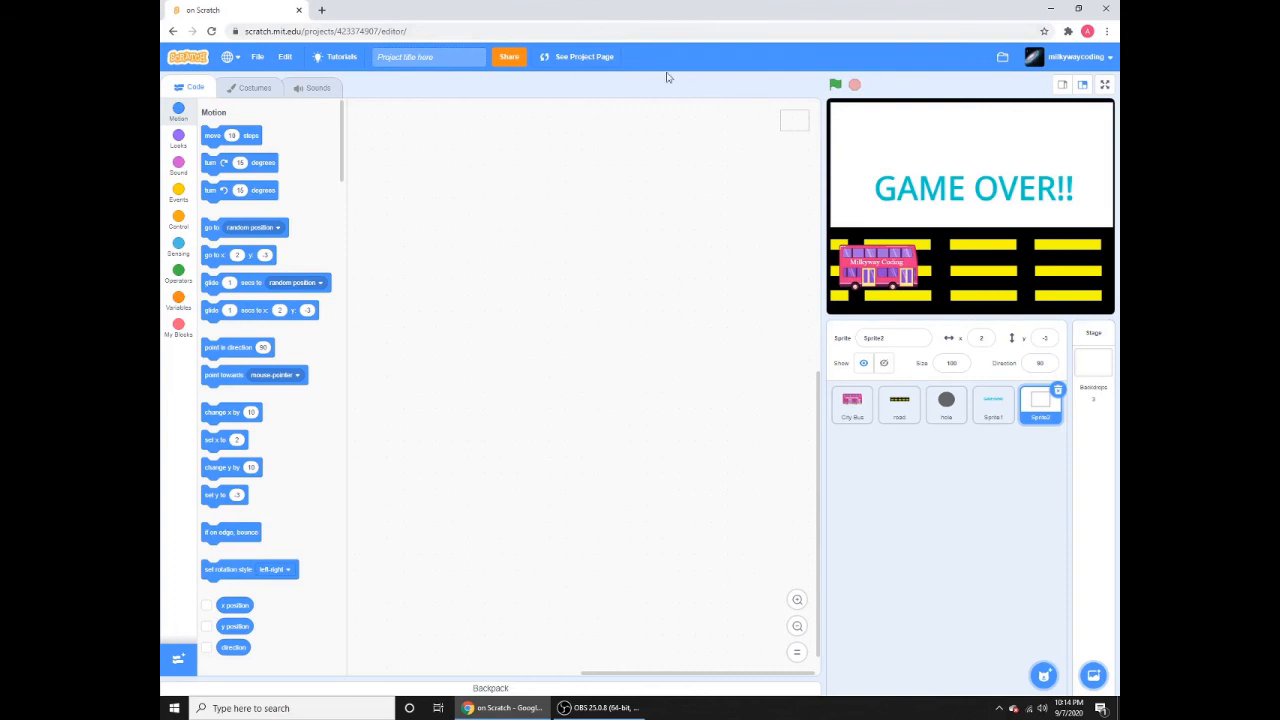
pyautogui.moveTo(736, 442)
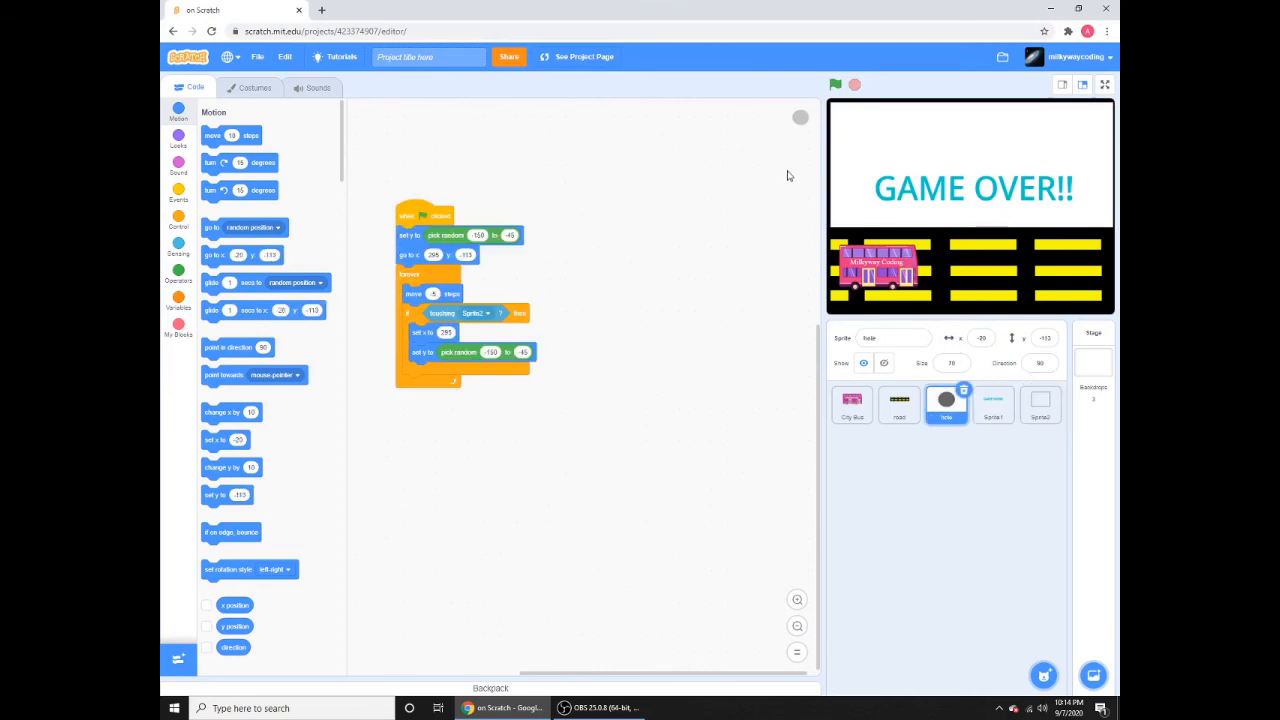
# Return to the City Bus sprite's scripts with GAME OVER still on the stage
pyautogui.click(852, 404)
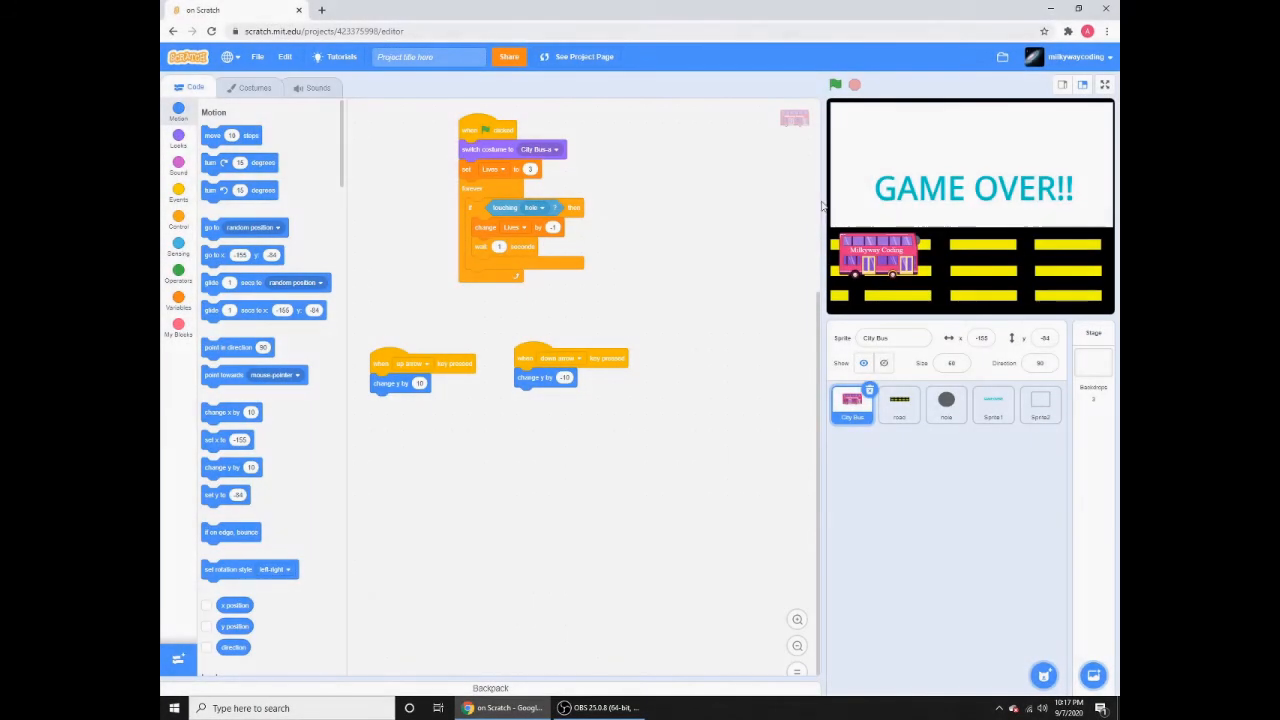
pyautogui.moveTo(696, 314)
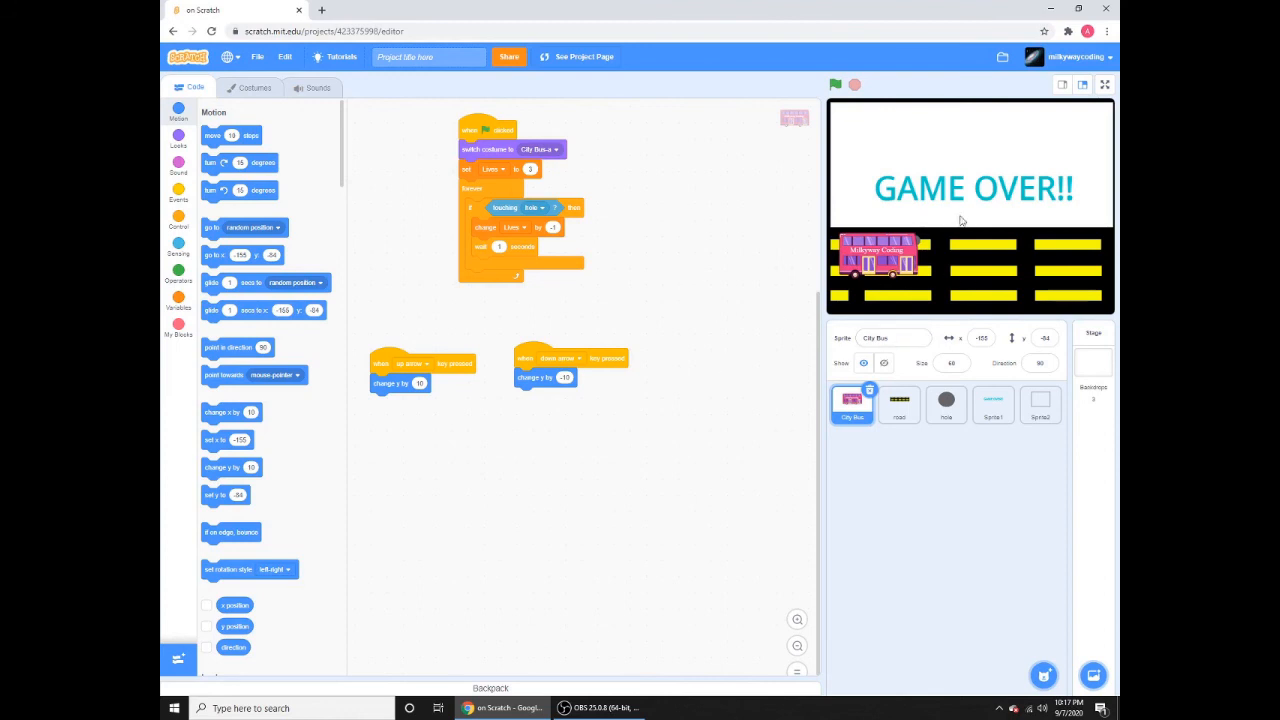
pyautogui.moveTo(688, 330)
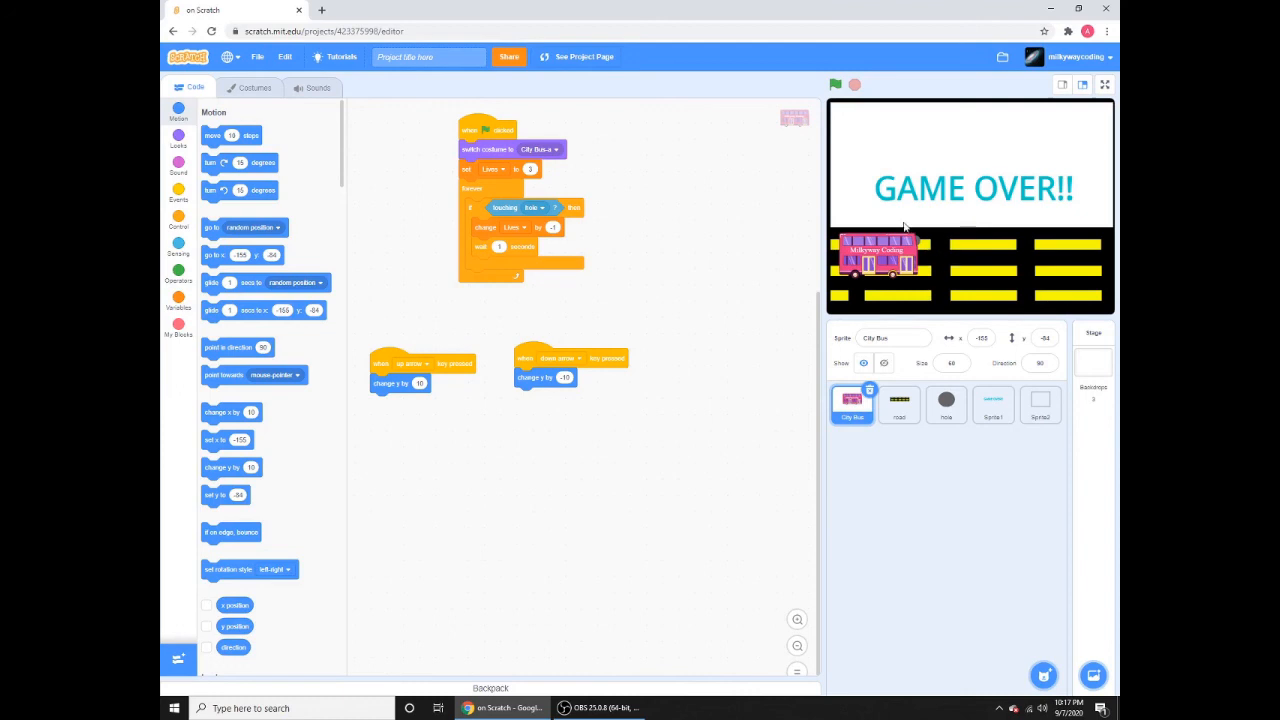
pyautogui.moveTo(952, 134)
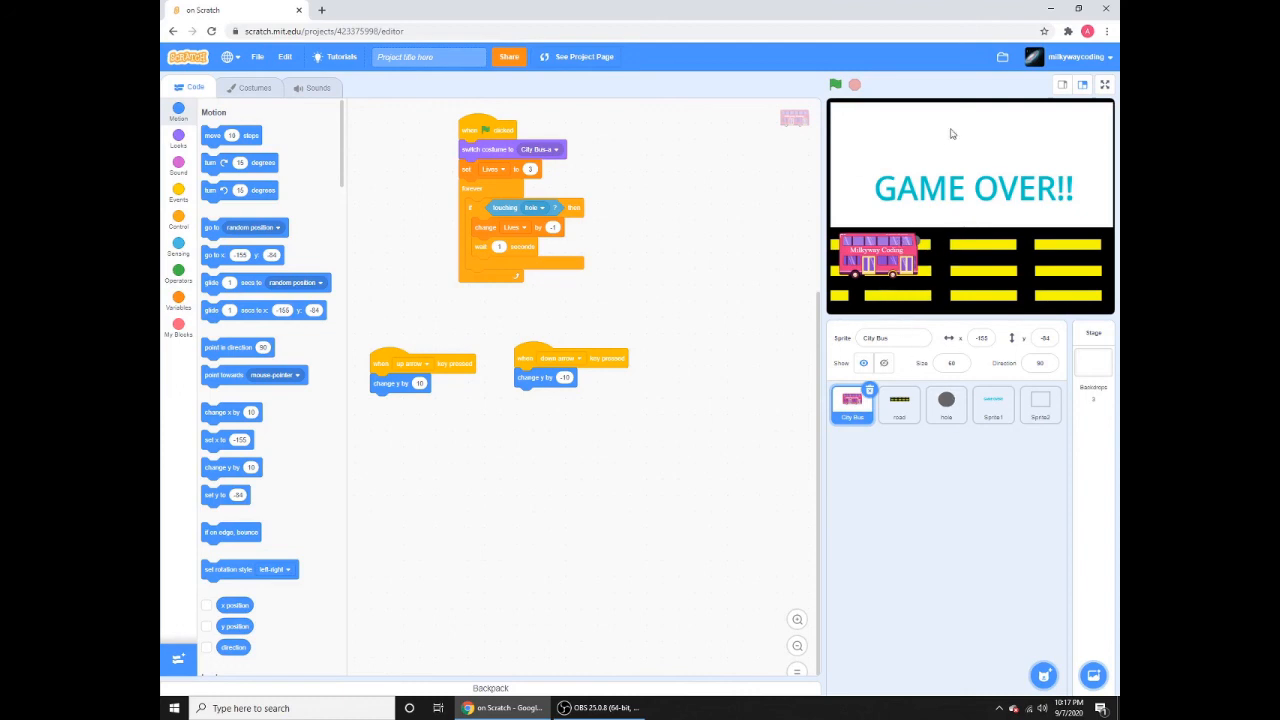
pyautogui.moveTo(688, 494)
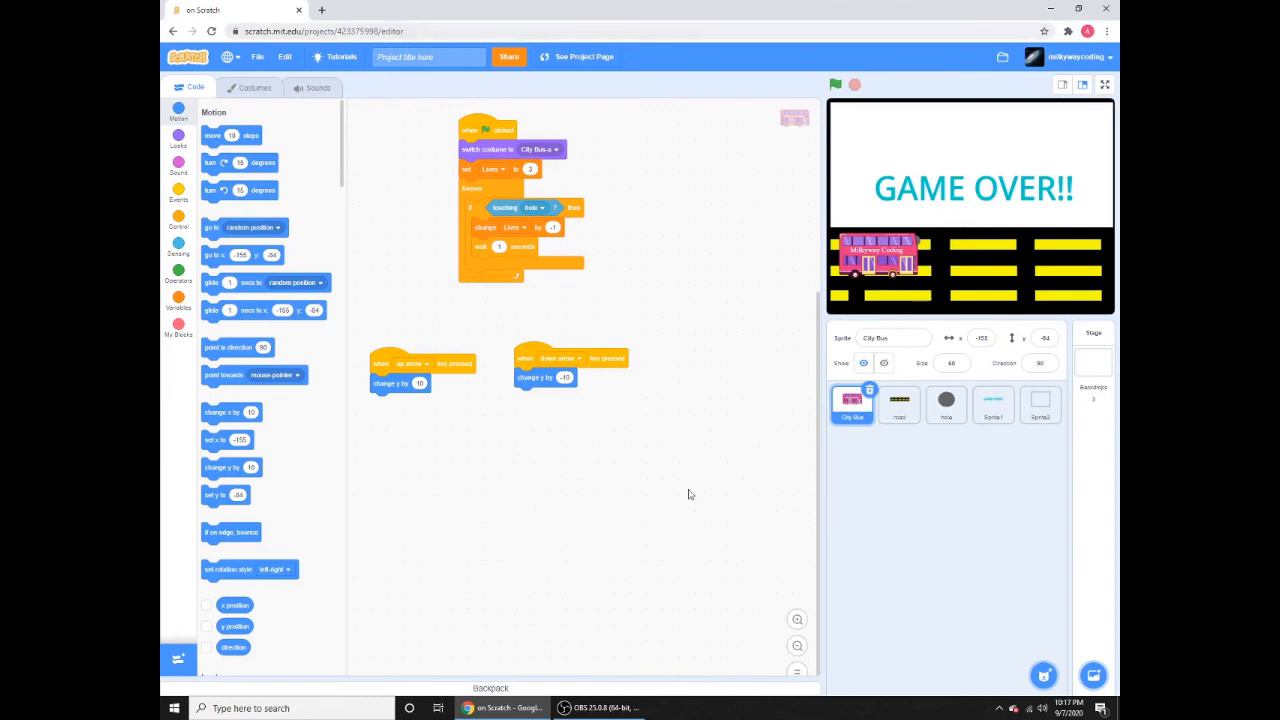